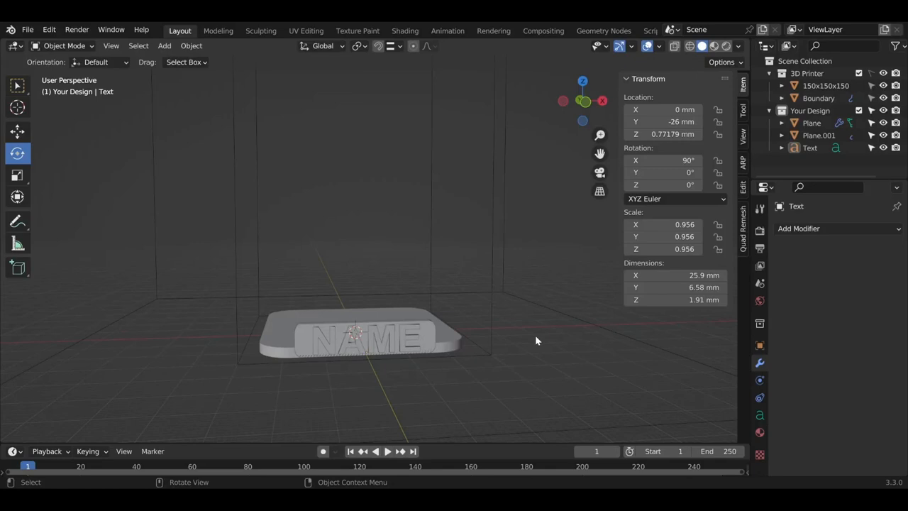
mouse_move(494, 298)
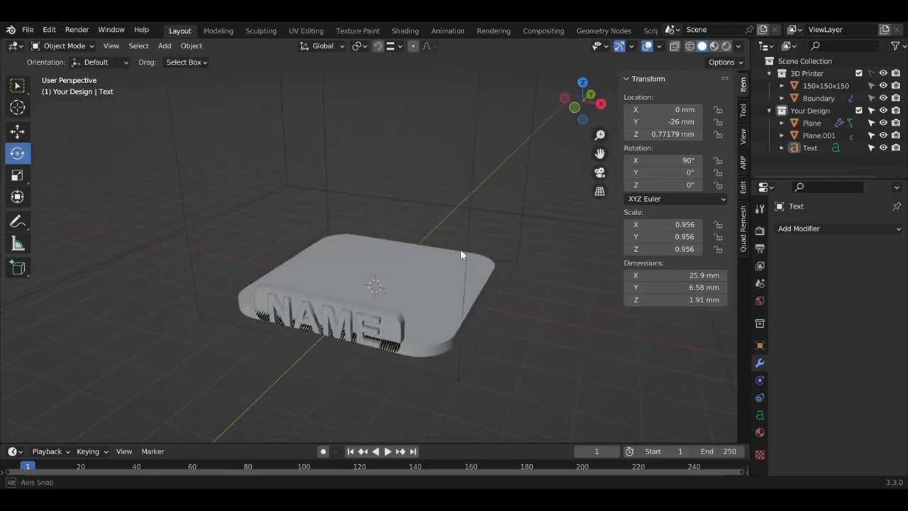
Step: Add a UV sphere to the scene at the centre of the name plate
left_click_drag(461, 256, 437, 262)
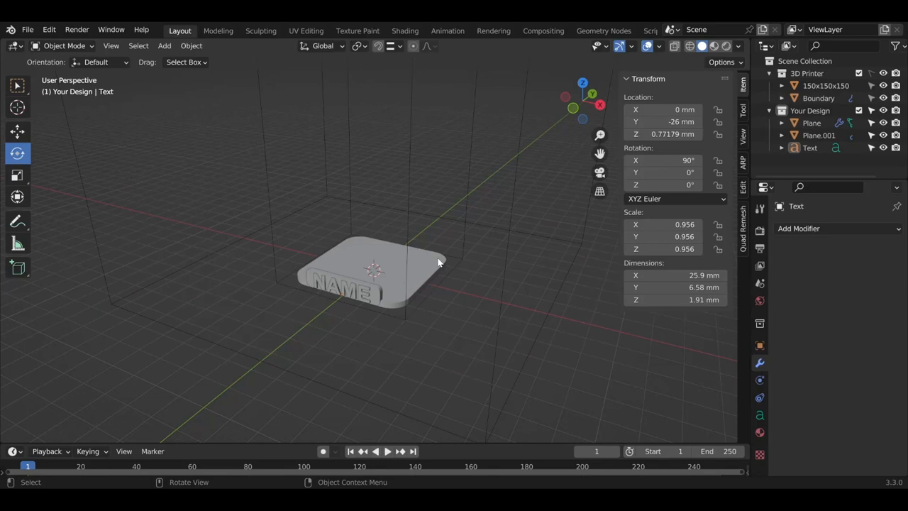
left_click(165, 46)
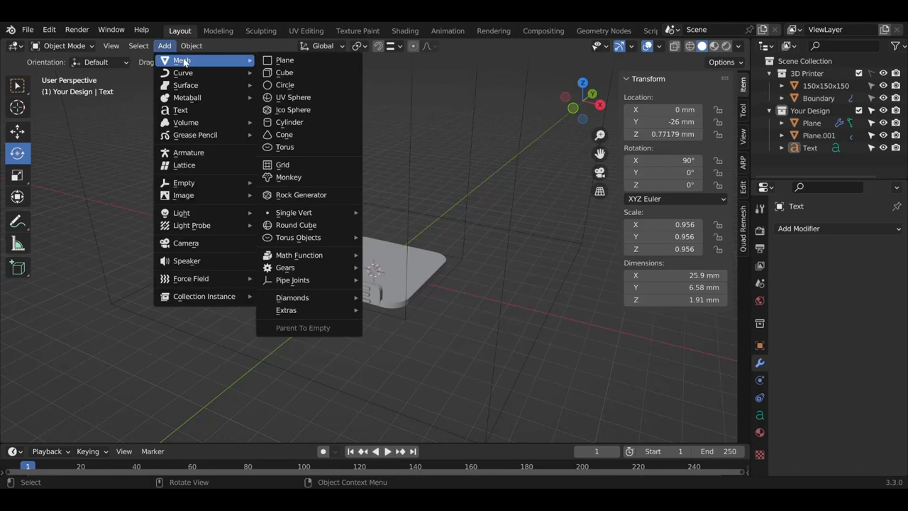
mouse_move(284, 72)
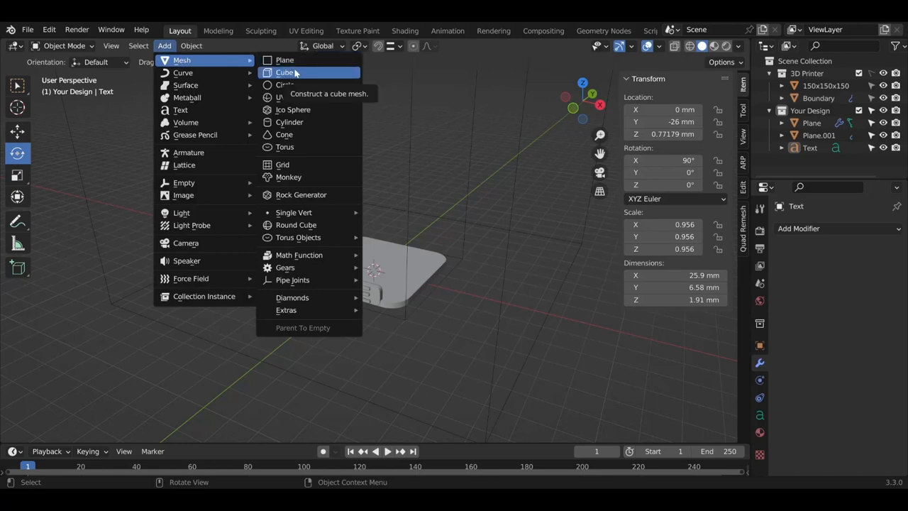
mouse_move(292, 97)
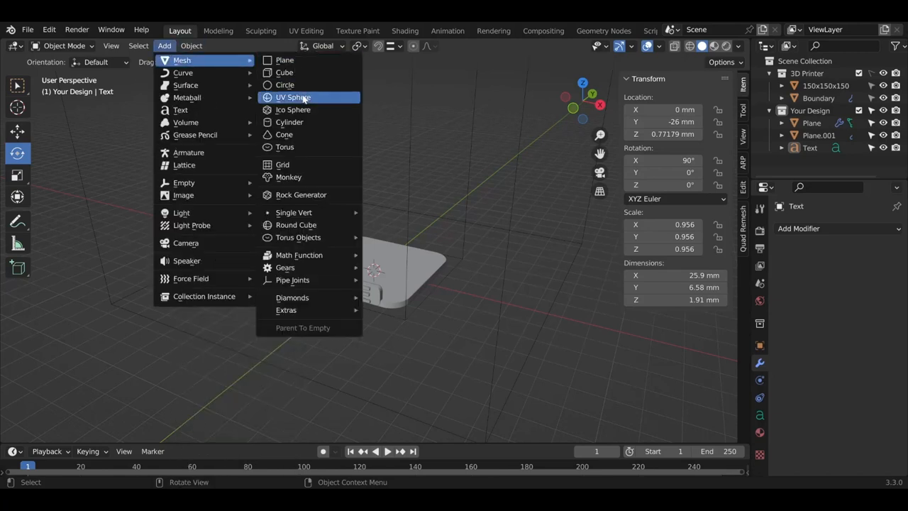
left_click(292, 97)
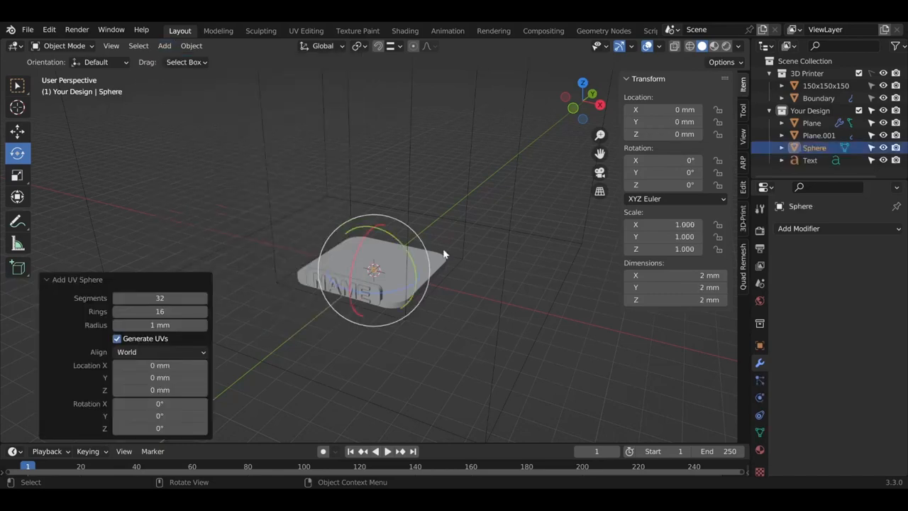
Step: Inspect the new sphere from several angles and begin scaling it up
left_click_drag(443, 254, 352, 315)
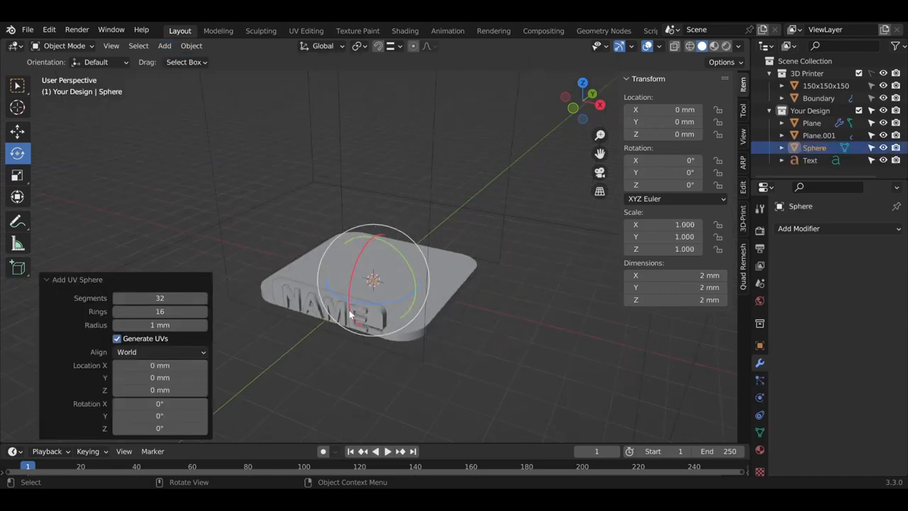
left_click_drag(372, 281, 433, 210)
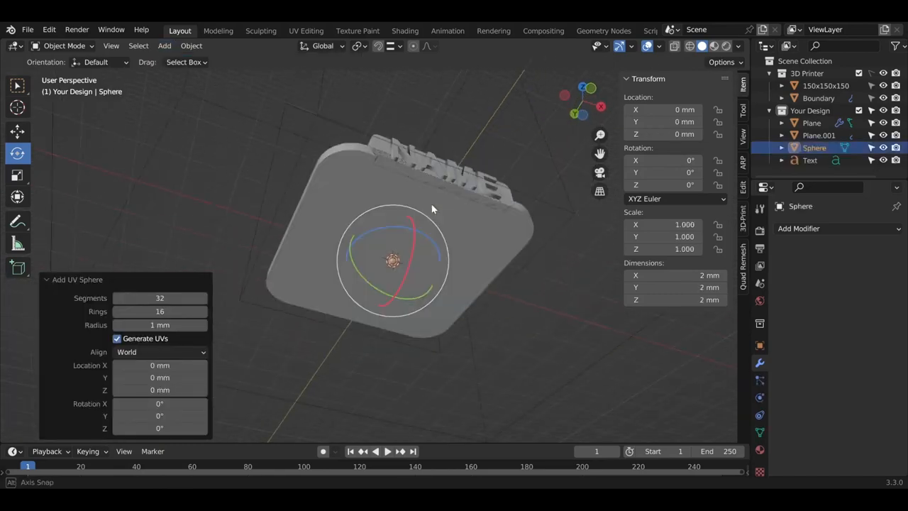
left_click_drag(433, 210, 384, 338)
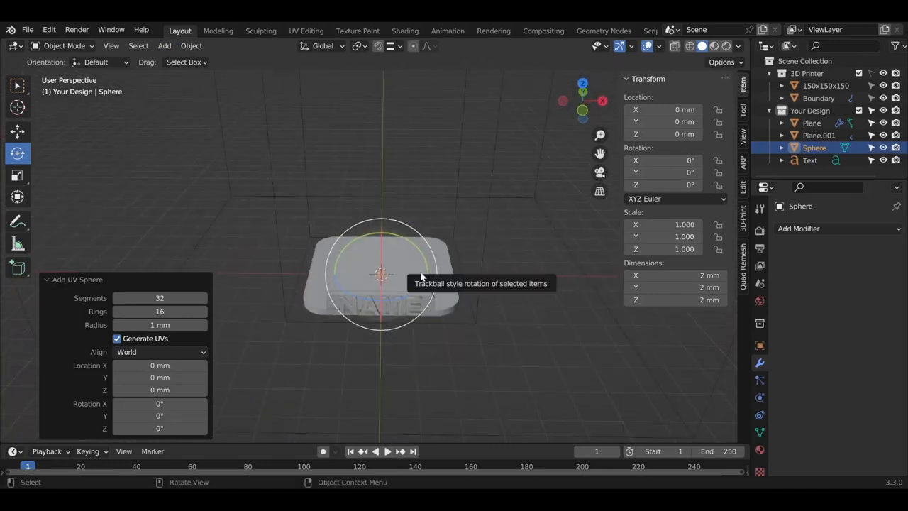
mouse_move(27, 183)
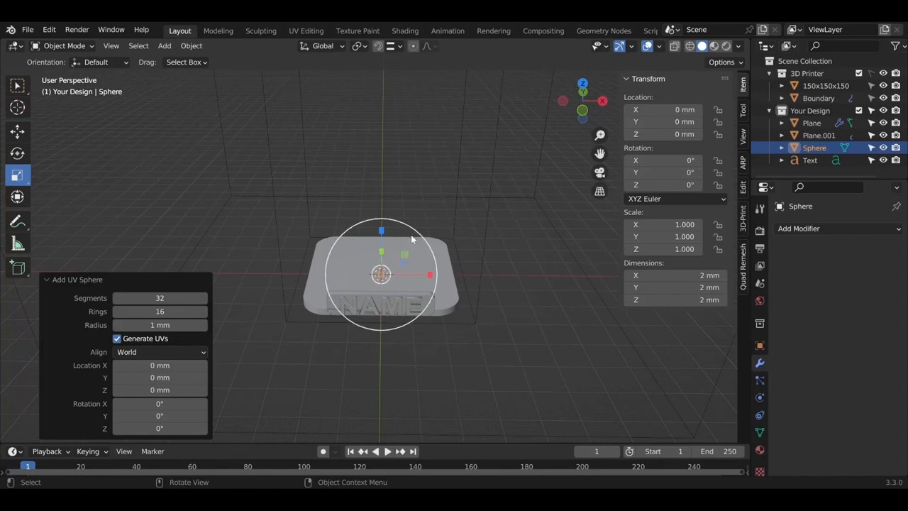
left_click_drag(411, 242, 313, 239)
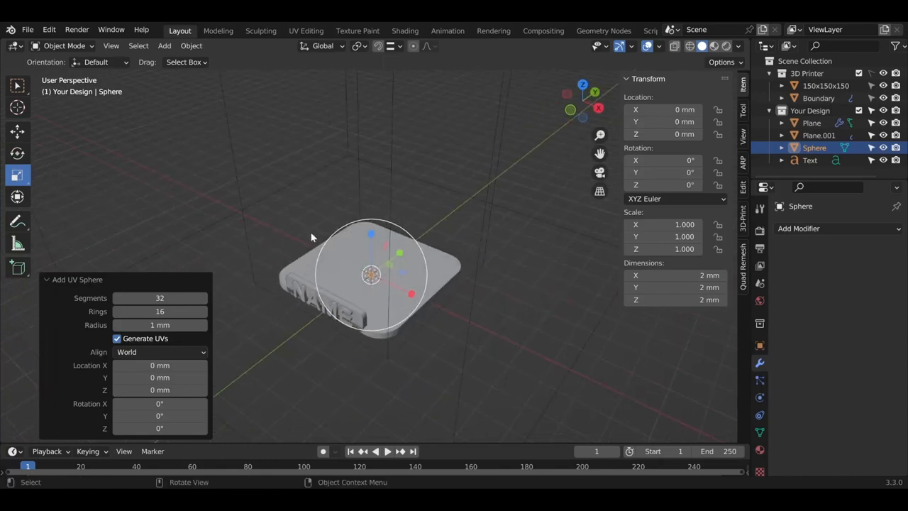
left_click_drag(312, 235, 362, 236)
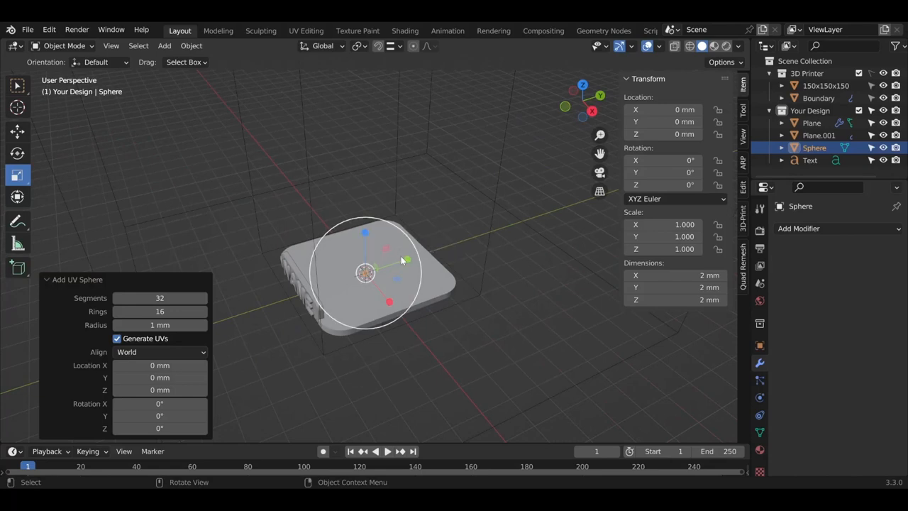
left_click_drag(400, 261, 480, 324)
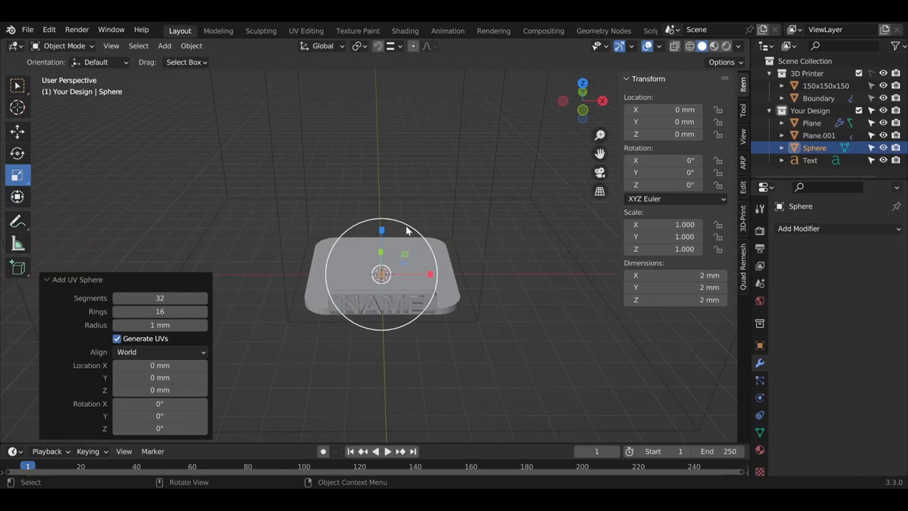
mouse_move(389, 232)
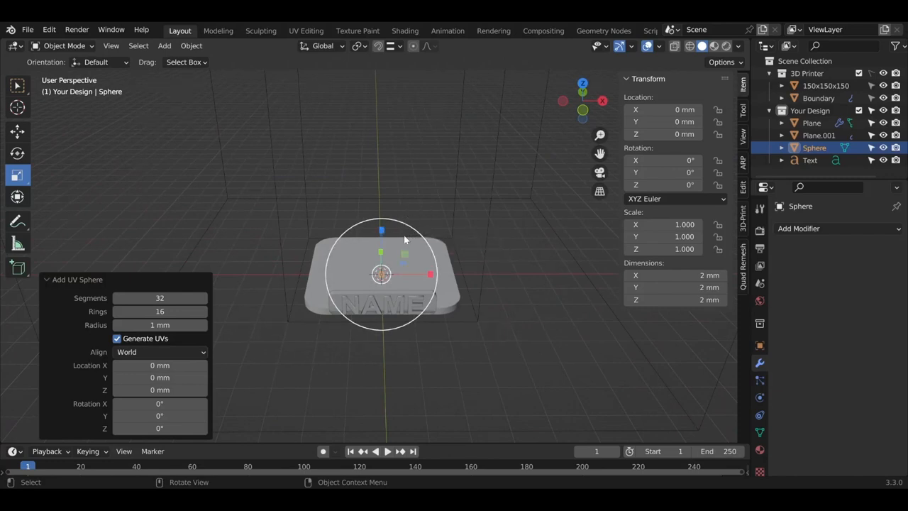
key("s")
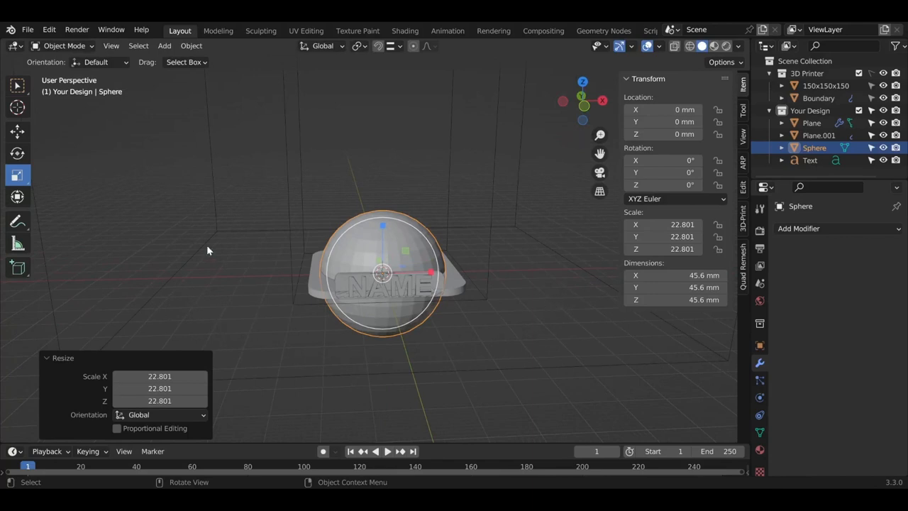
mouse_move(71, 136)
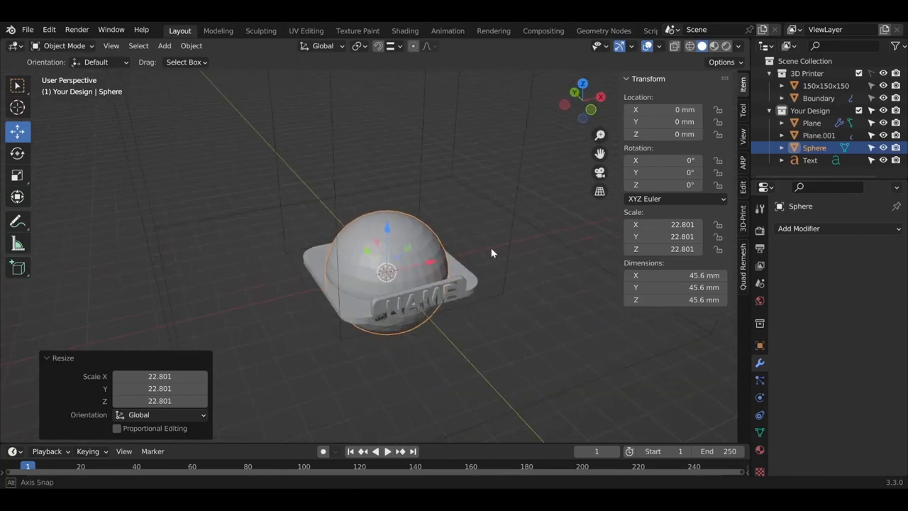
Step: Orbit the view to check the enlarged sphere's placement on the plate
left_click_drag(492, 252, 432, 229)
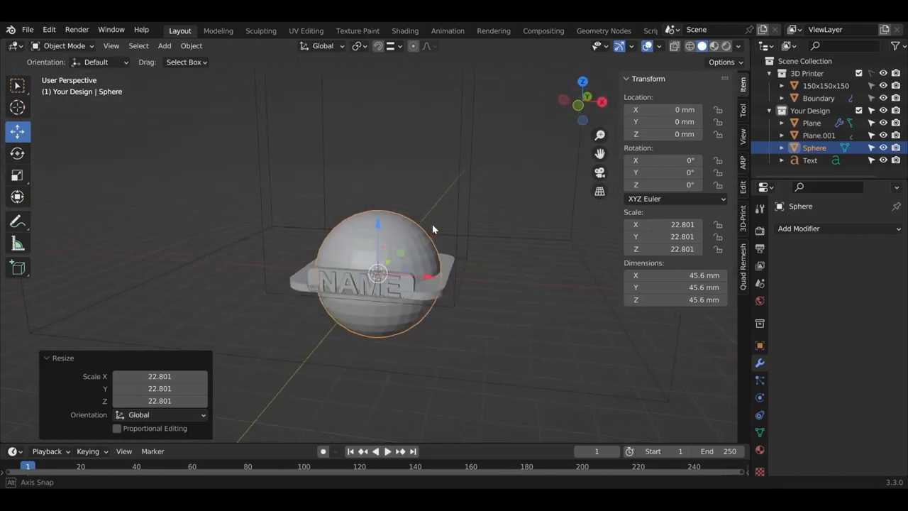
left_click_drag(433, 227, 376, 249)
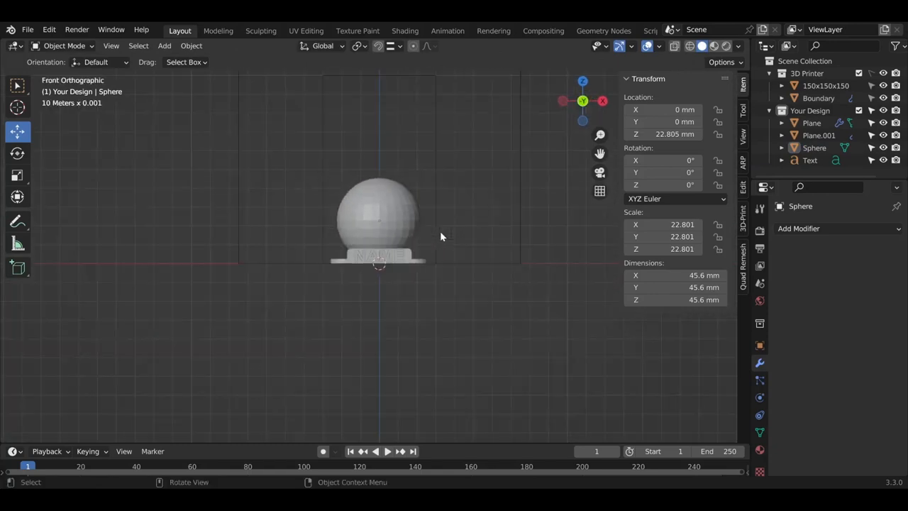
mouse_move(488, 157)
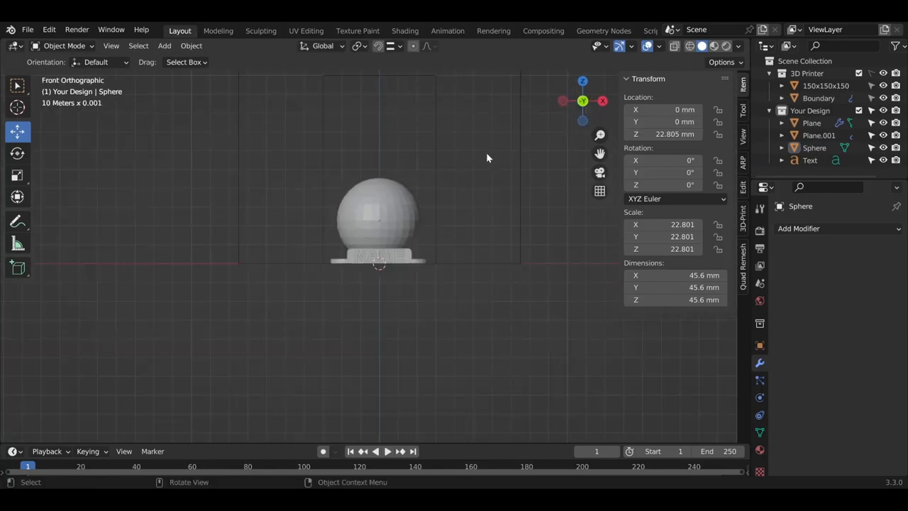
mouse_move(164, 46)
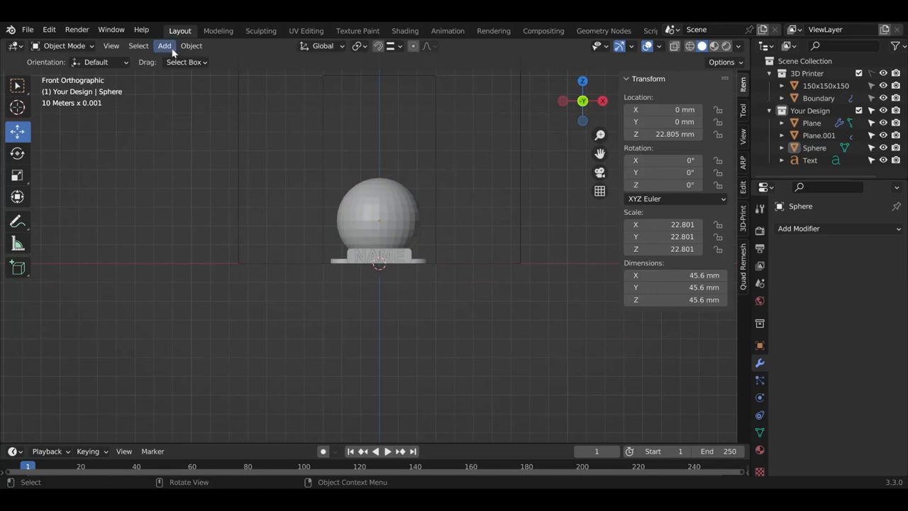
Step: Add a second UV sphere and start moving it above the first
left_click(164, 45)
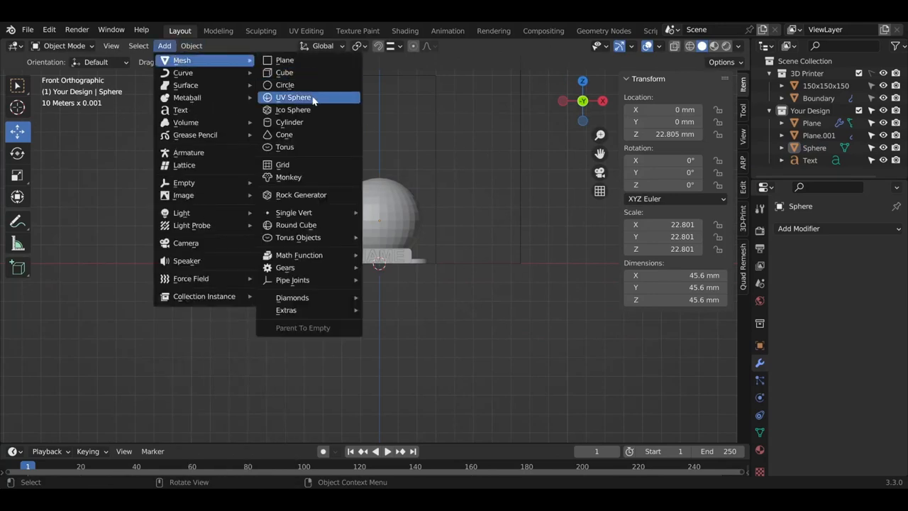
left_click(292, 96)
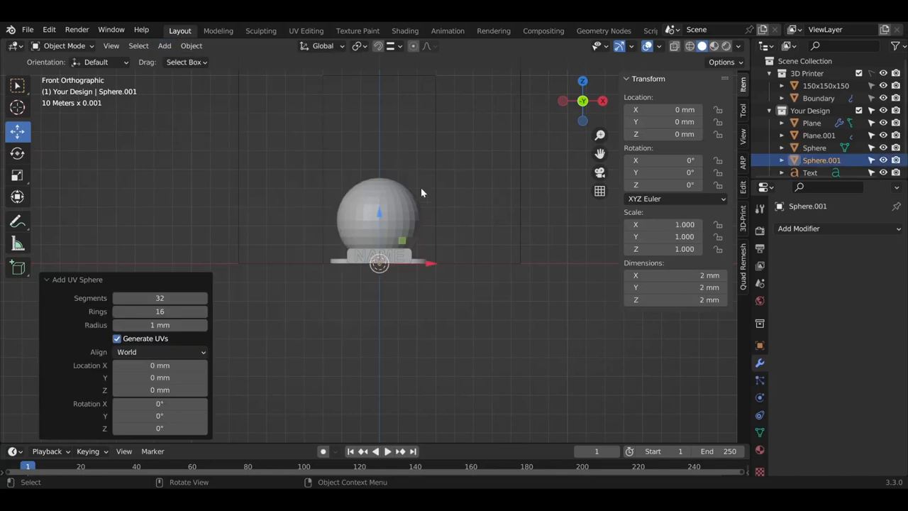
mouse_move(17, 154)
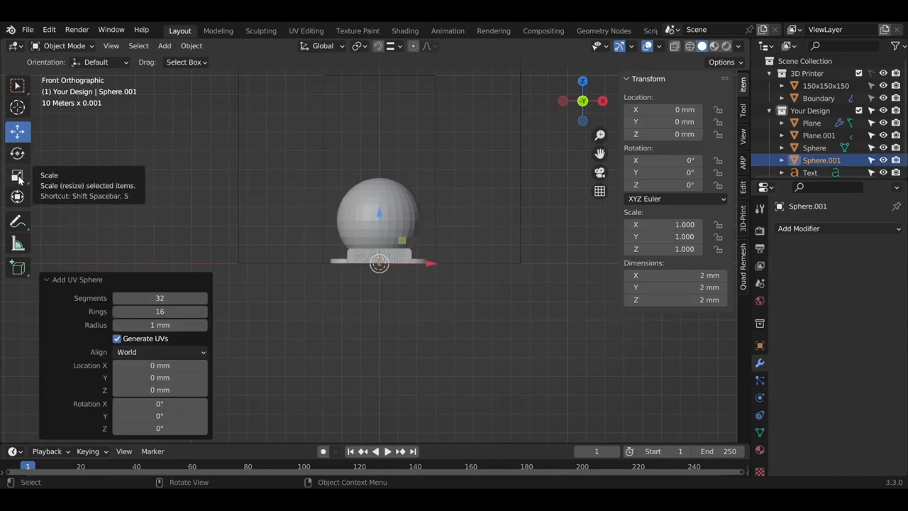
mouse_move(139, 167)
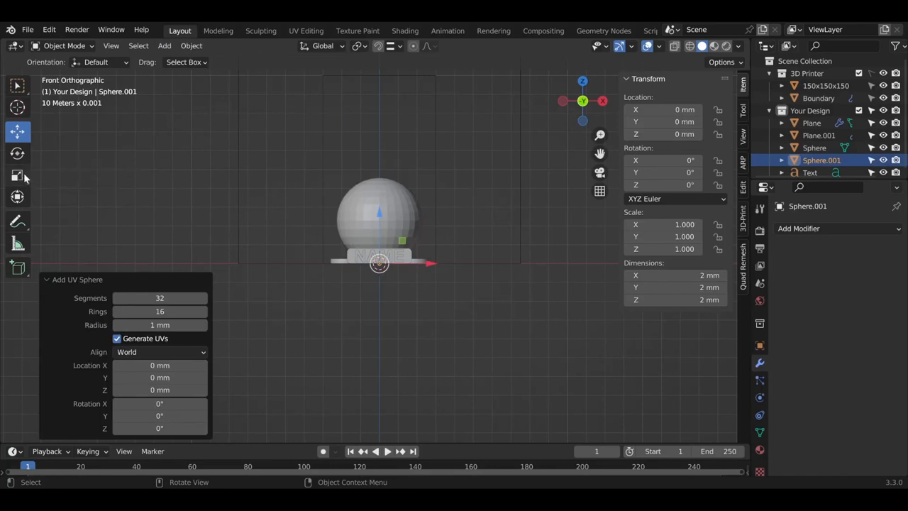
mouse_move(17, 176)
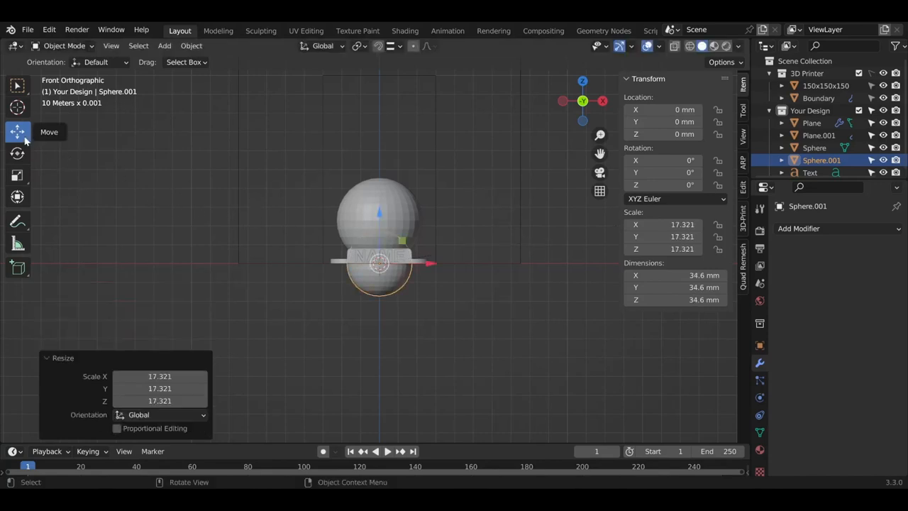
mouse_move(17, 134)
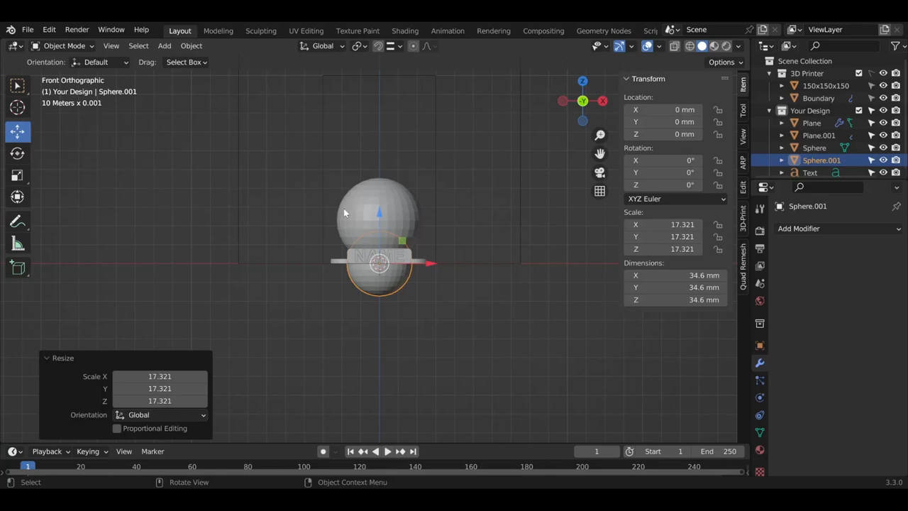
key("g")
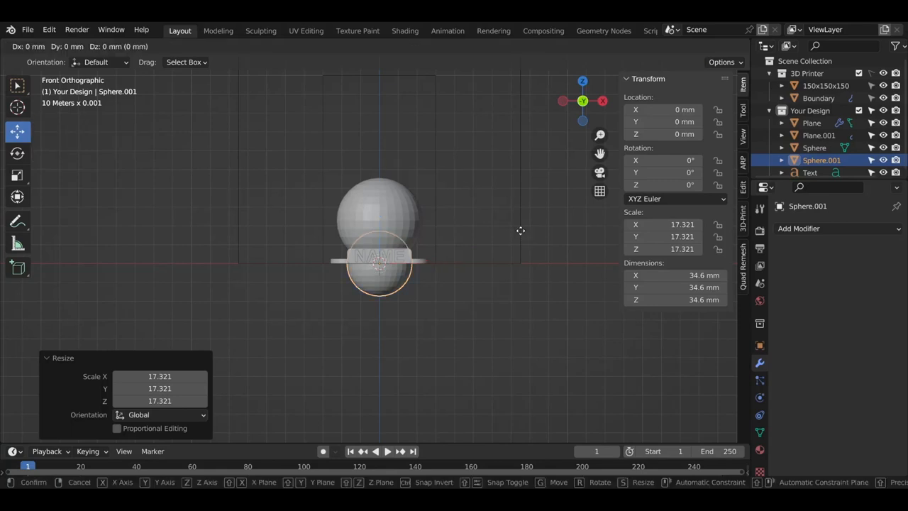
mouse_move(480, 213)
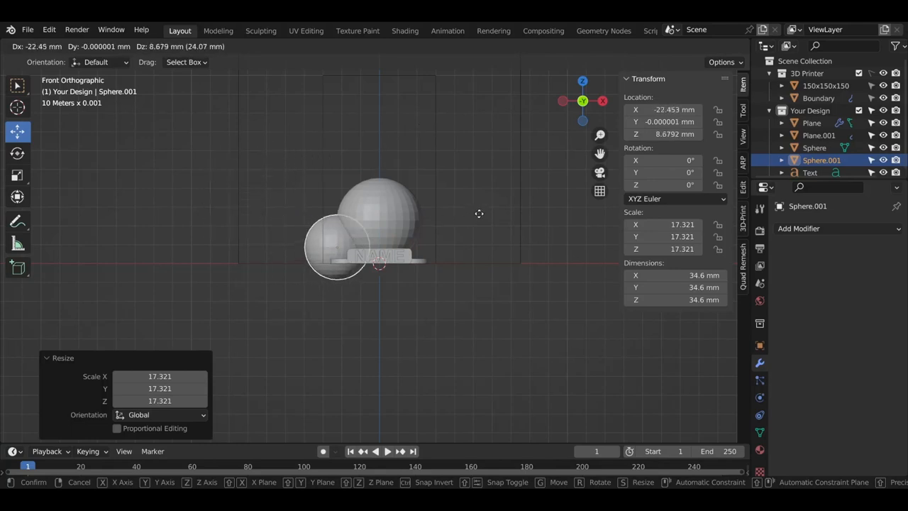
mouse_move(525, 167)
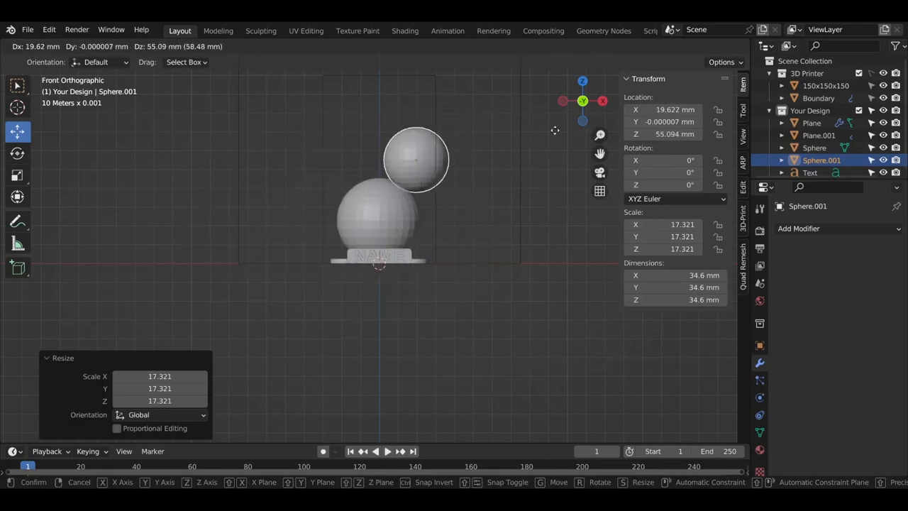
mouse_move(500, 154)
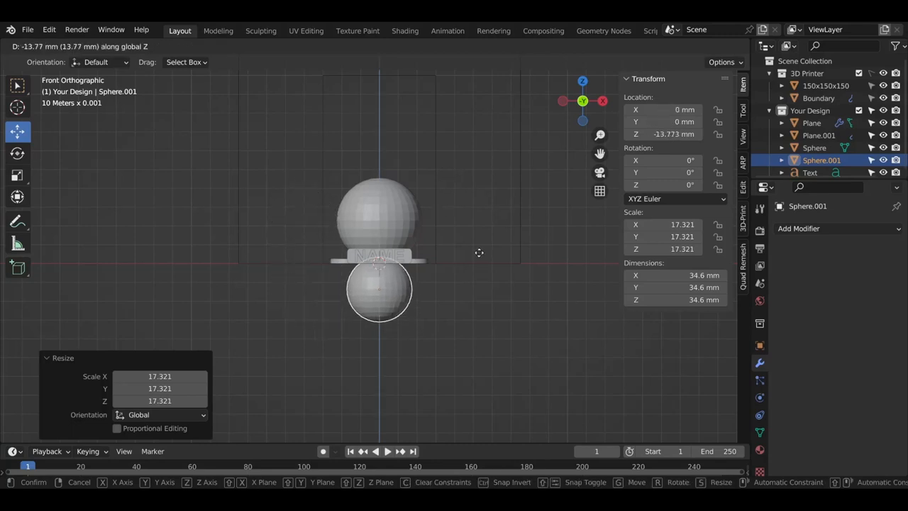
mouse_move(487, 130)
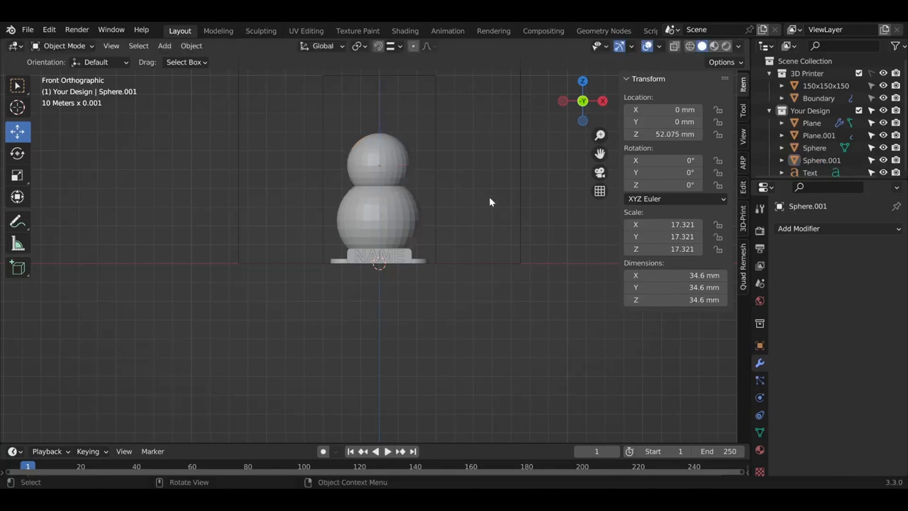
Step: Add a third UV sphere as the head, move it to the top of the stack, then deselect all
left_click(165, 45)
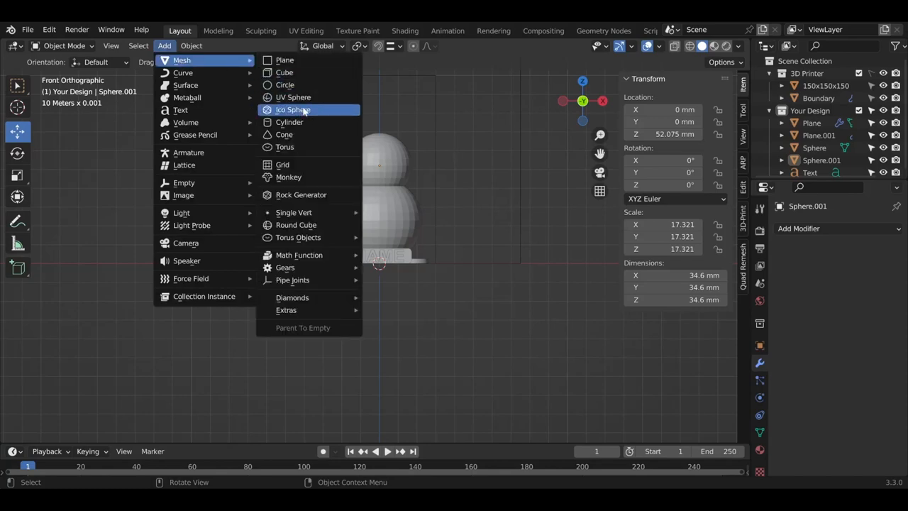
left_click(292, 96)
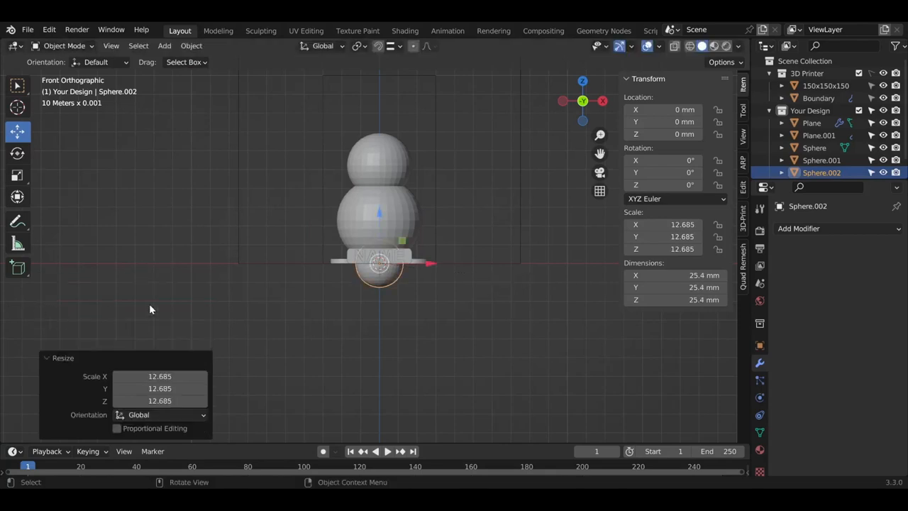
key("g")
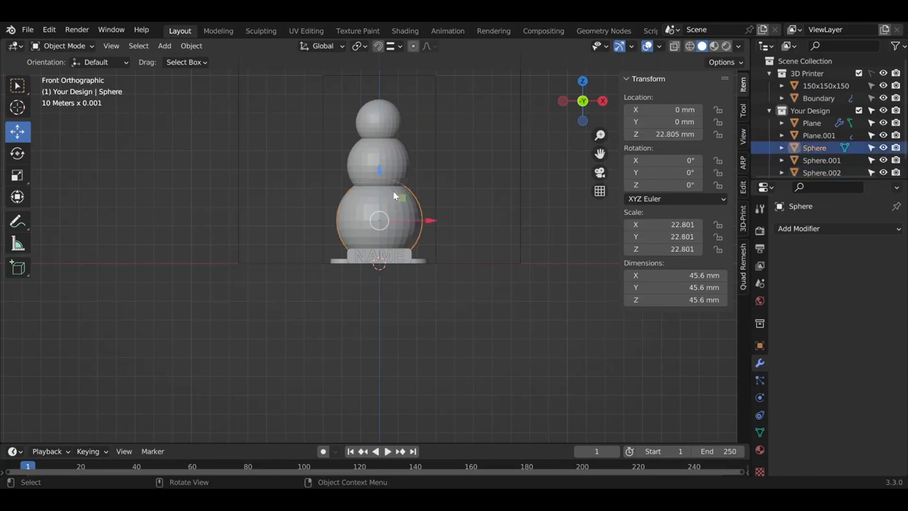
left_click(821, 173)
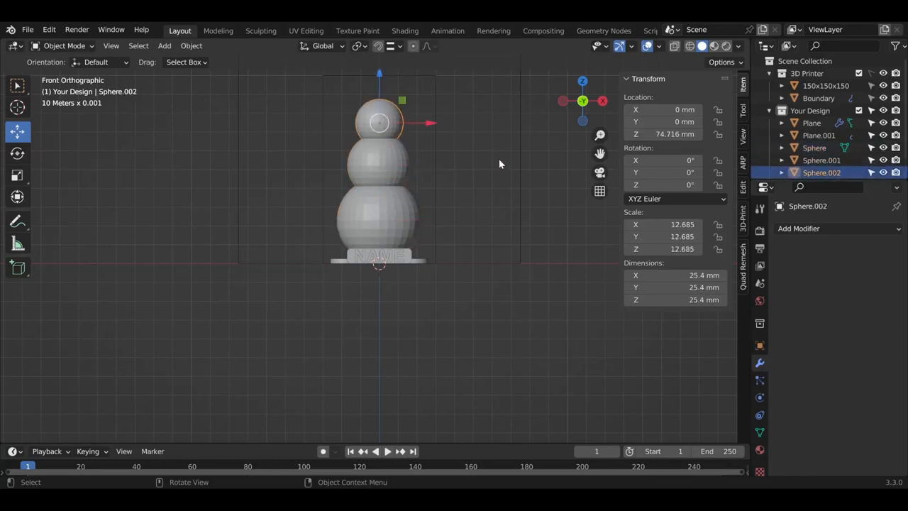
left_click(499, 165)
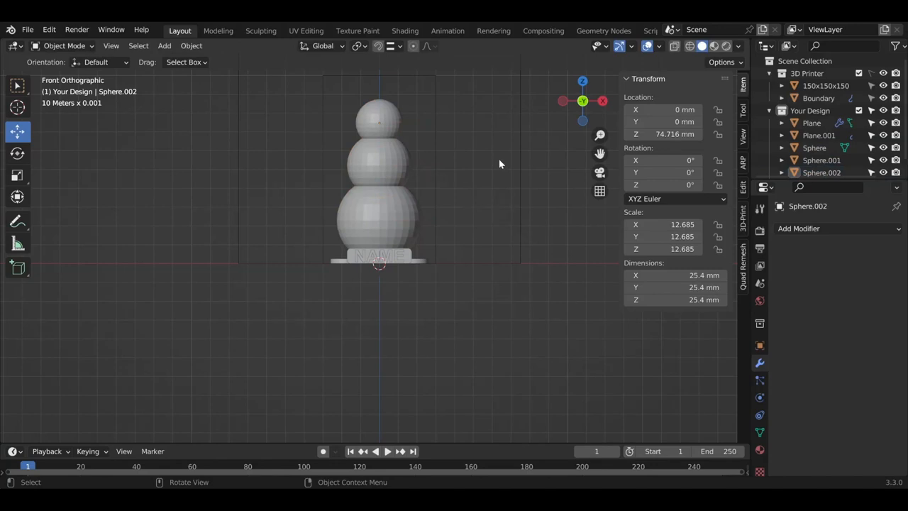
mouse_move(468, 159)
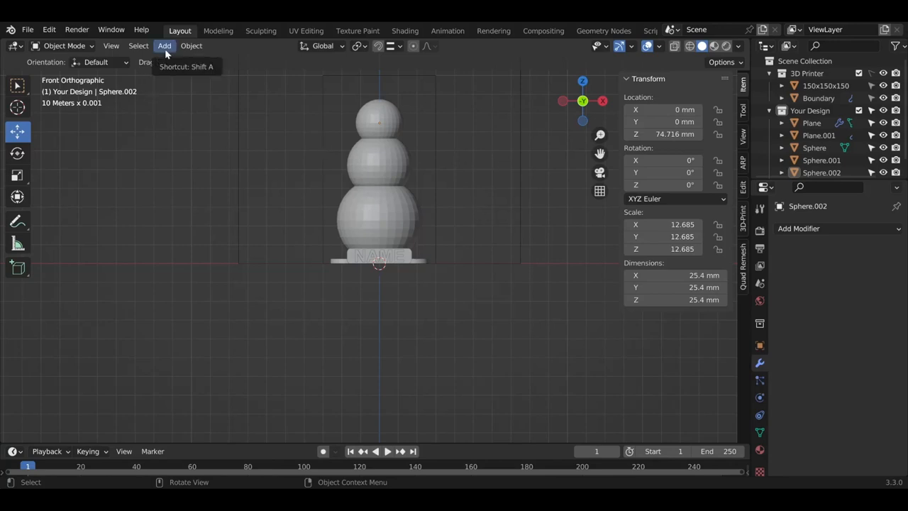
Step: Bring up the Add menu of mesh primitives above the finished snowman
left_click(165, 45)
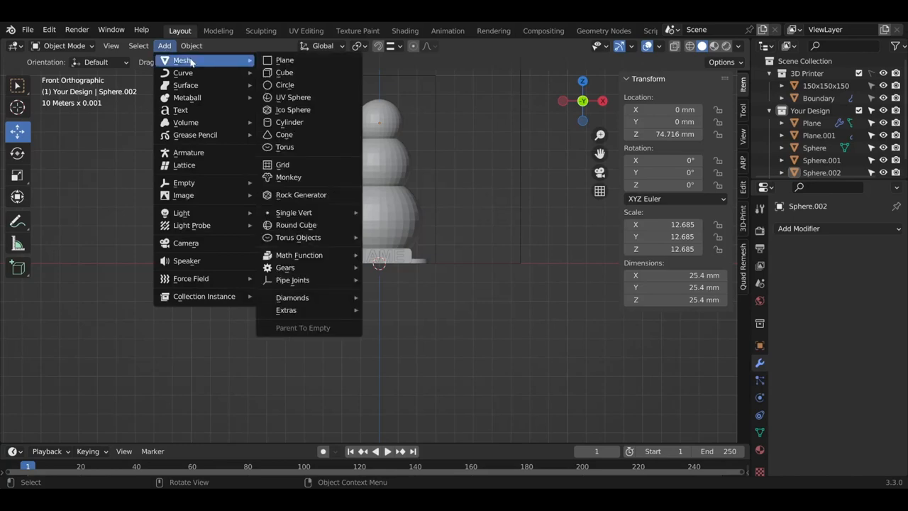
mouse_move(284, 59)
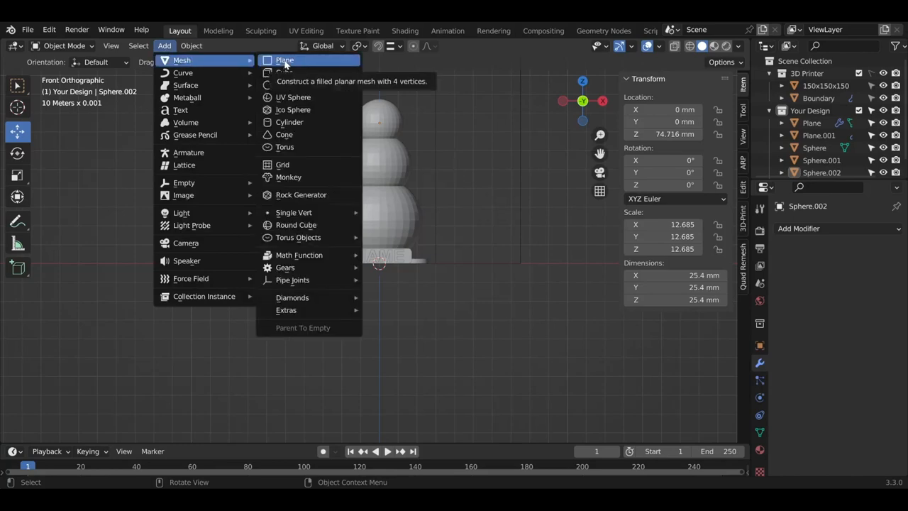
mouse_move(289, 122)
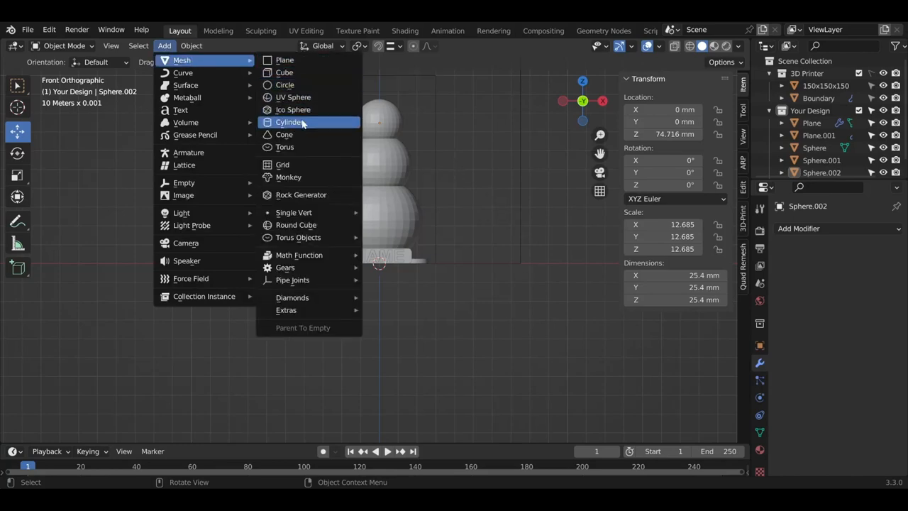
mouse_move(292, 110)
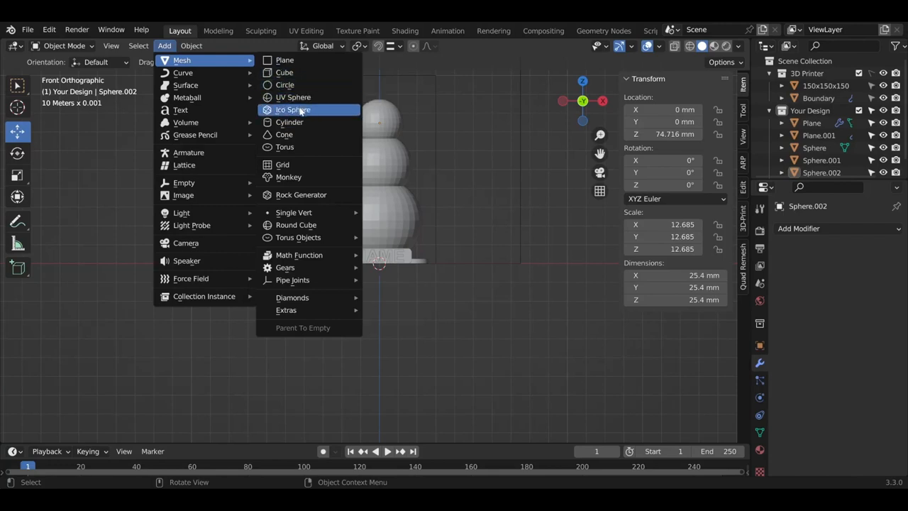
mouse_move(284, 133)
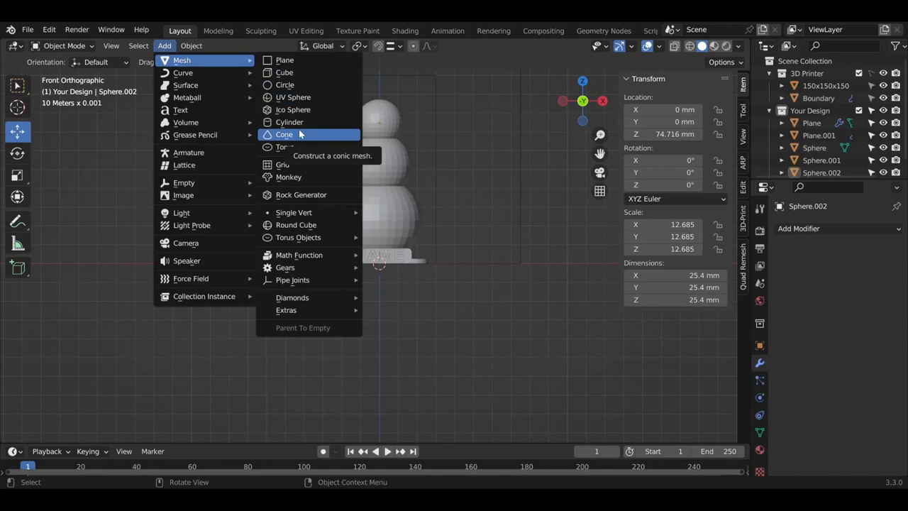
mouse_move(290, 122)
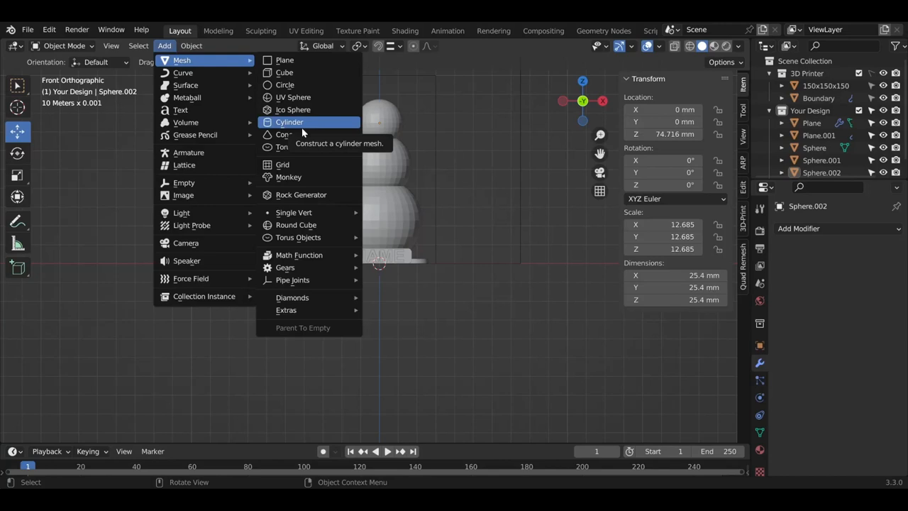
mouse_move(304, 134)
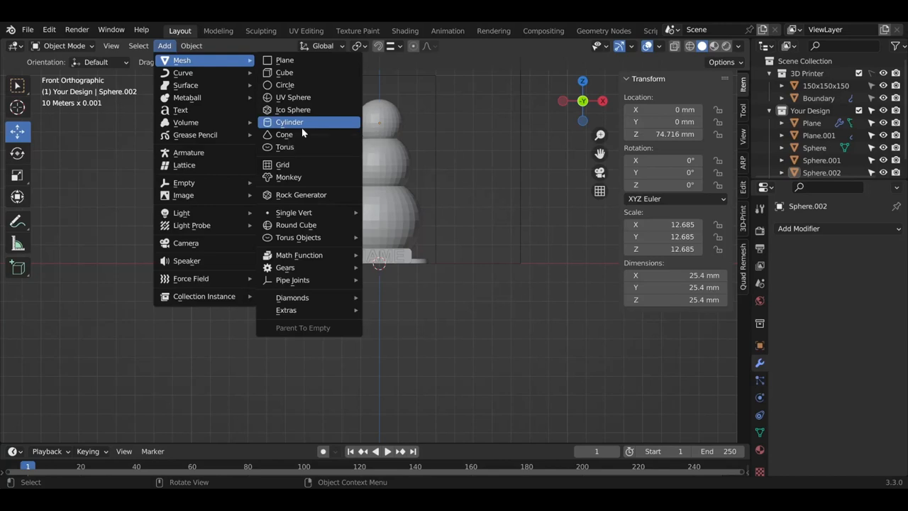
Step: Add a cylinder and start scaling it for the snowman's hat
left_click(289, 122)
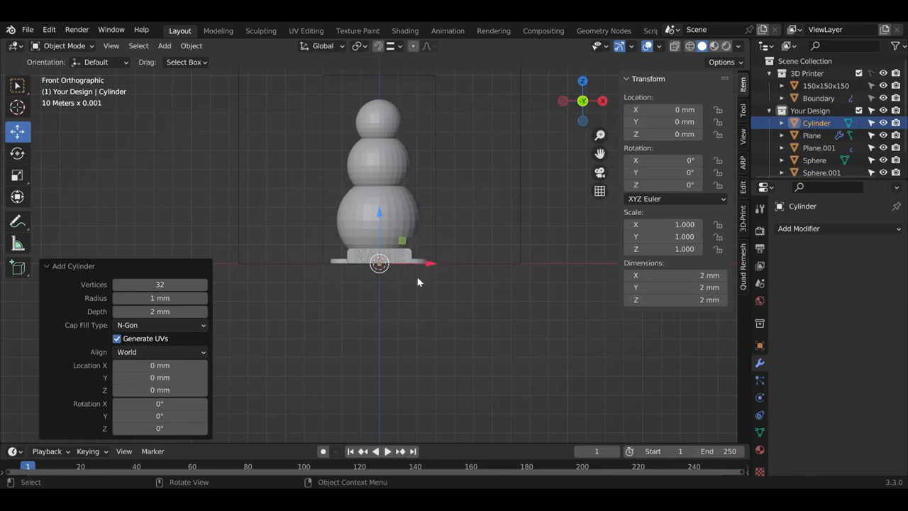
key("s")
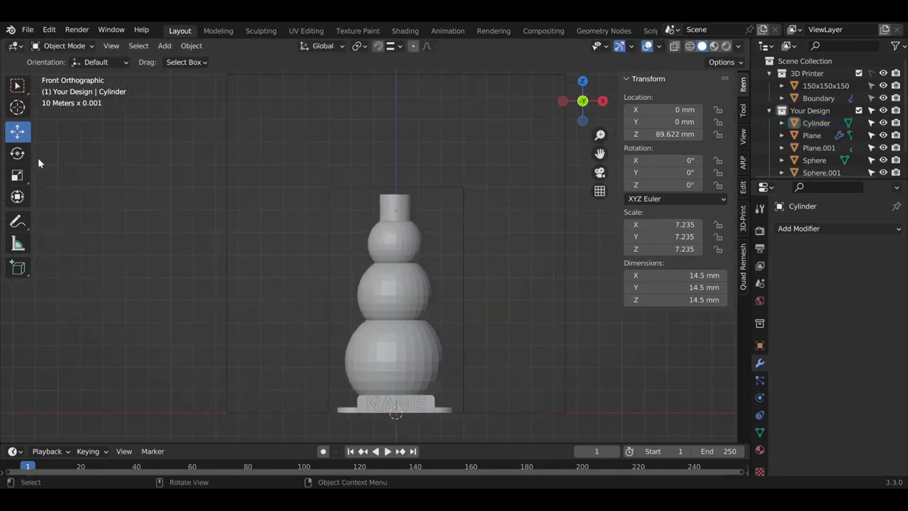
mouse_move(17, 153)
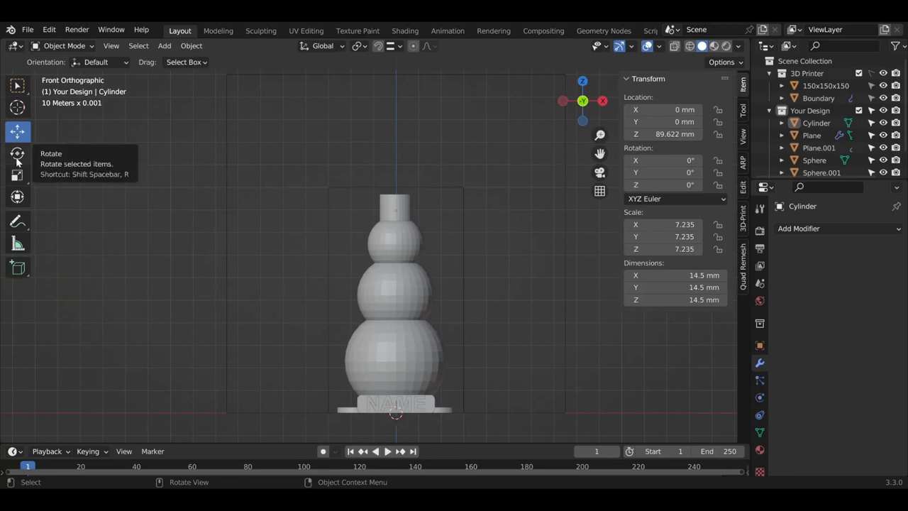
Step: Stretch the hat cylinder along Z to about 21.3 mm tall
left_click(17, 176)
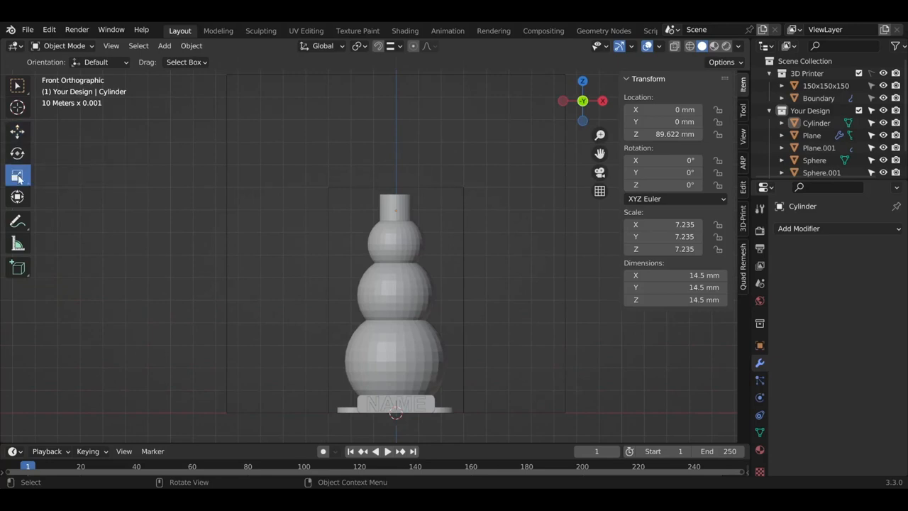
left_click(395, 210)
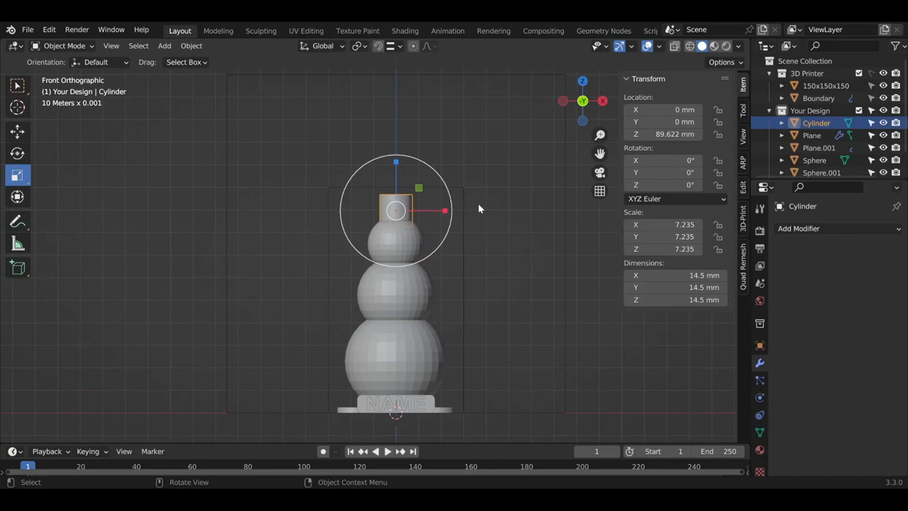
key("s")
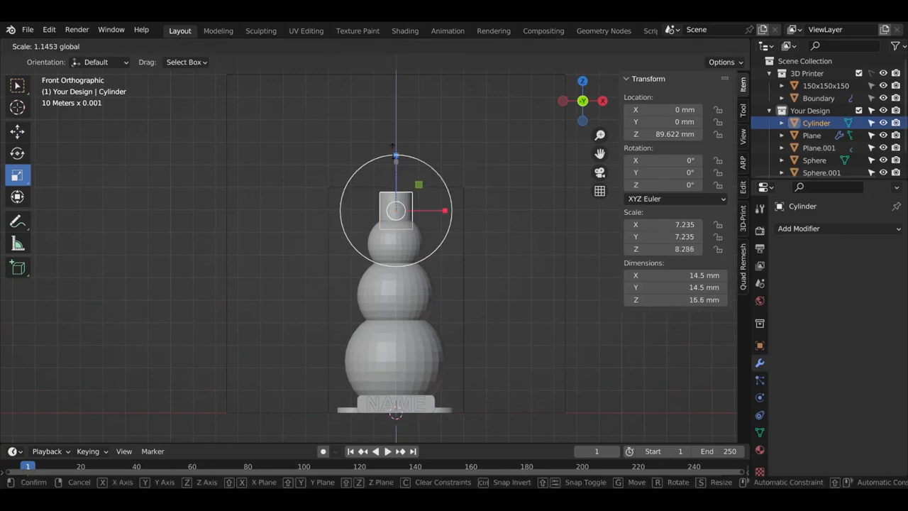
mouse_move(423, 156)
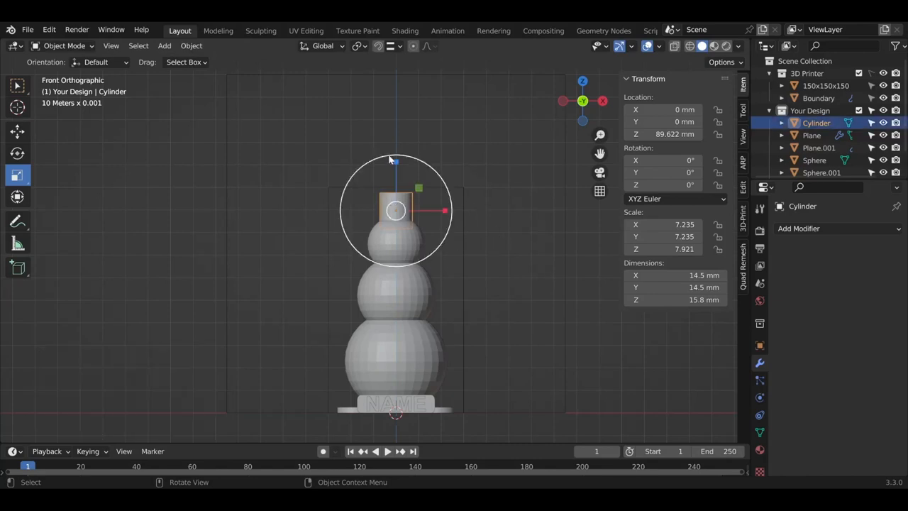
key("s")
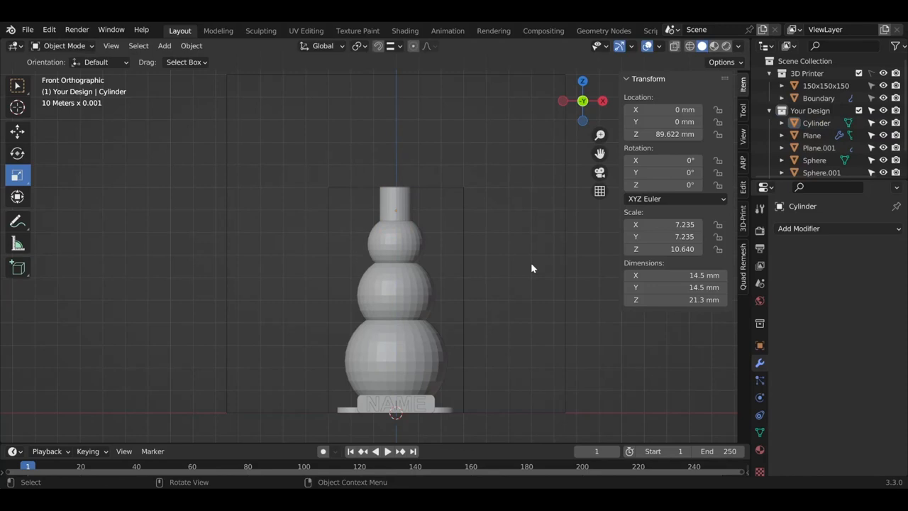
mouse_move(405, 206)
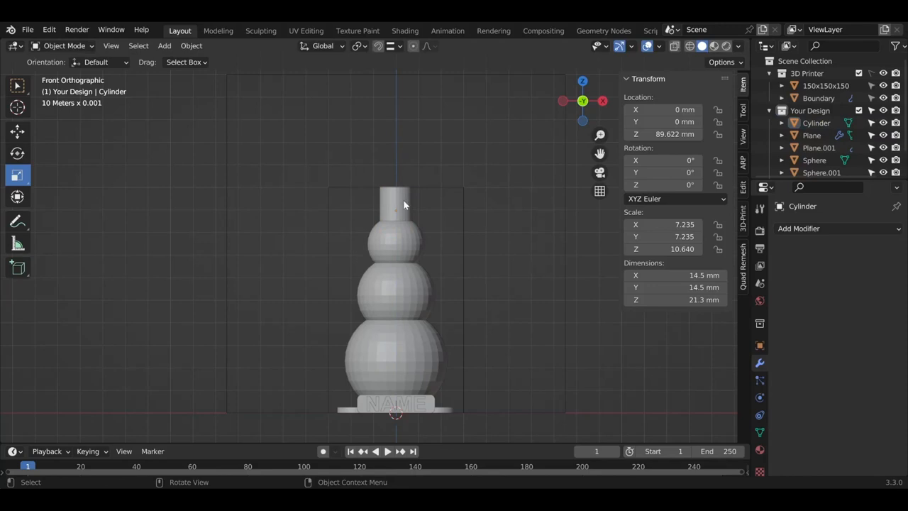
left_click(165, 45)
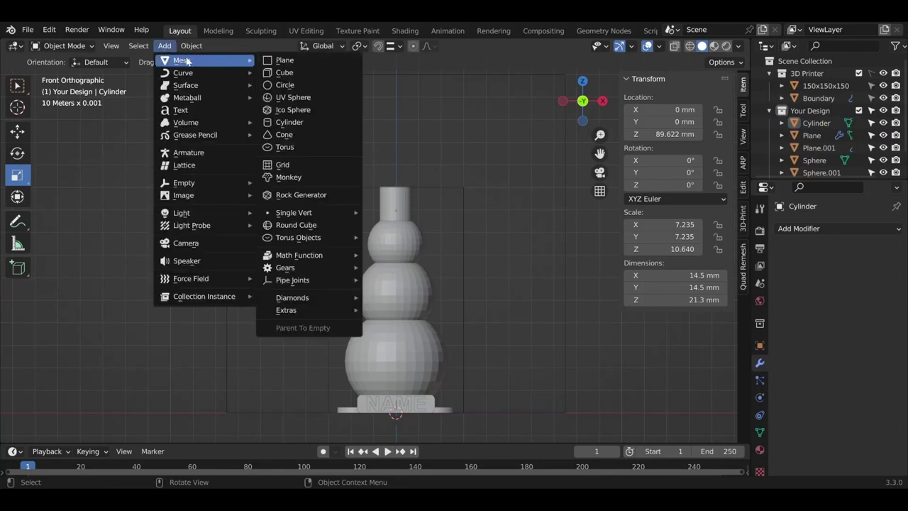
mouse_move(284, 60)
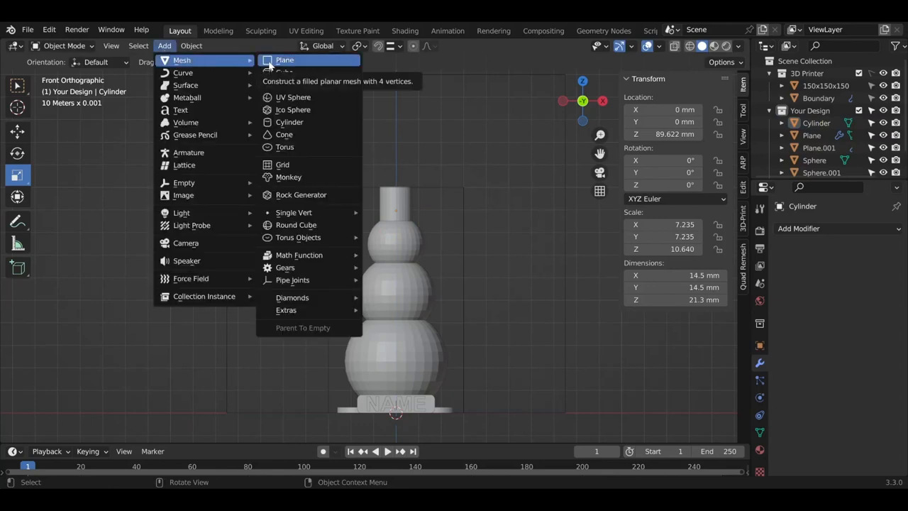
mouse_move(290, 122)
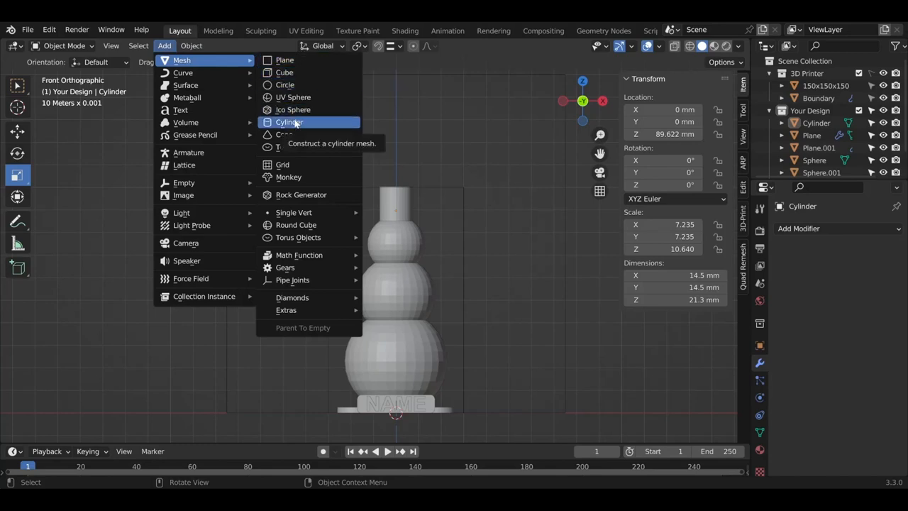
left_click(289, 122)
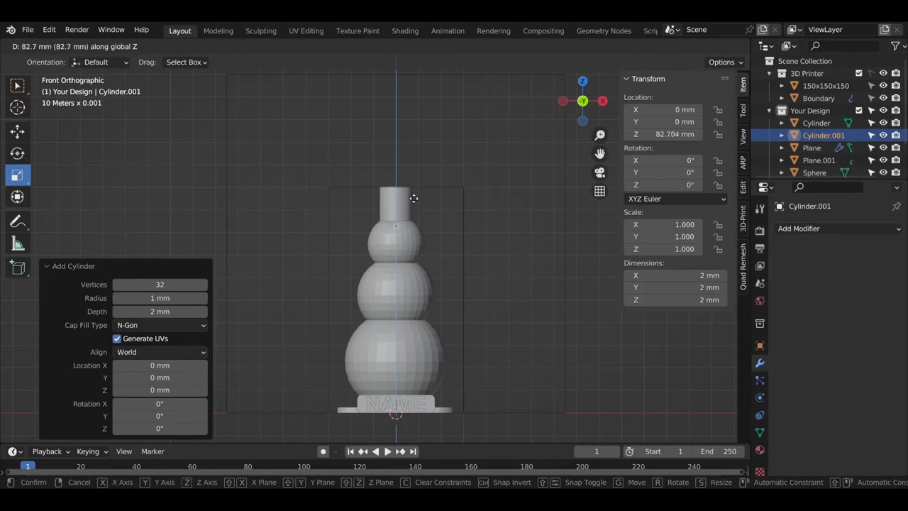
key("s")
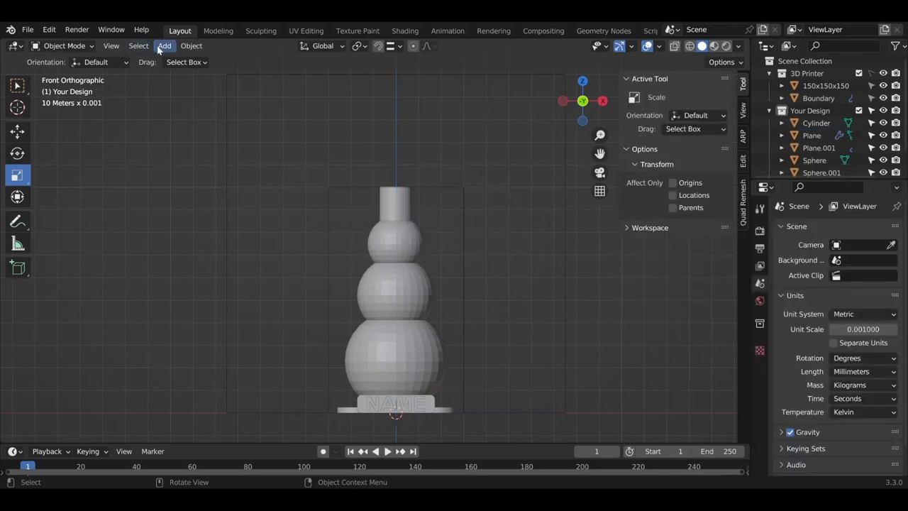
Step: Add a torus, scale it to about 22.9 mm and place it at 85 mm as the hat brim
left_click(190, 45)
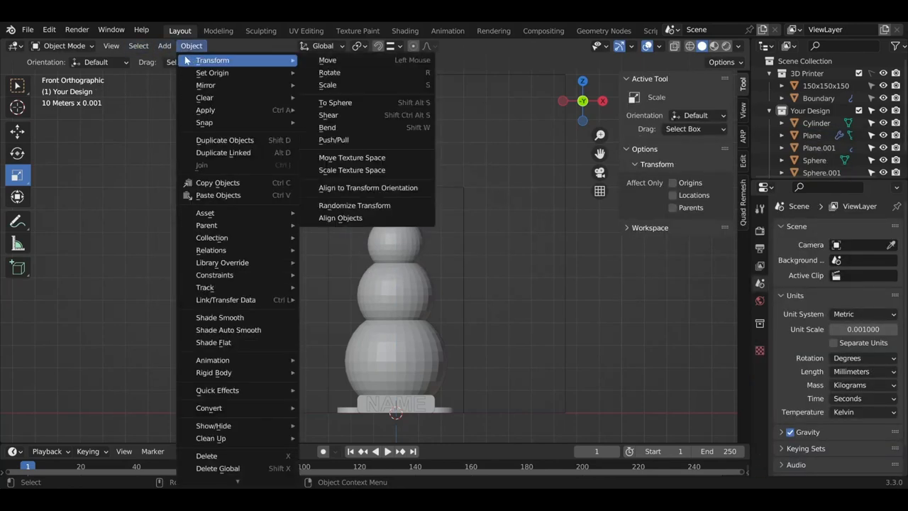
left_click(164, 45)
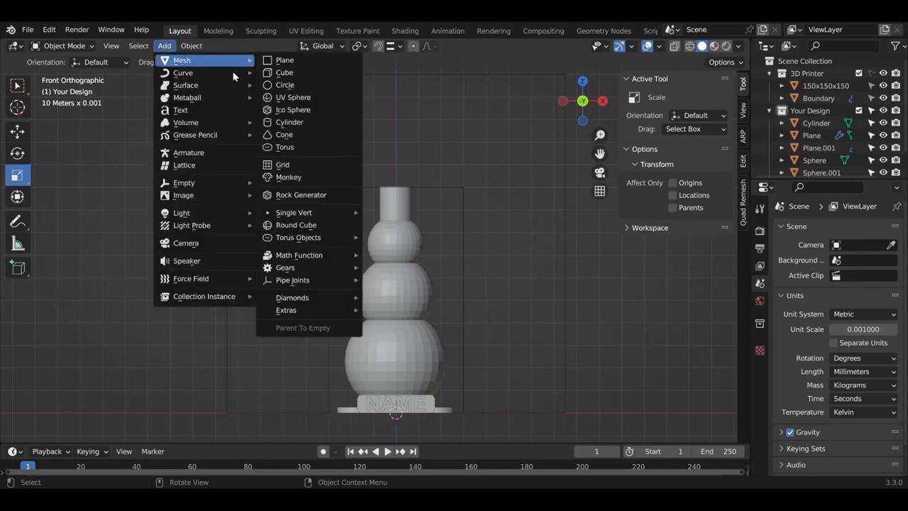
left_click(284, 146)
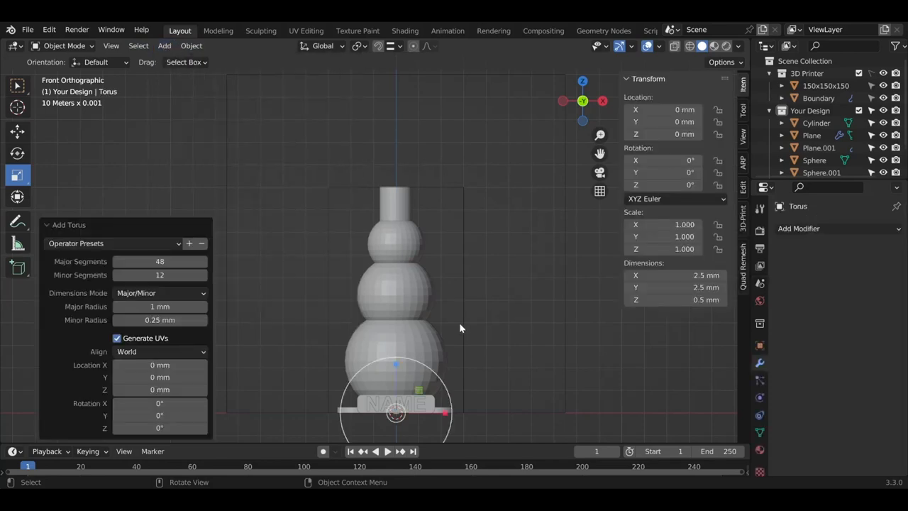
key("s")
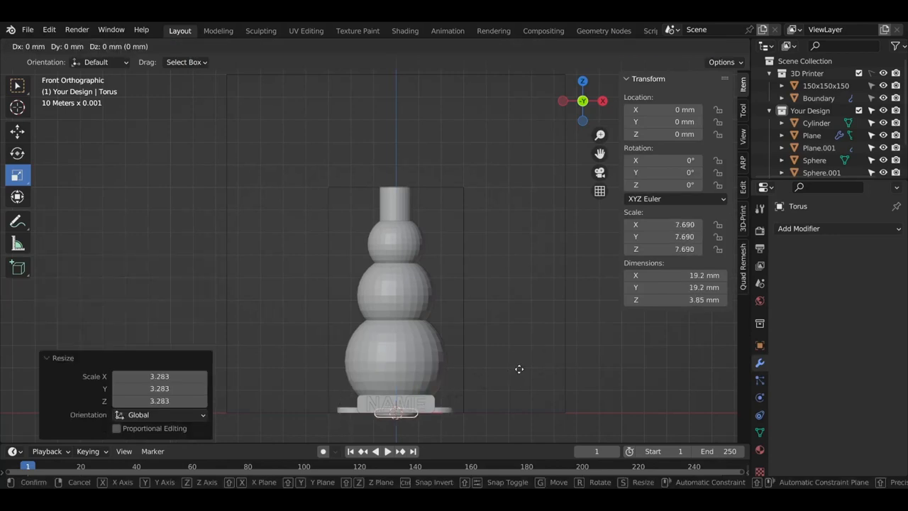
mouse_move(504, 176)
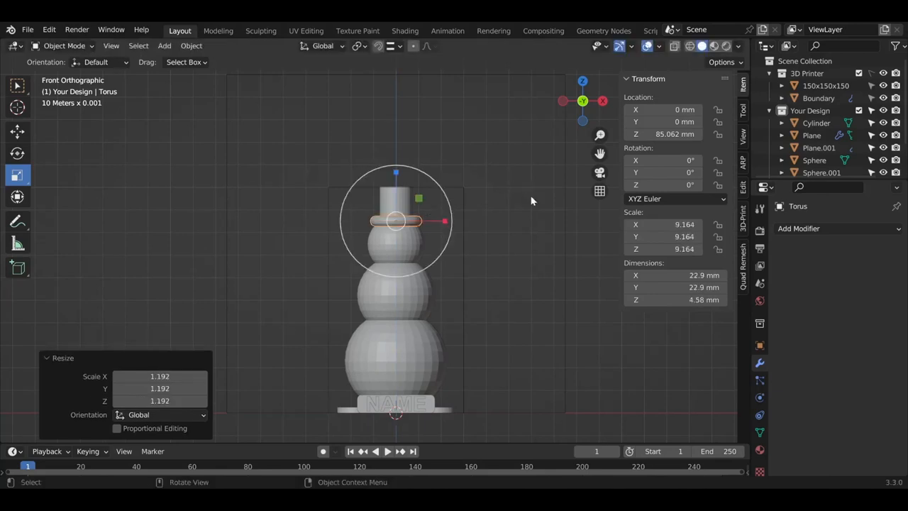
left_click(528, 273)
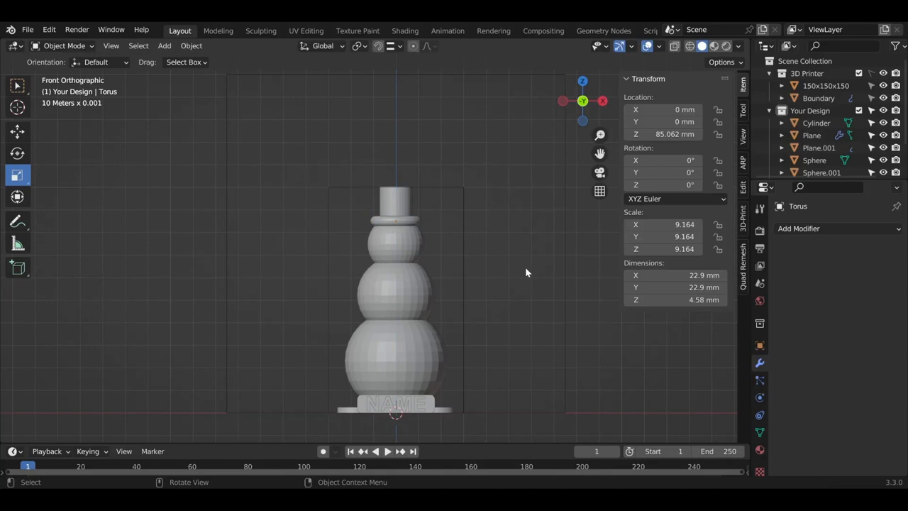
mouse_move(233, 114)
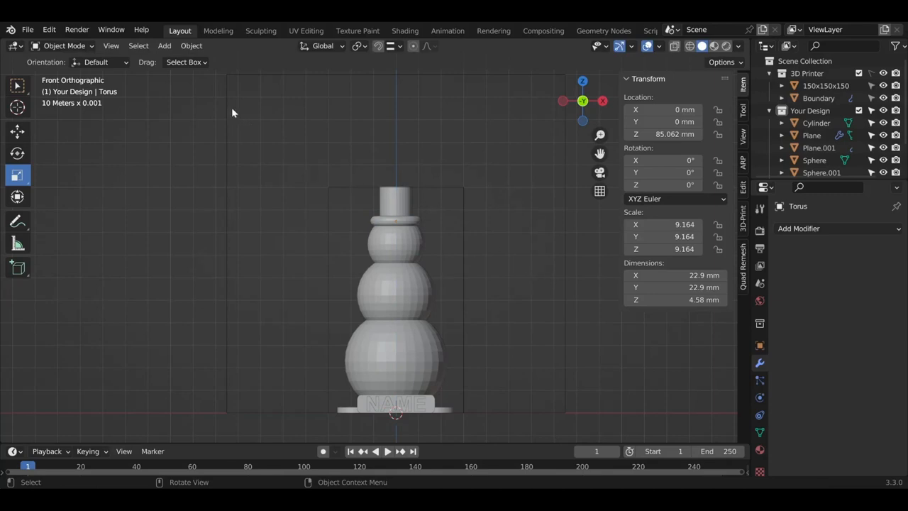
Step: Add a cone, scale it to 5.71 mm and raise it to head height at about 75.5 mm
left_click(164, 46)
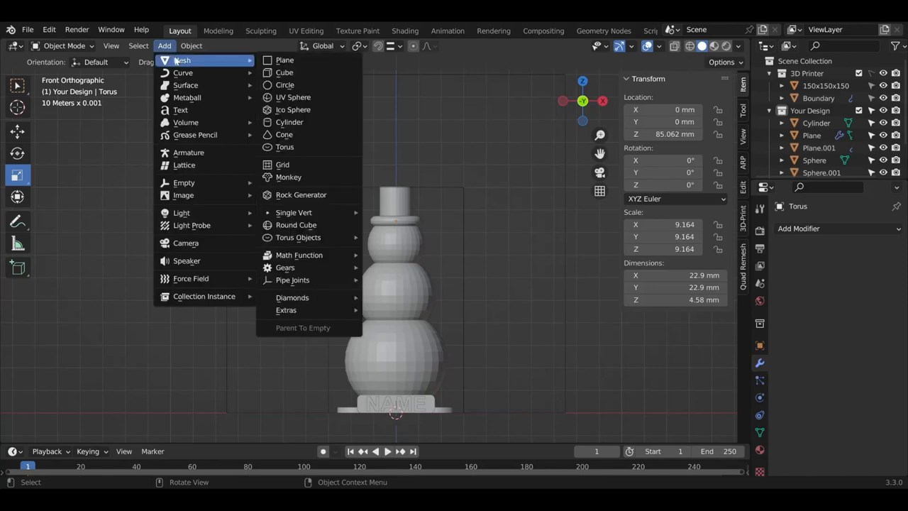
mouse_move(304, 134)
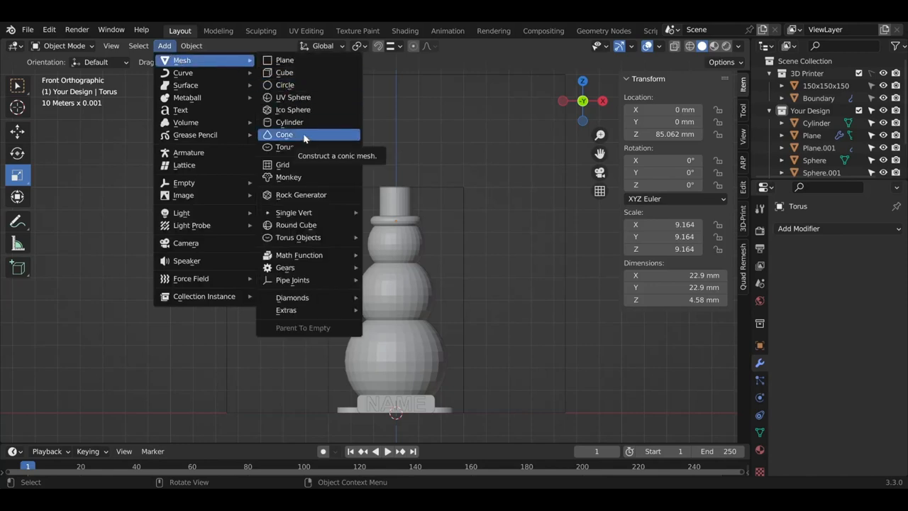
left_click(283, 135)
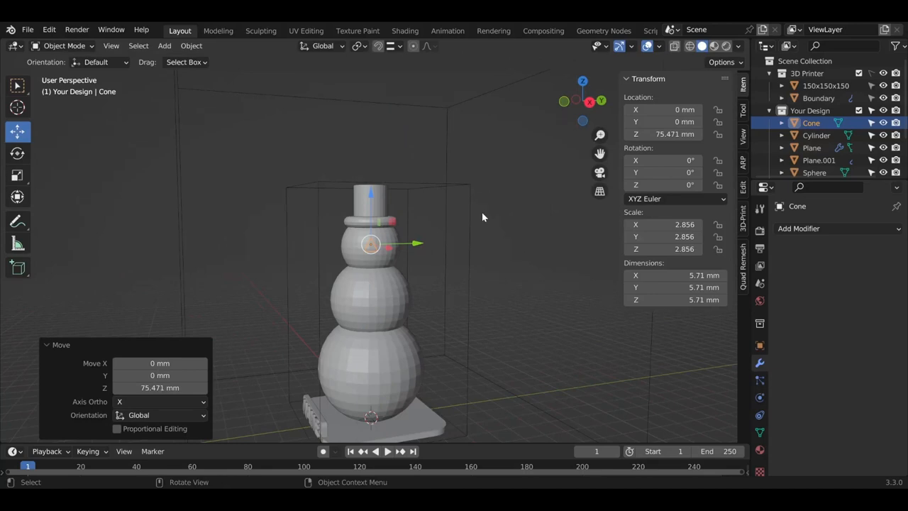
left_click(489, 211)
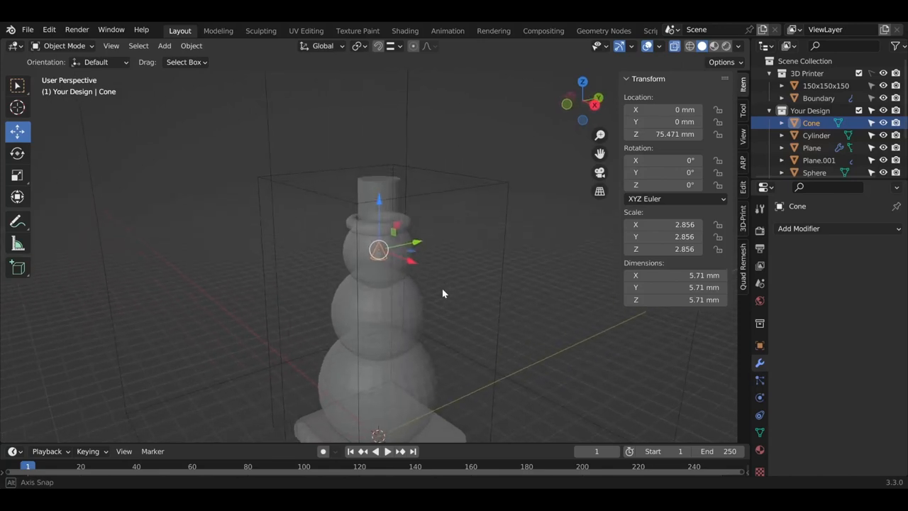
mouse_move(417, 244)
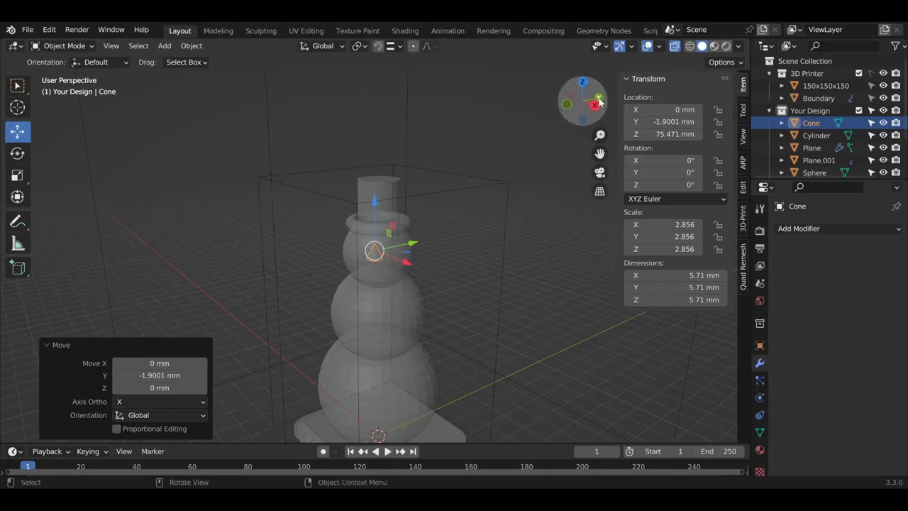
mouse_move(595, 107)
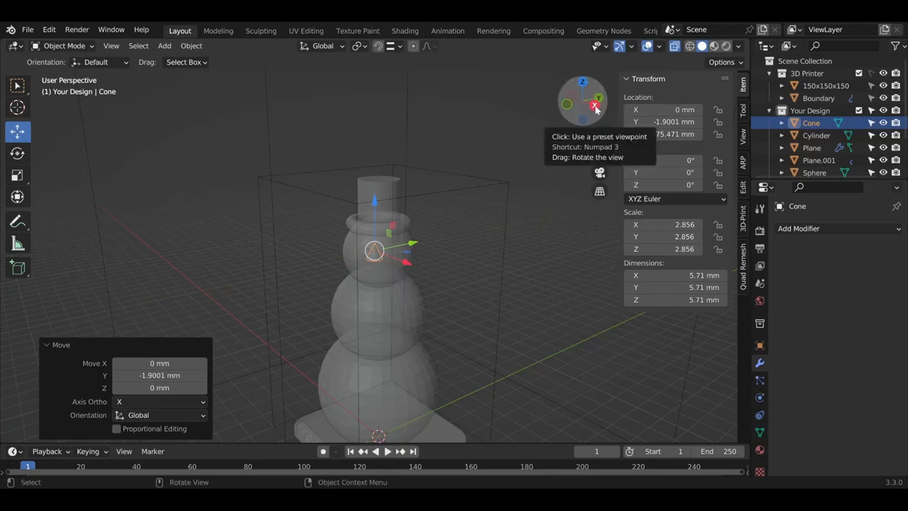
Step: Switch to the side view to shift the cone forward as the nose
left_click(594, 105)
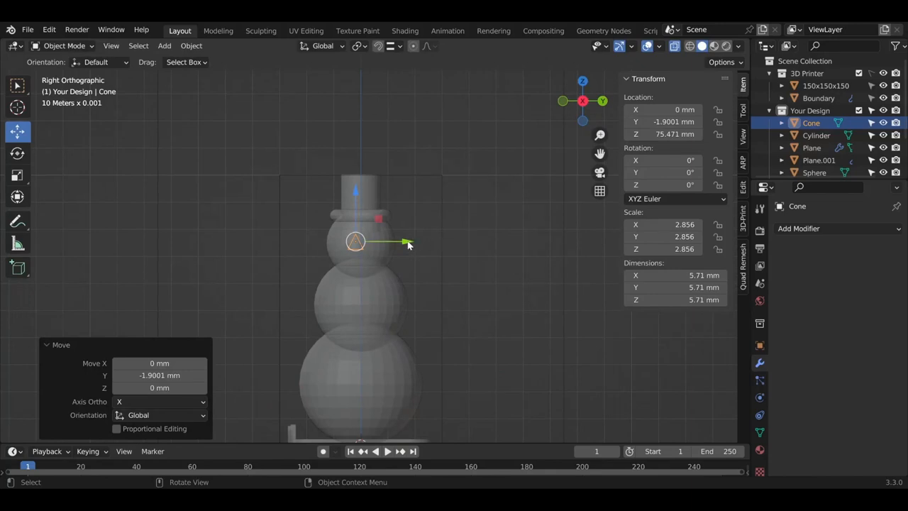
mouse_move(406, 244)
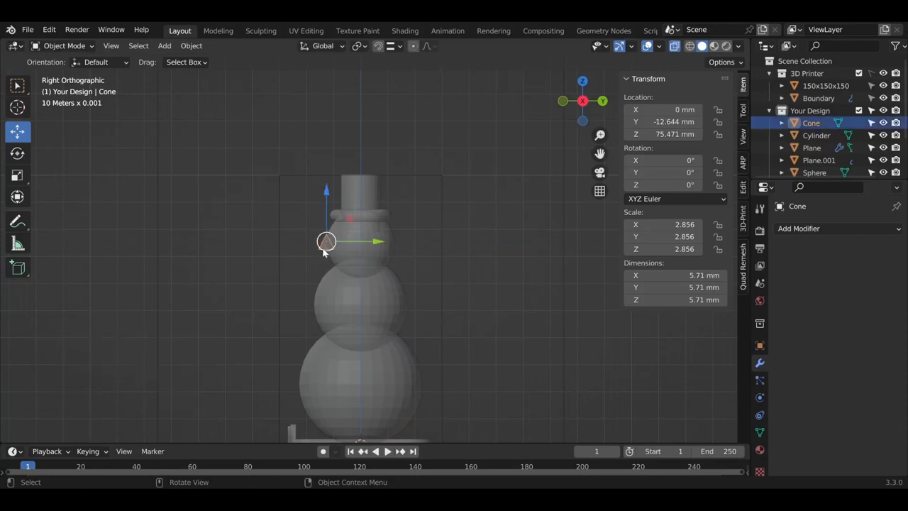
mouse_move(17, 176)
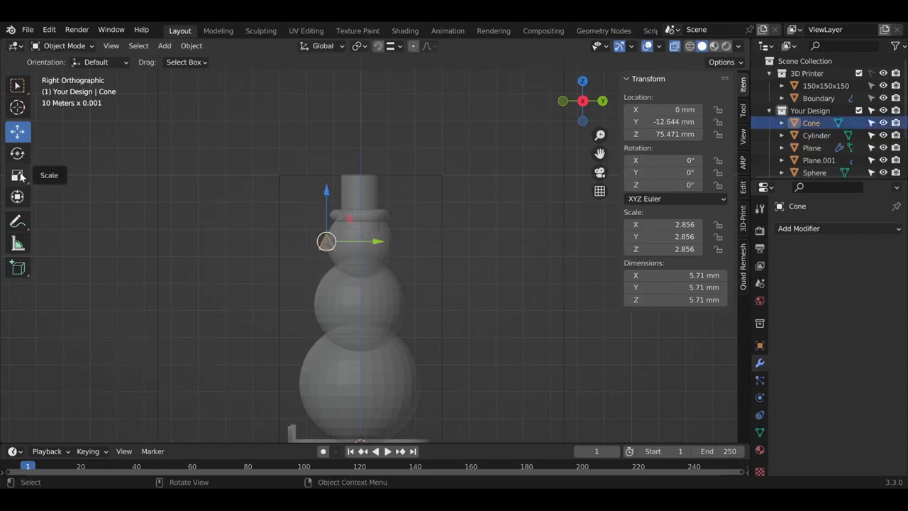
Step: Rotate the cone 90° on the X ring so its tip points forward as the nose
left_click(17, 153)
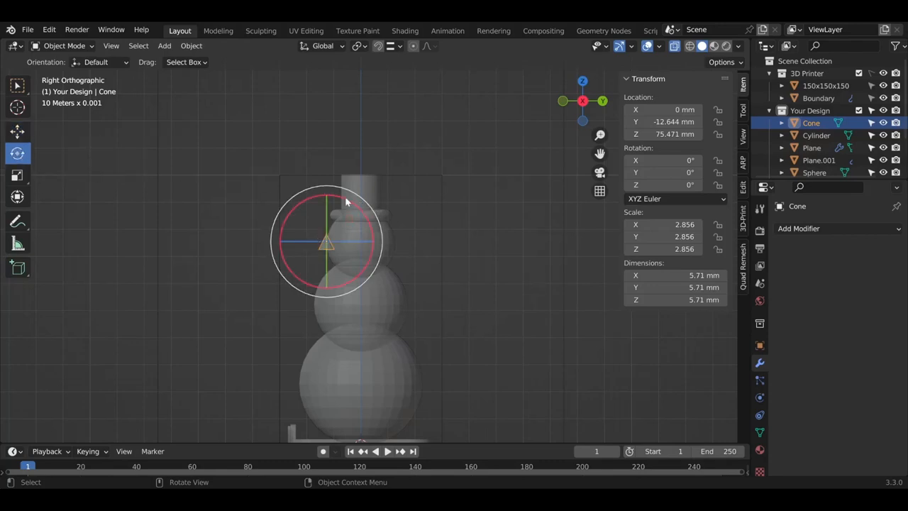
mouse_move(400, 204)
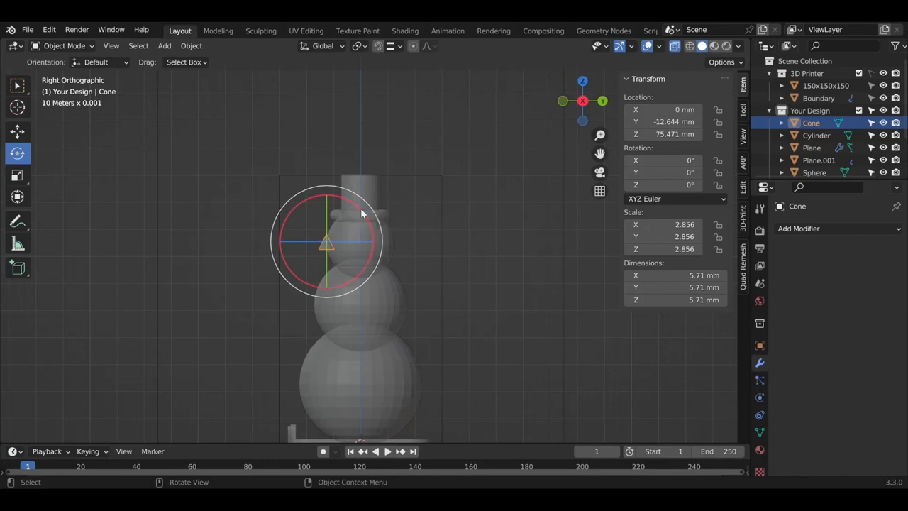
left_click_drag(362, 213, 309, 206)
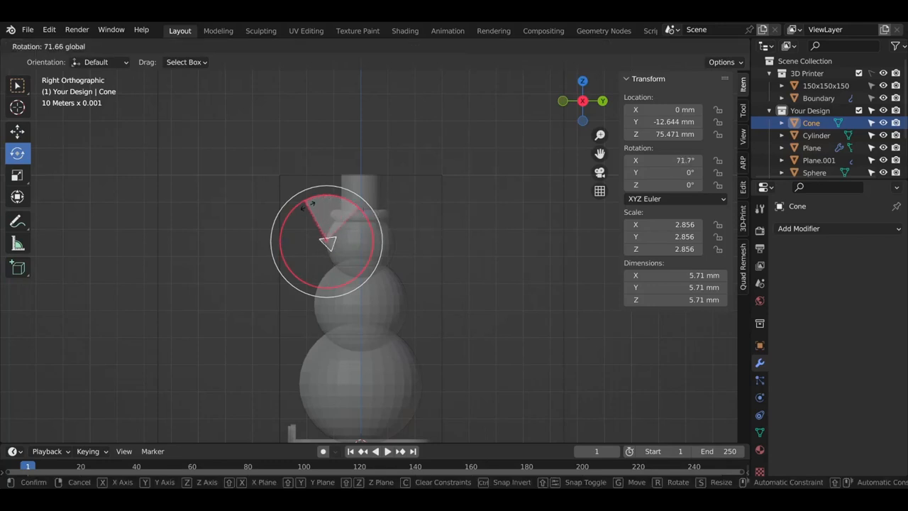
mouse_move(309, 206)
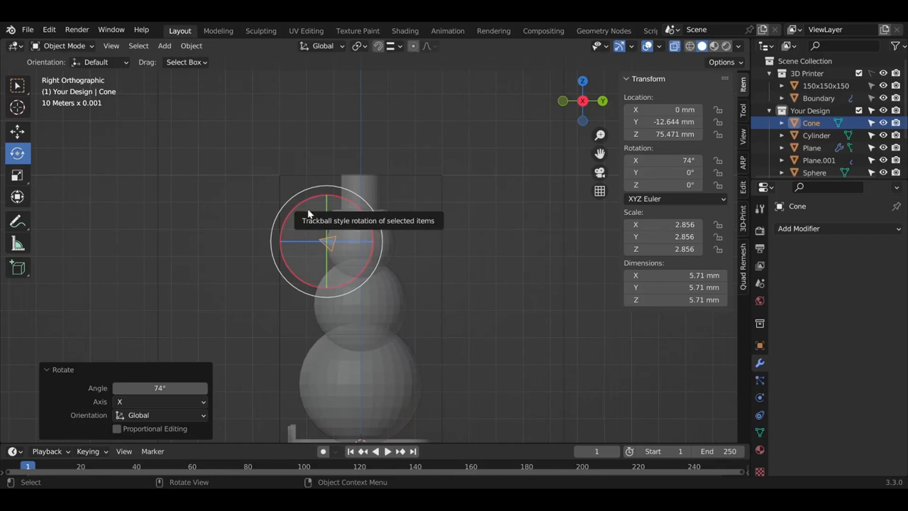
mouse_move(667, 159)
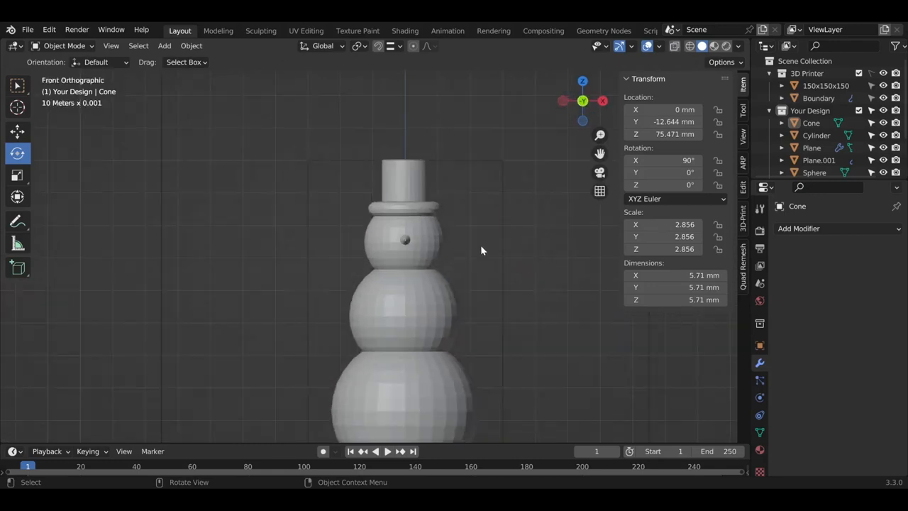
scroll("down", 3)
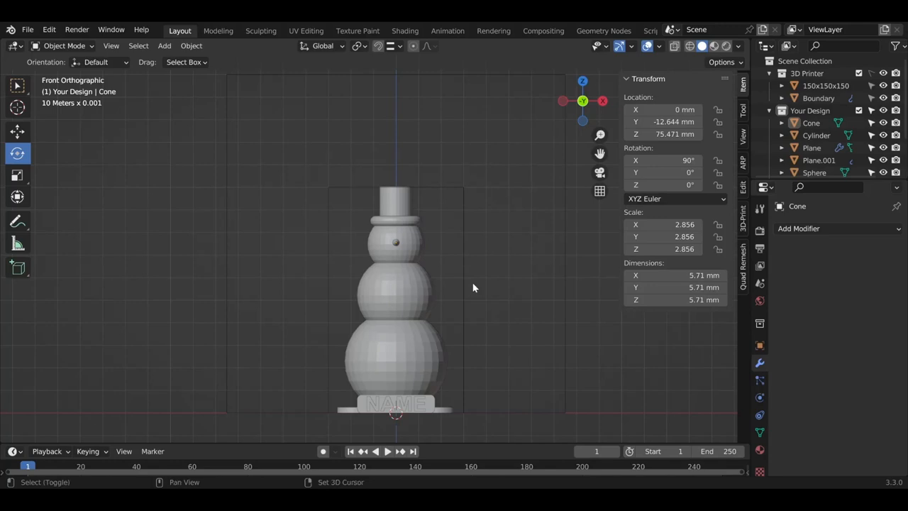
mouse_move(322, 287)
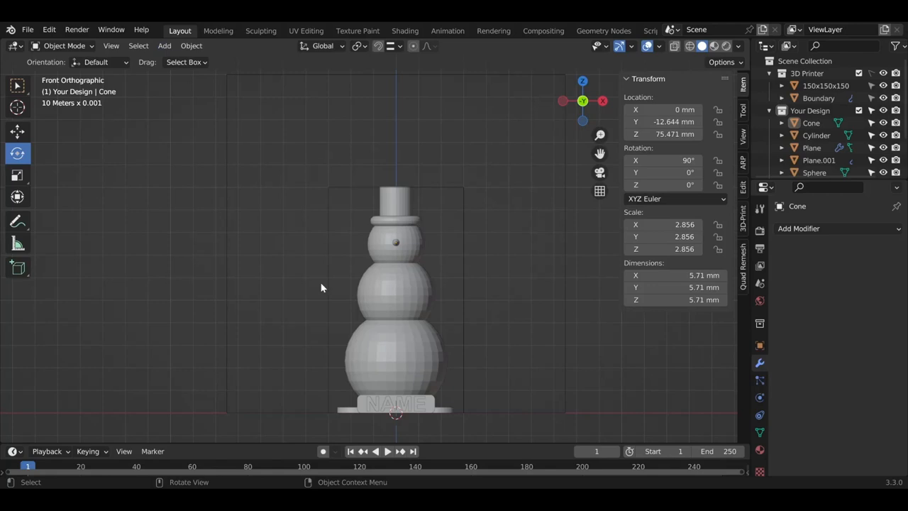
mouse_move(318, 270)
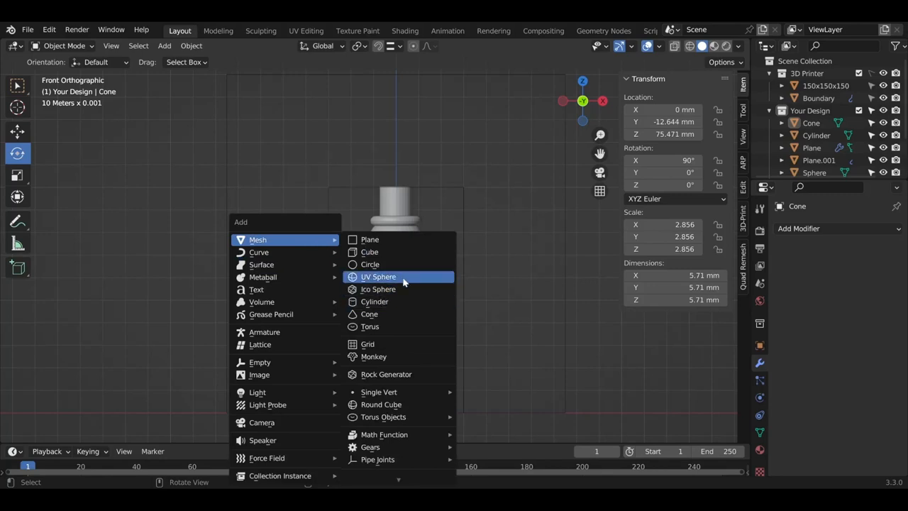
Step: Add a UV sphere, scale it to about 3.32 mm and seat it on the head's front as an eye
left_click(377, 277)
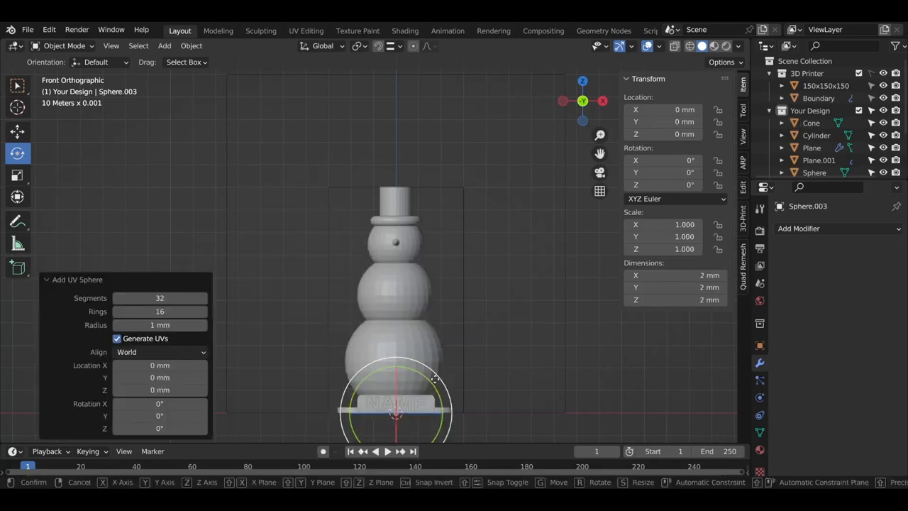
mouse_move(446, 202)
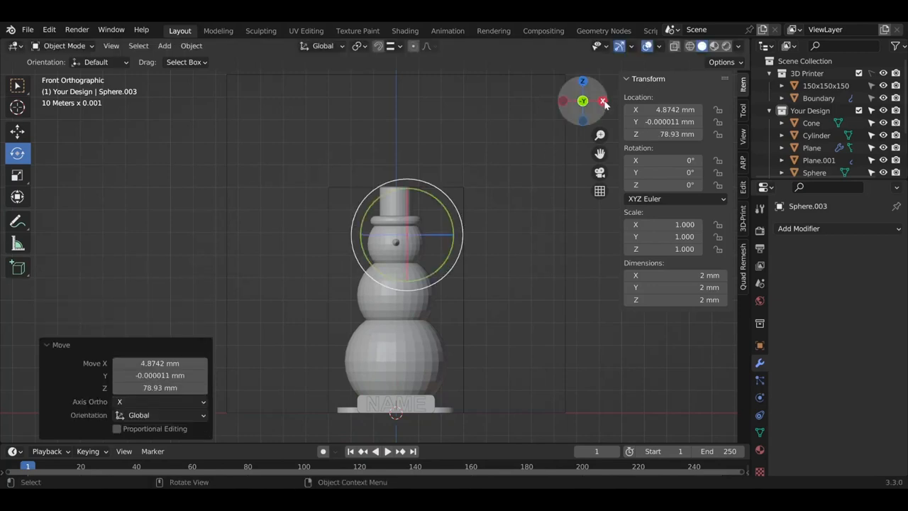
left_click(601, 101)
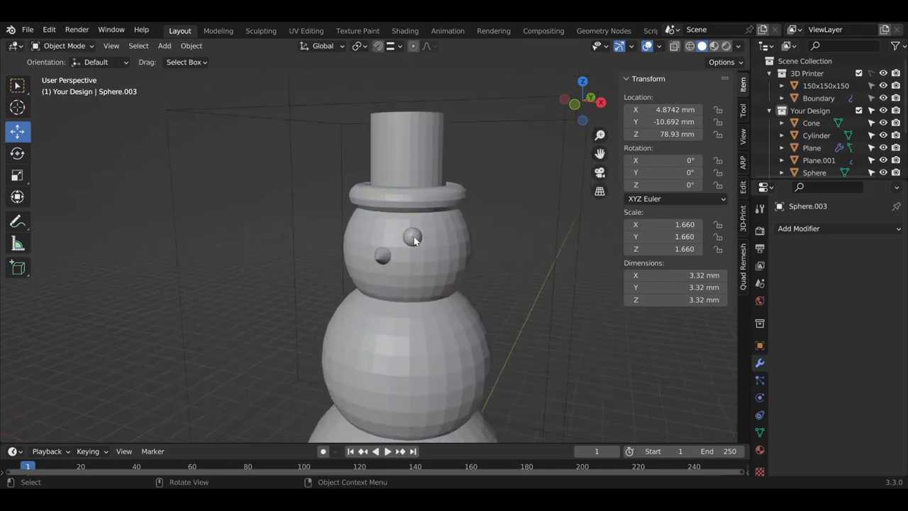
left_click_drag(414, 241, 447, 255)
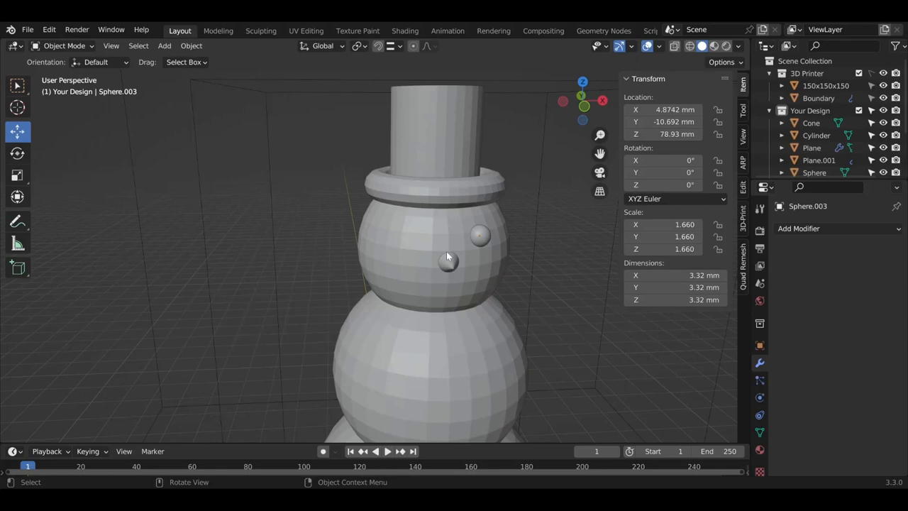
mouse_move(496, 261)
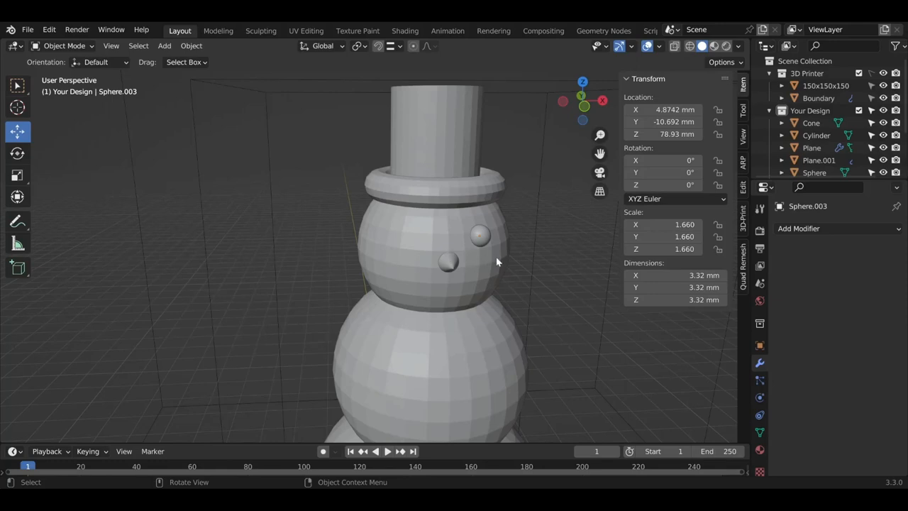
mouse_move(508, 253)
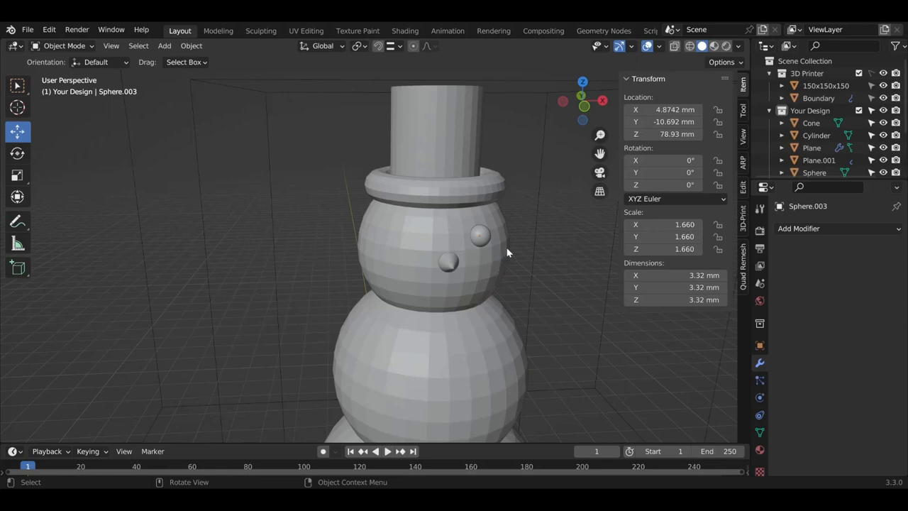
mouse_move(514, 237)
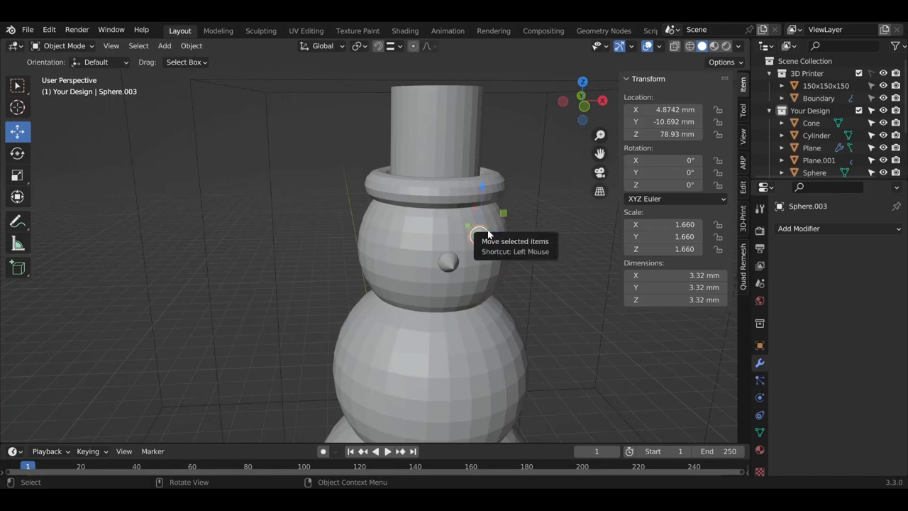
mouse_move(546, 227)
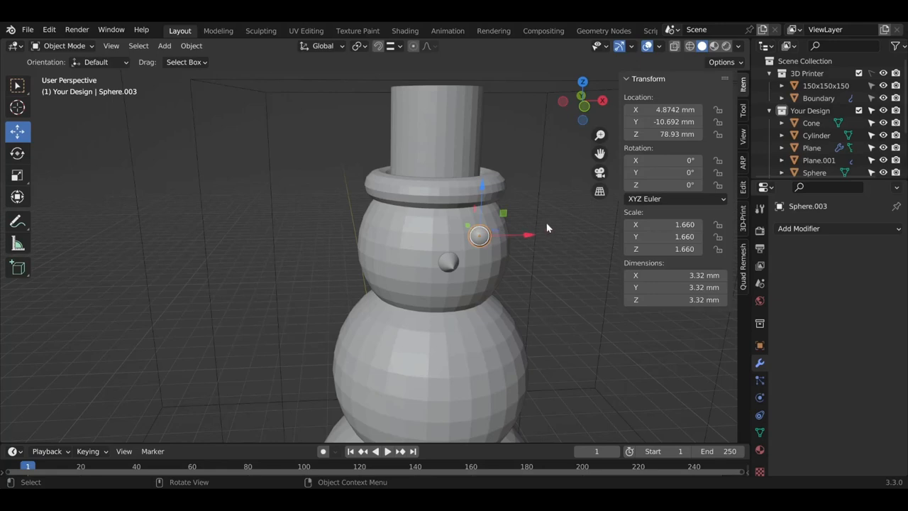
mouse_move(807, 236)
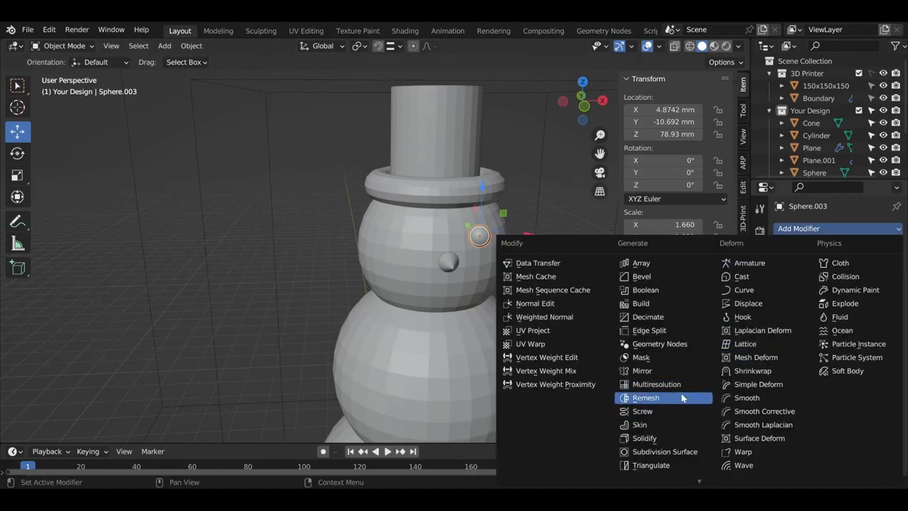
Step: Add a Mirror modifier to the eye sphere using the head sphere as the mirror object
left_click(641, 371)
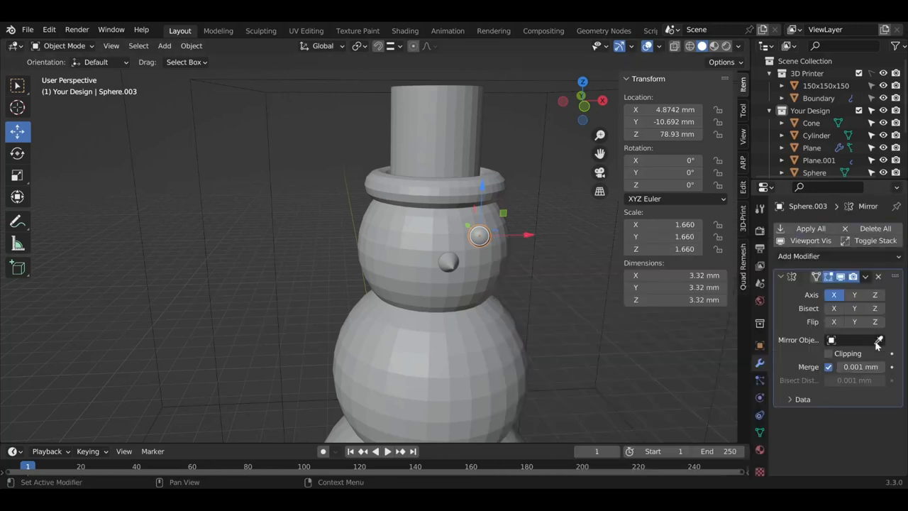
mouse_move(877, 345)
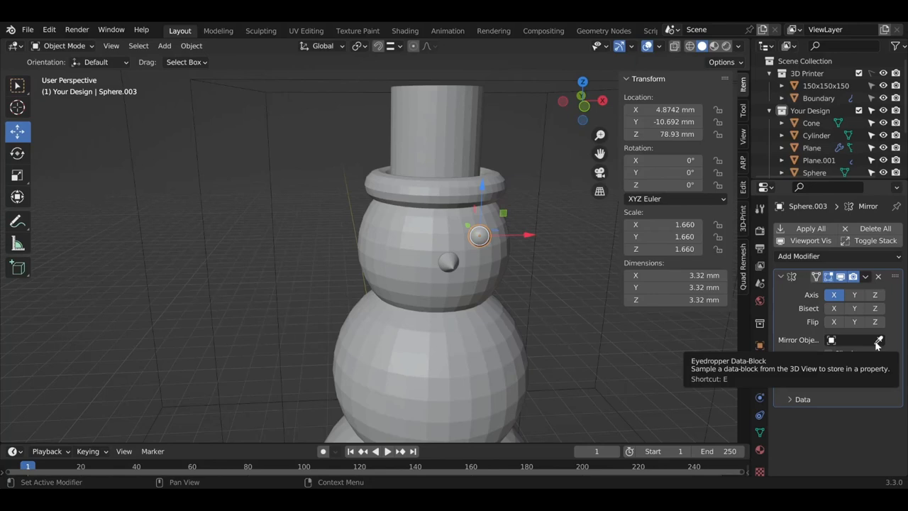
left_click(880, 340)
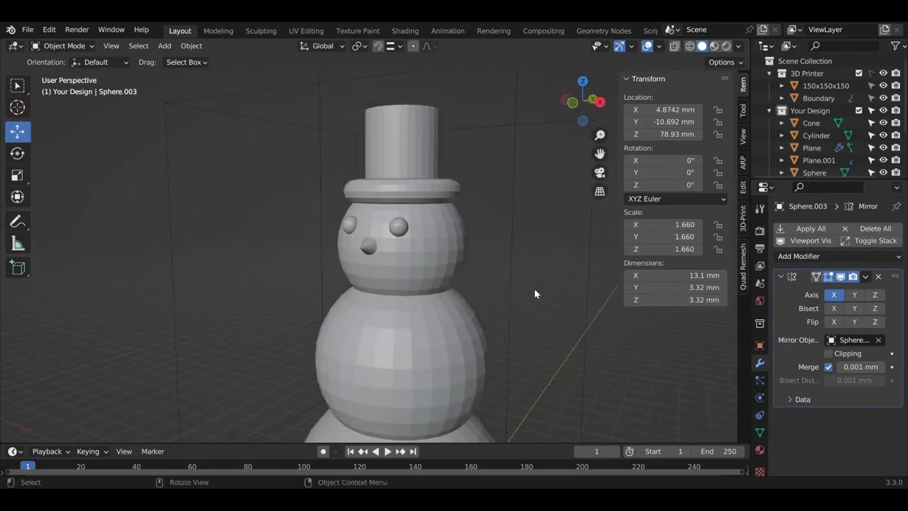
Step: Zoom out to the right-side view and select the middle body sphere
scroll("down", 3)
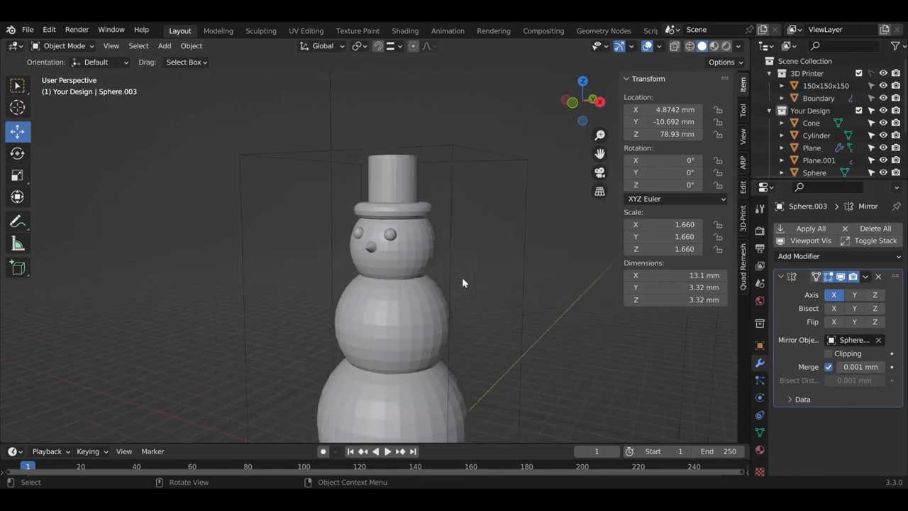
mouse_move(485, 293)
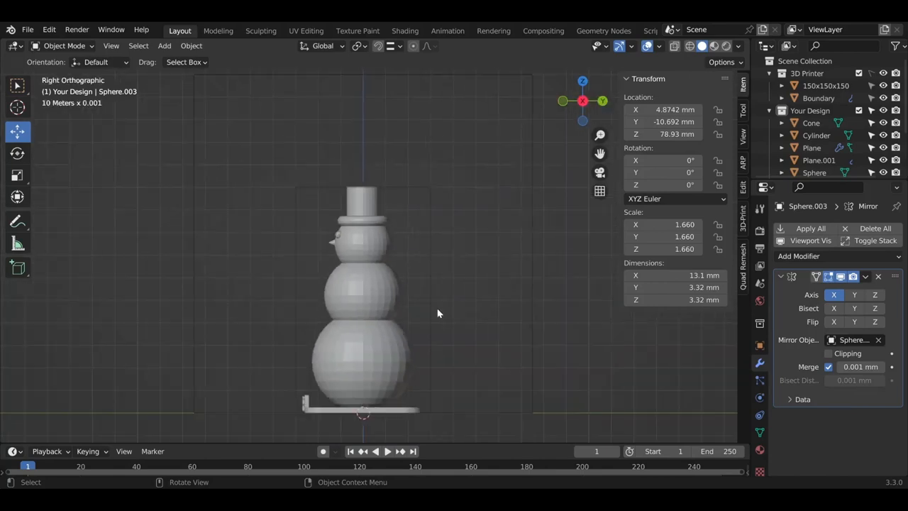
left_click(362, 294)
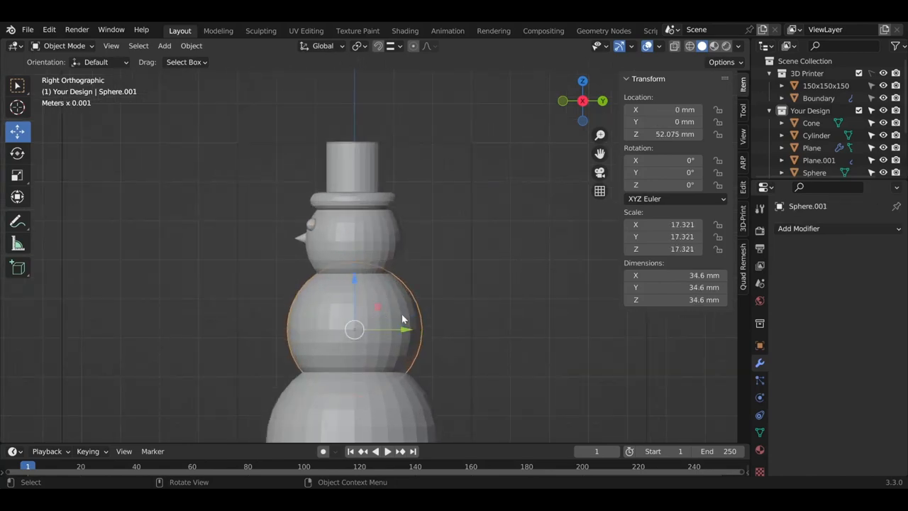
mouse_move(391, 300)
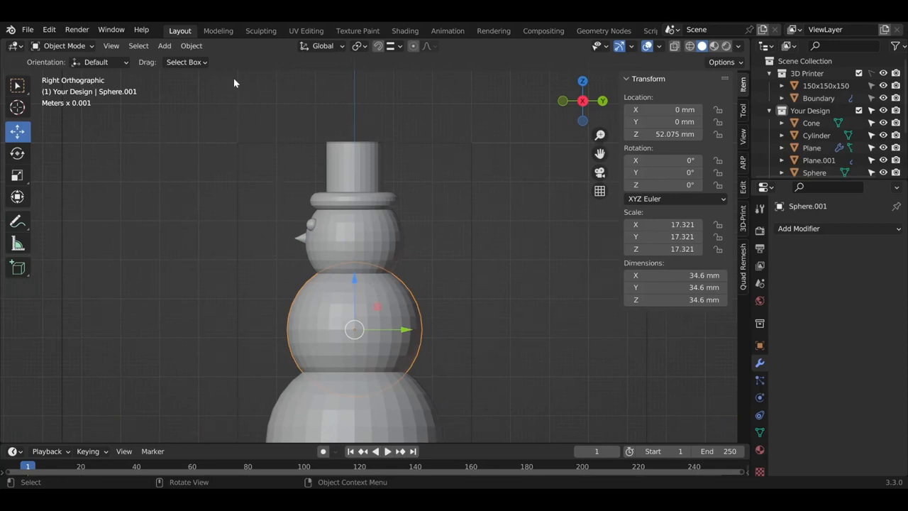
Step: Duplicate the body sphere, move the copy forward and shrink it to a 5.54 mm button
left_click(190, 45)
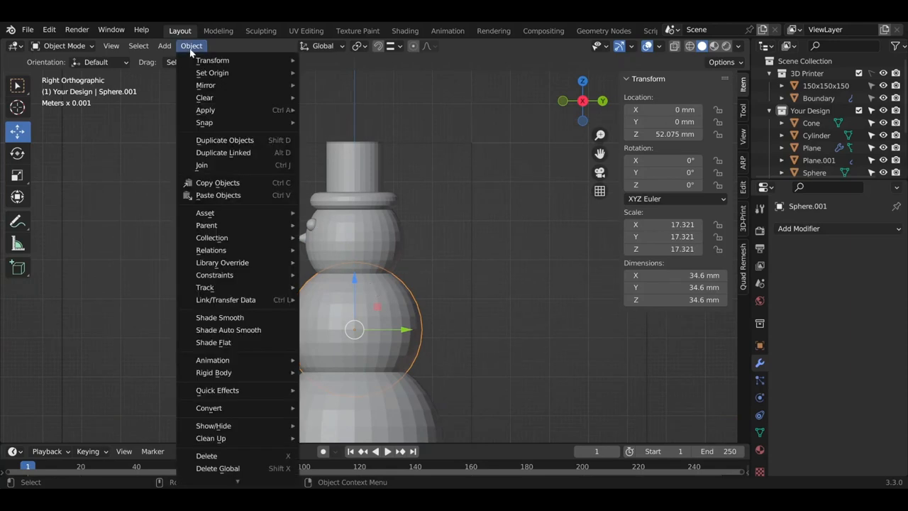
left_click(224, 141)
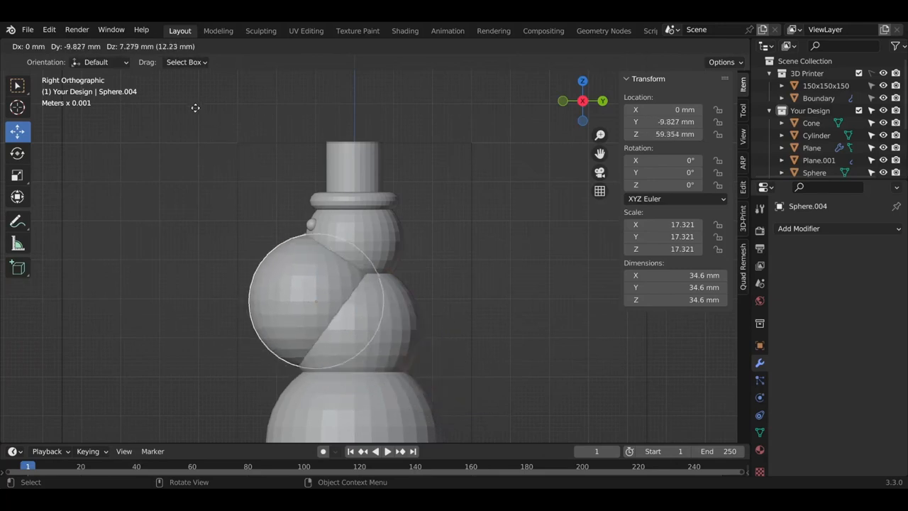
left_click_drag(312, 298, 267, 277)
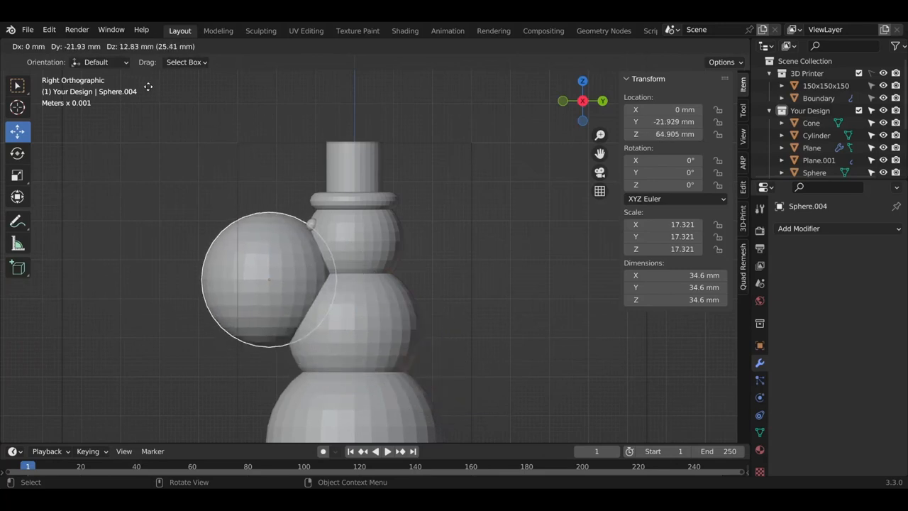
left_click(502, 292)
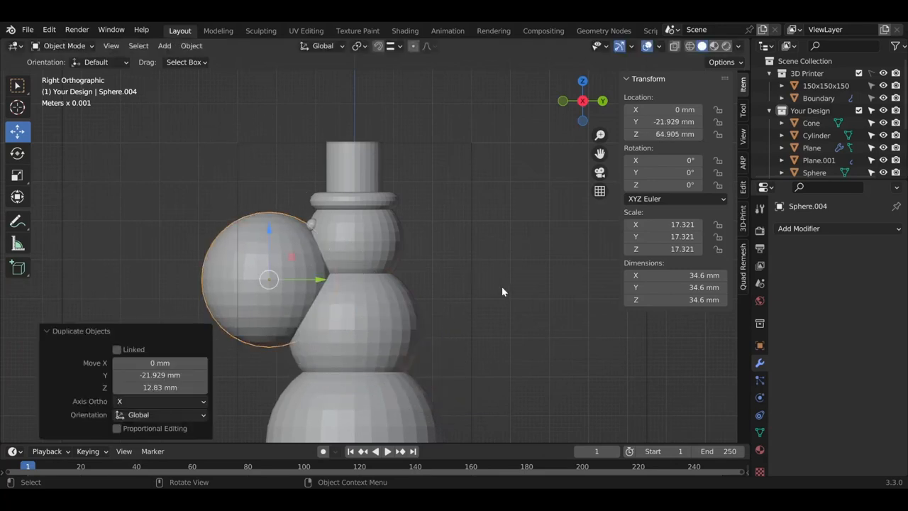
key("s")
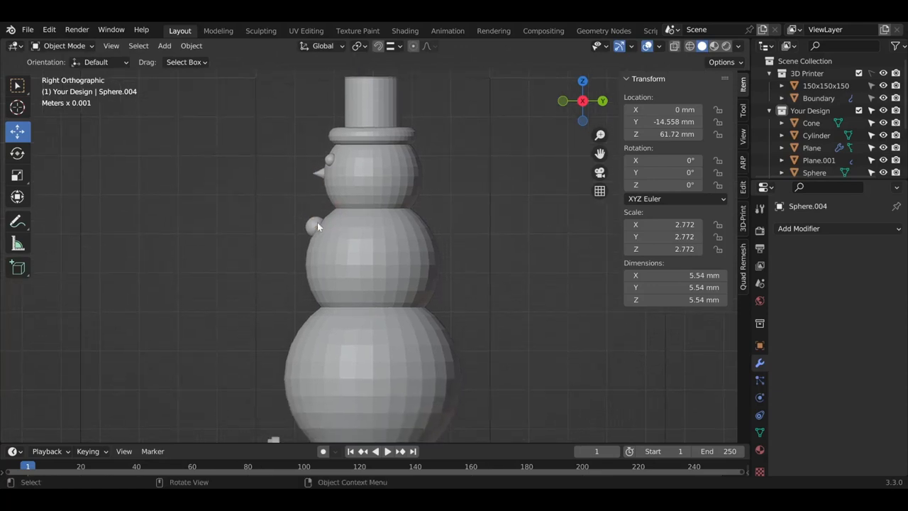
mouse_move(190, 45)
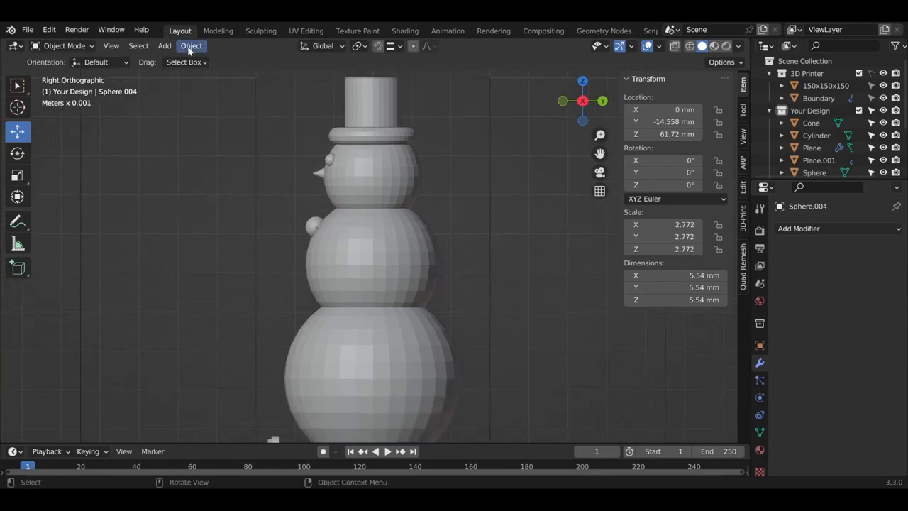
Step: Make linked copies of the button to form a column of four down the snowman's front
left_click(190, 45)
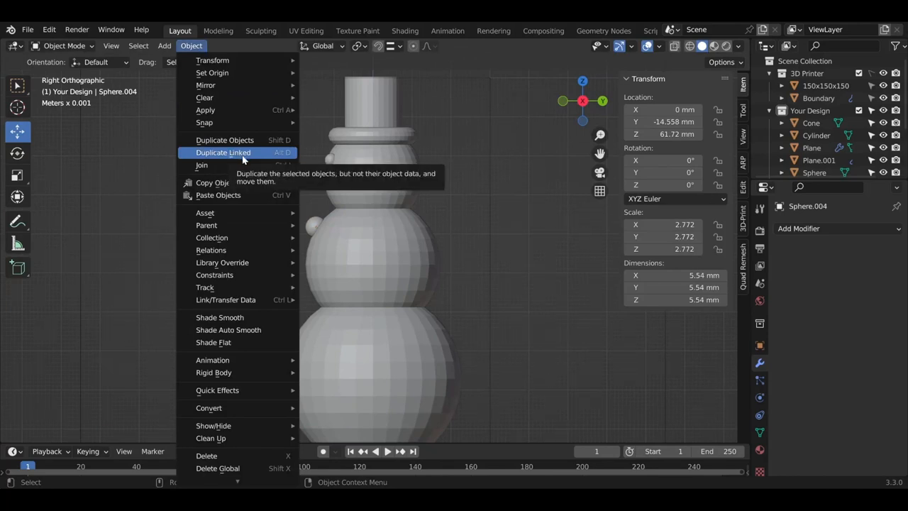
left_click(223, 153)
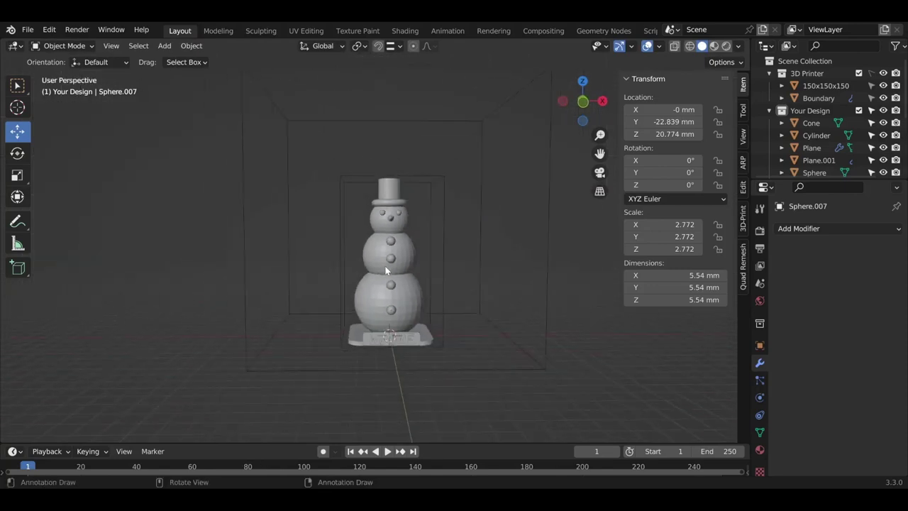
left_click_drag(386, 270, 481, 238)
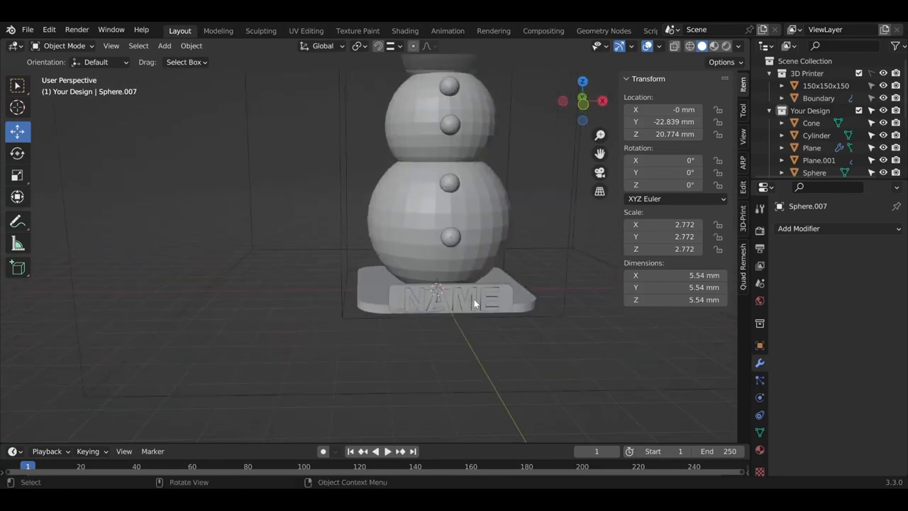
Step: Edit the base's Text object to a personalised name and select the Scale tool on the 34.4 mm name plate
left_click(454, 298)
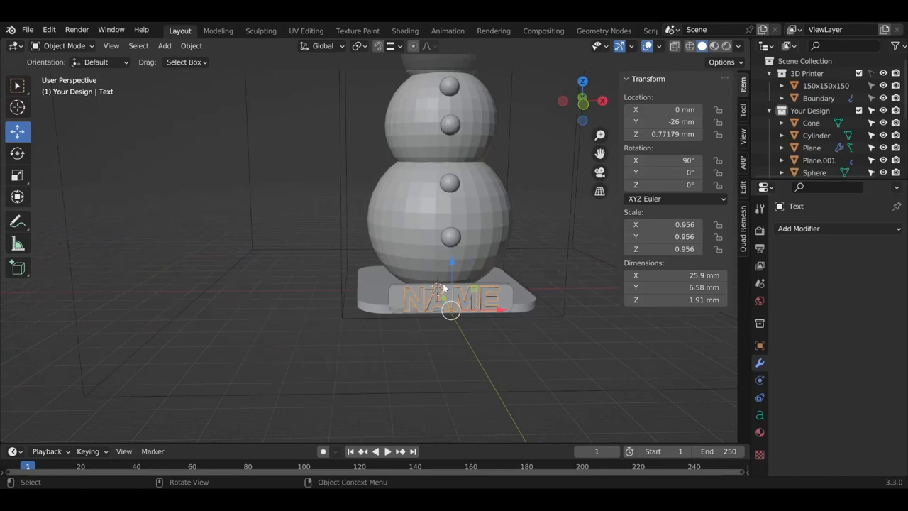
left_click(64, 45)
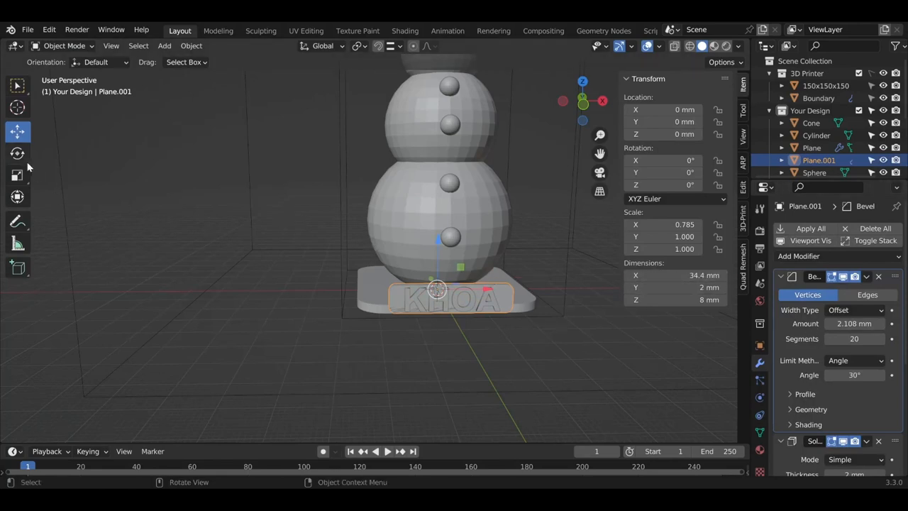
left_click(17, 176)
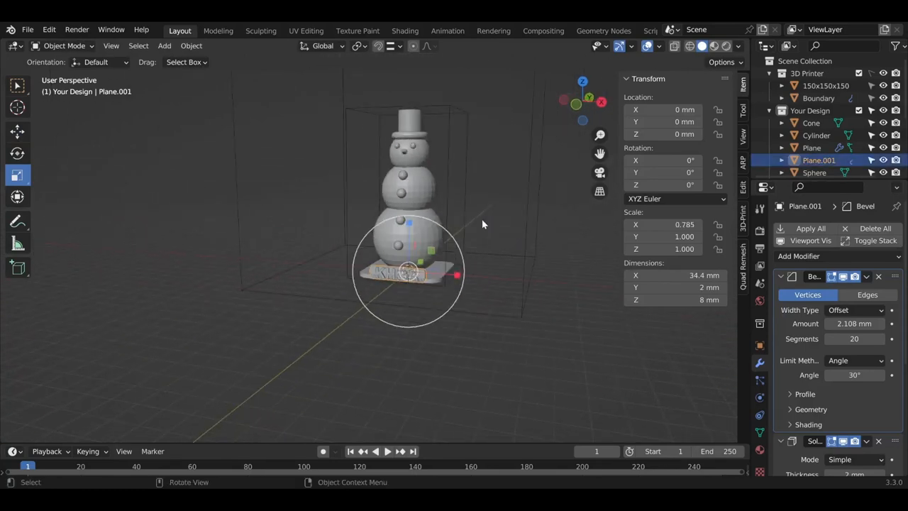
Step: Give the cone nose a new material with an orange base colour
left_click_drag(483, 224, 508, 122)
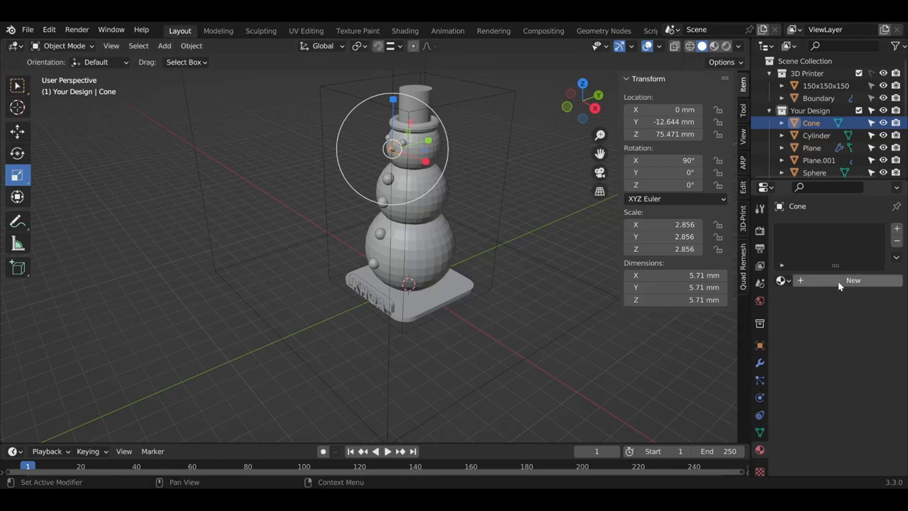
left_click(853, 280)
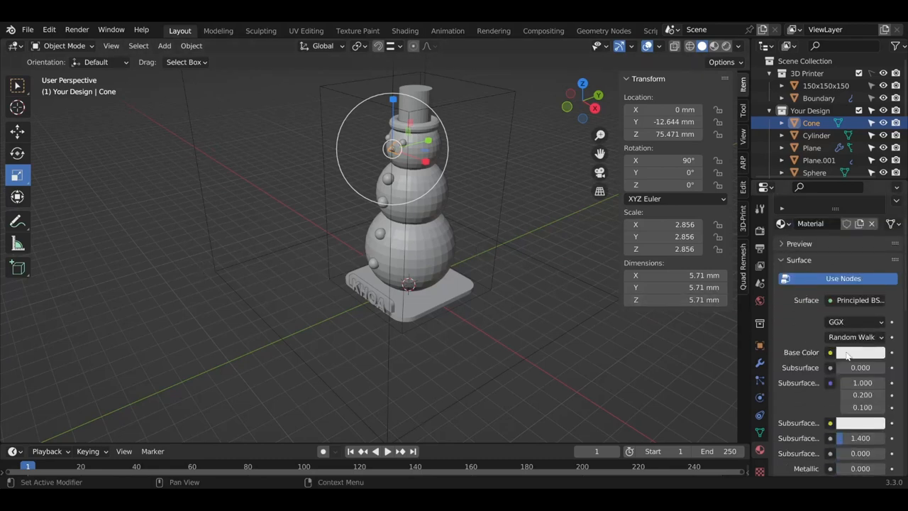
left_click(861, 352)
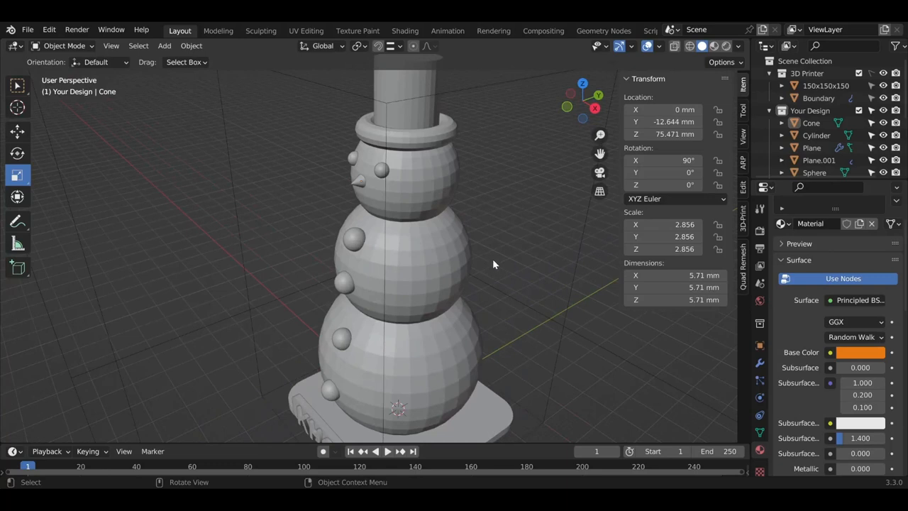
mouse_move(716, 45)
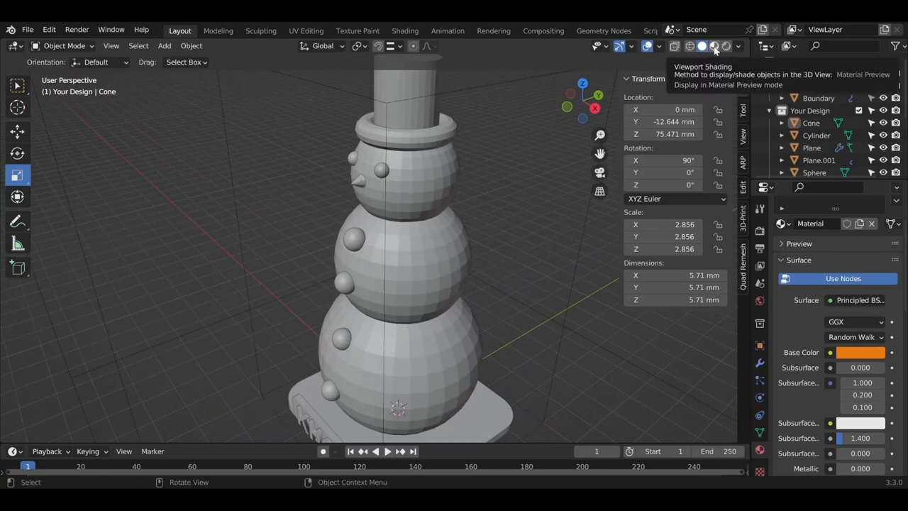
Step: In Material Preview, link the hat's black material to the eyes and buttons with Ctrl+L
left_click(716, 46)
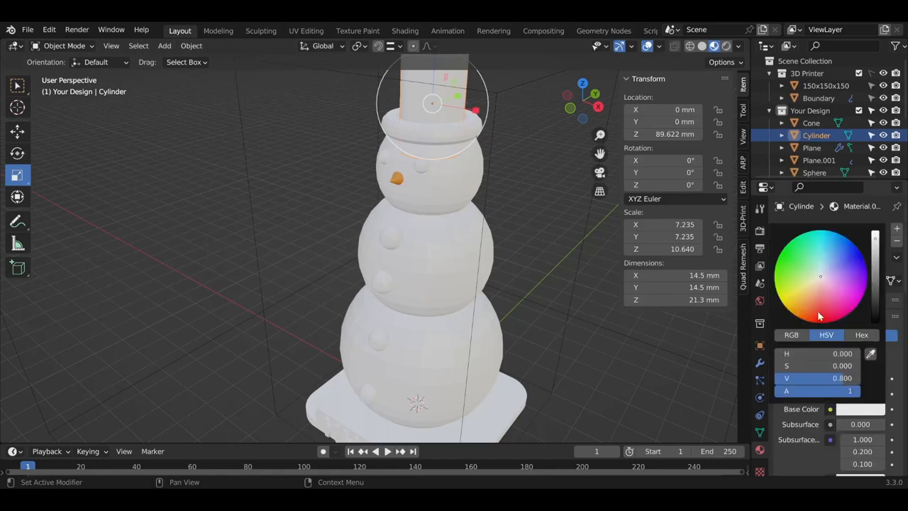
mouse_move(855, 381)
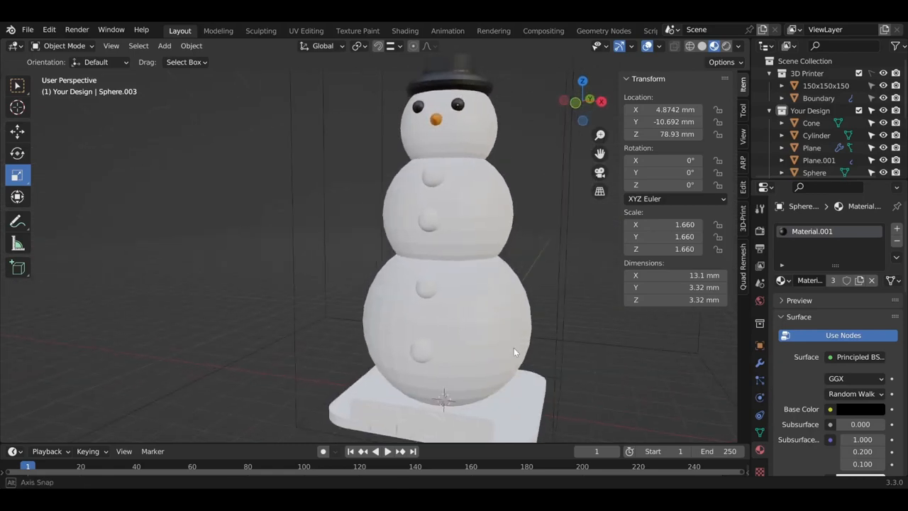
left_click_drag(514, 352, 386, 364)
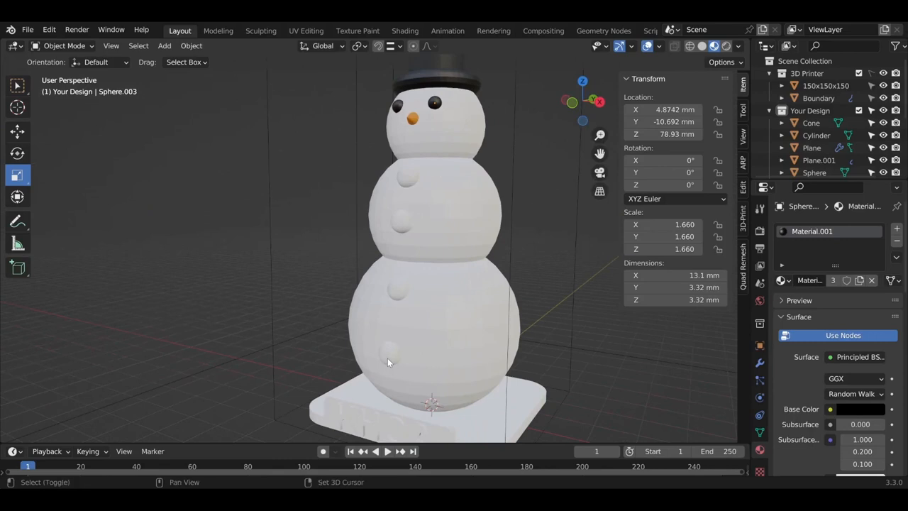
left_click(394, 320)
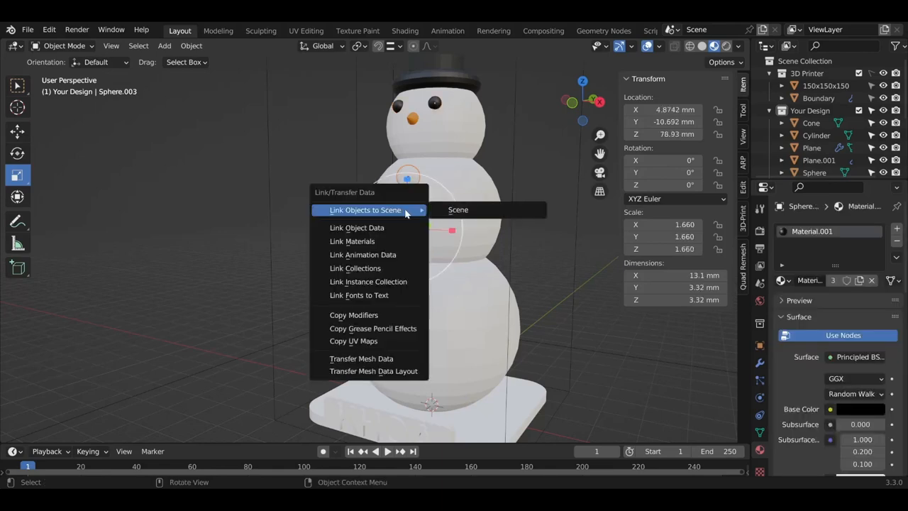
mouse_move(352, 241)
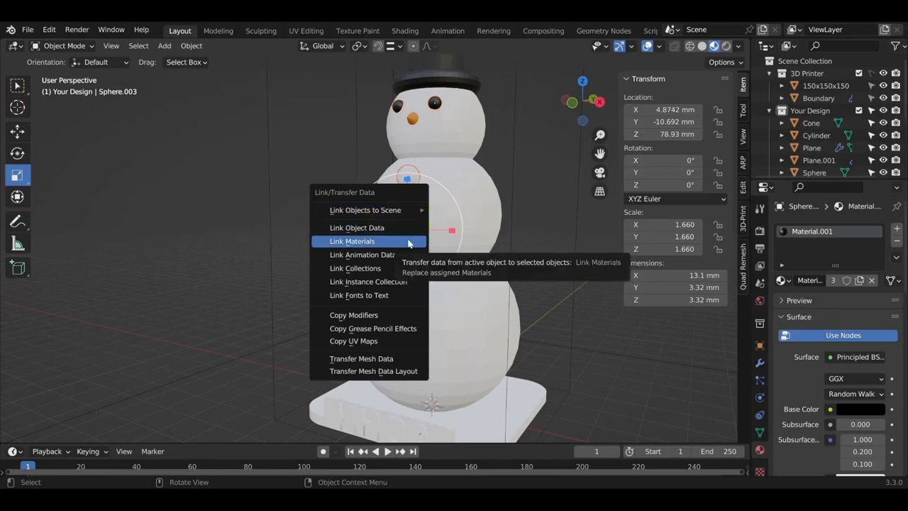
left_click(352, 242)
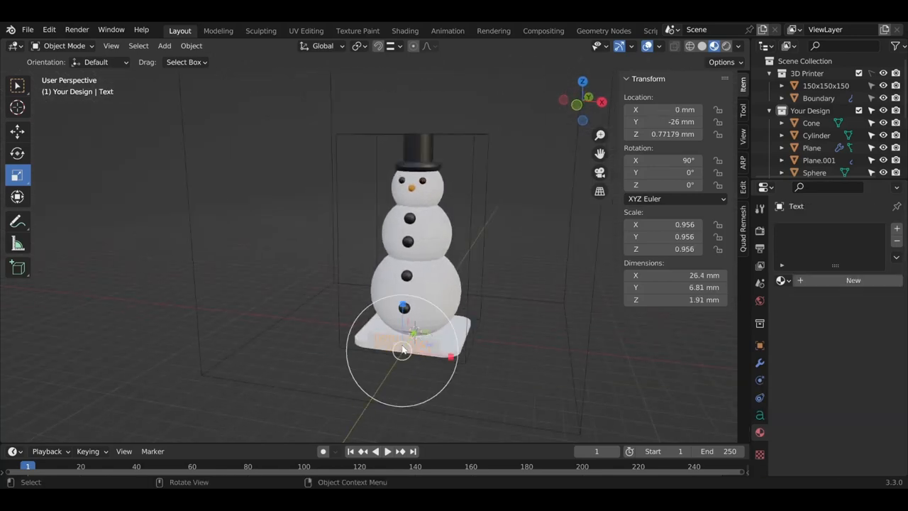
Step: Assign one of the existing materials to the base text
left_click(784, 279)
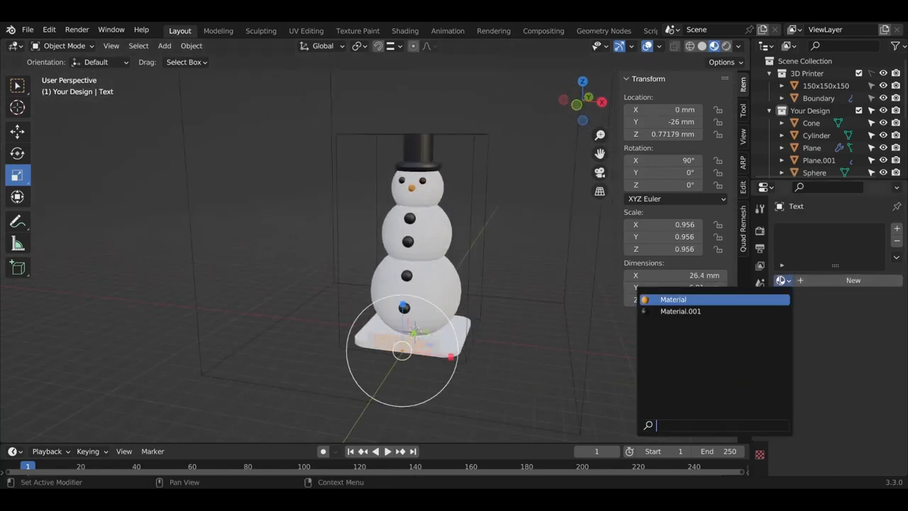
left_click(681, 311)
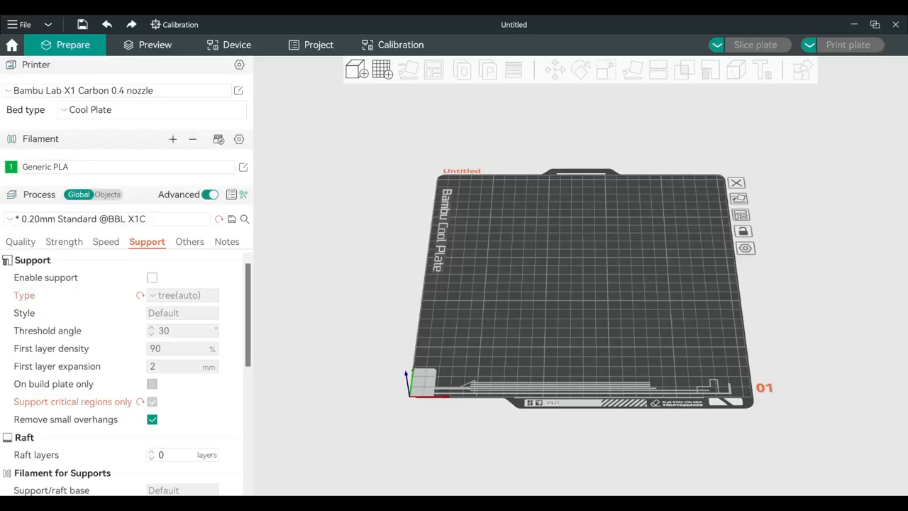
mouse_move(399, 211)
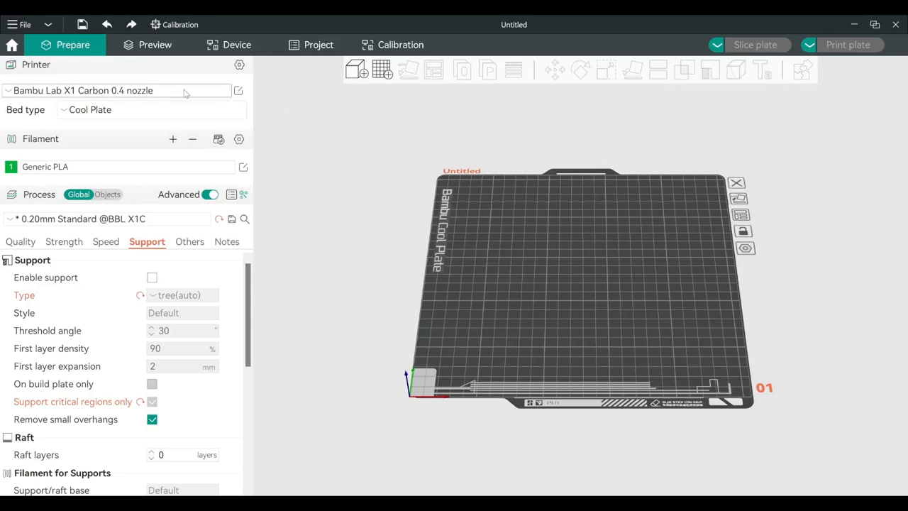
mouse_move(151, 221)
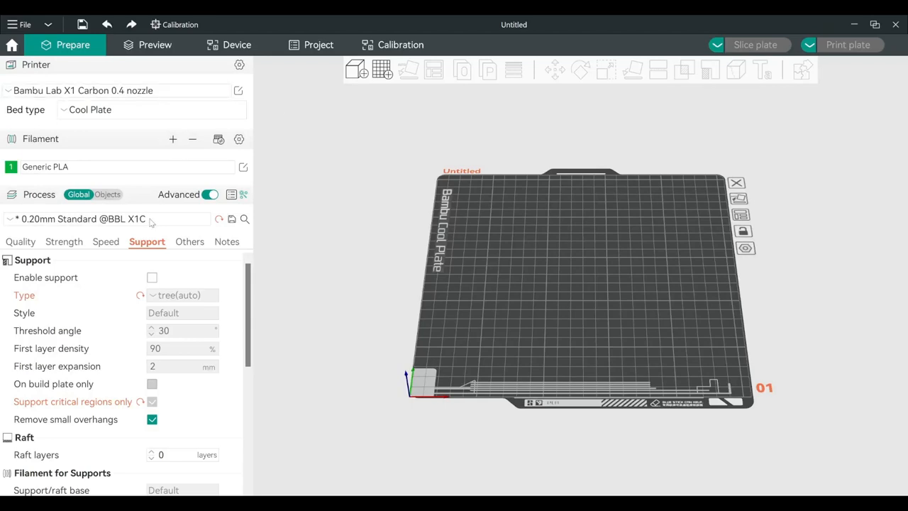
mouse_move(488, 241)
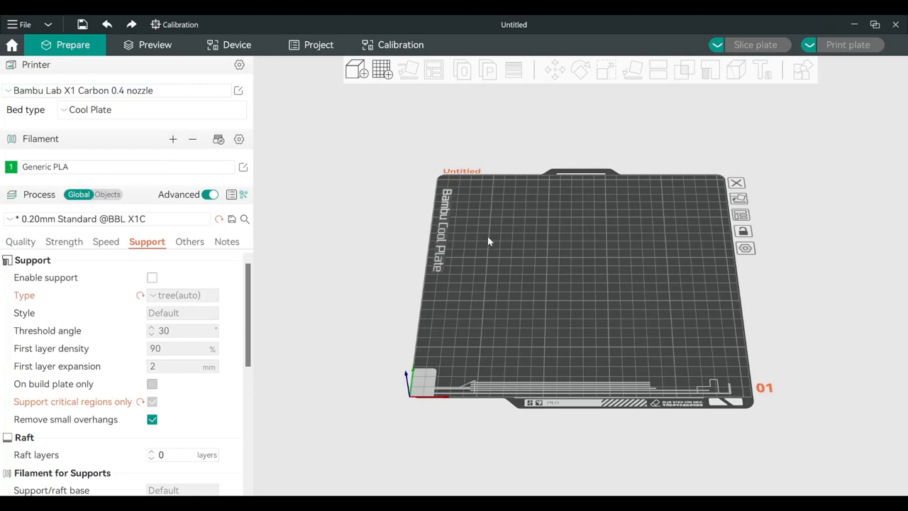
mouse_move(490, 242)
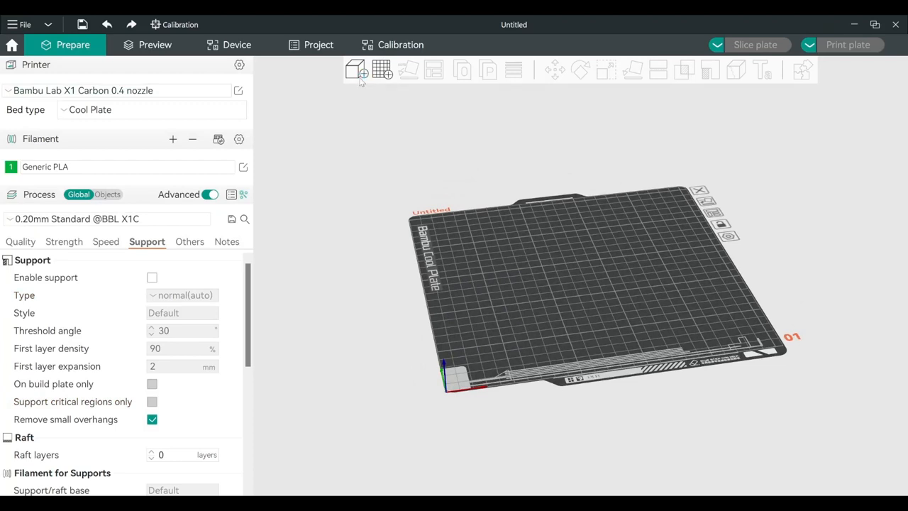
mouse_move(312, 117)
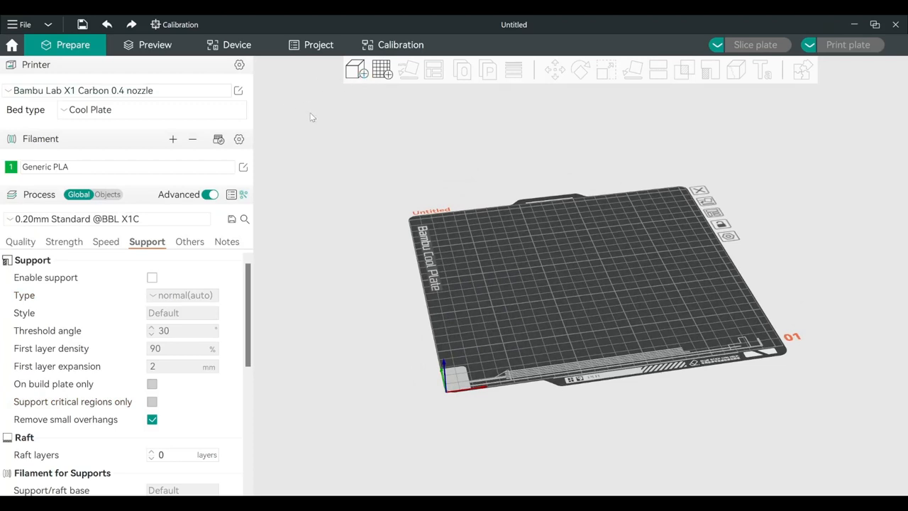
mouse_move(576, 349)
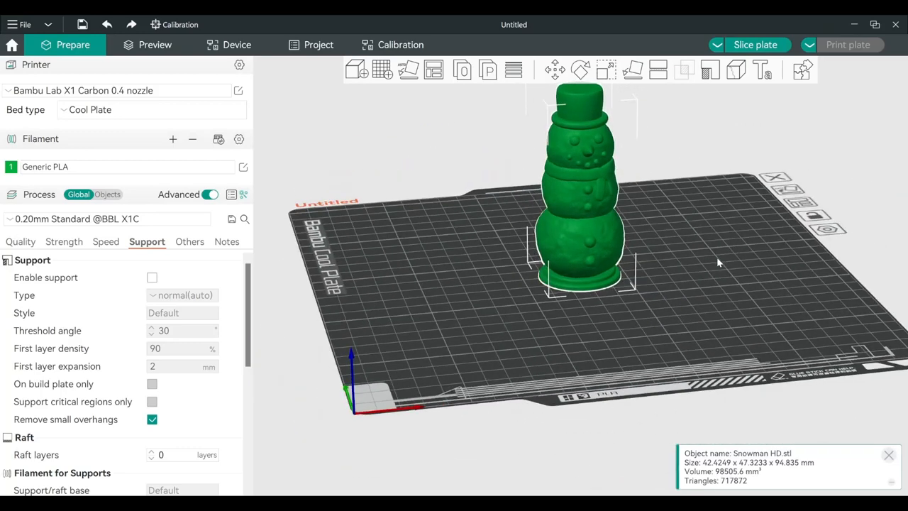
mouse_move(19, 241)
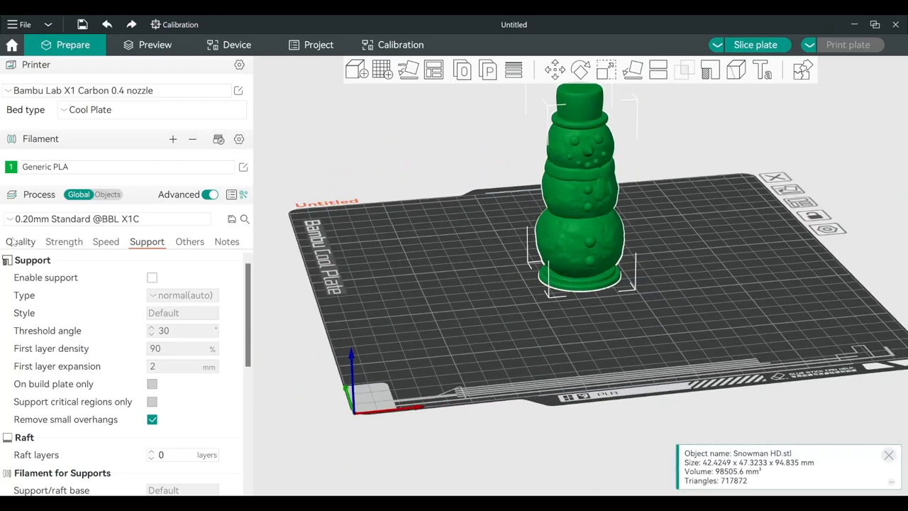
Step: Review the Quality settings for the imported Snowman HD model, then return to Support settings
left_click(21, 242)
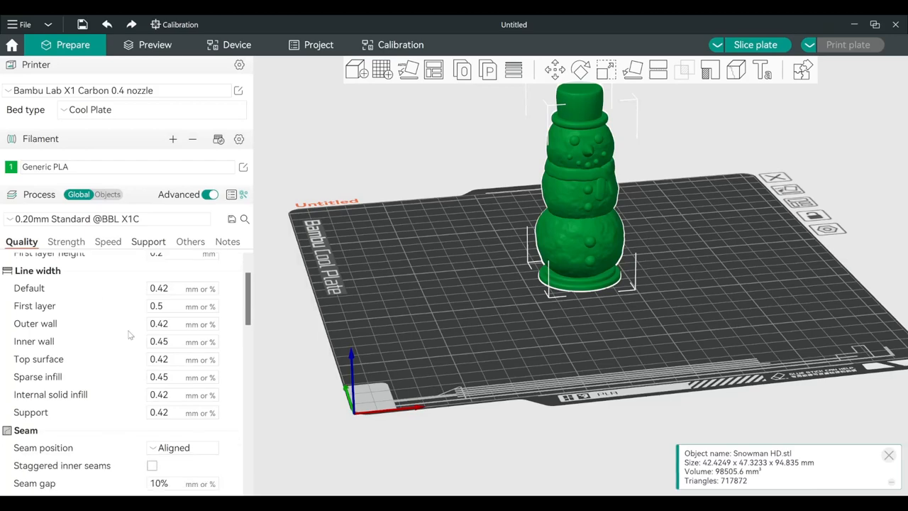
scroll("down", 3)
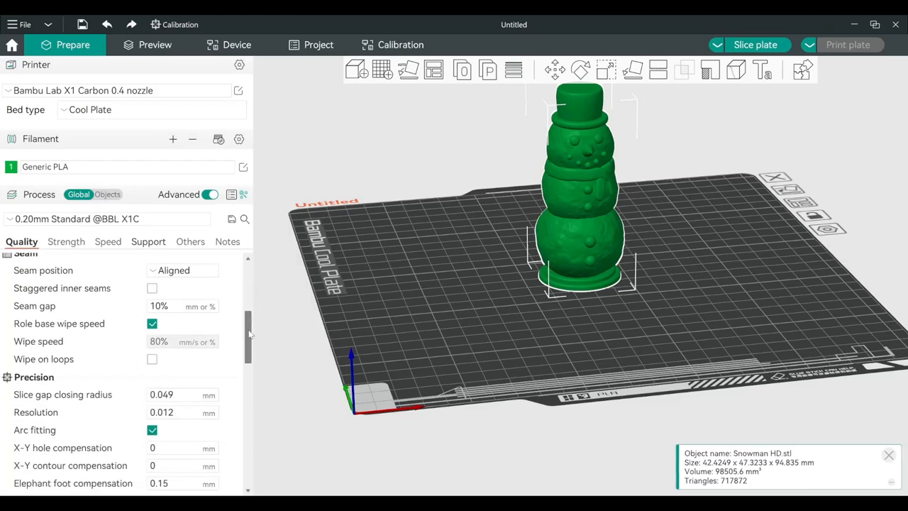
scroll("up", 3)
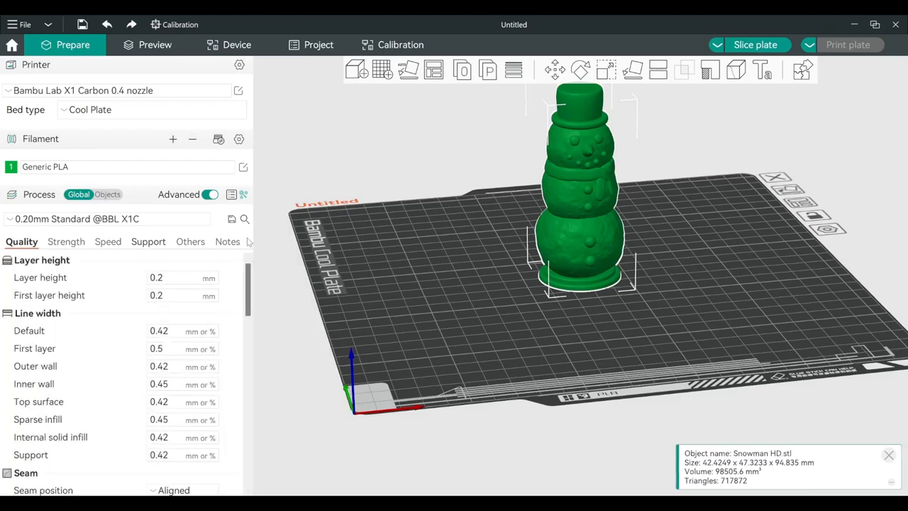
mouse_move(673, 239)
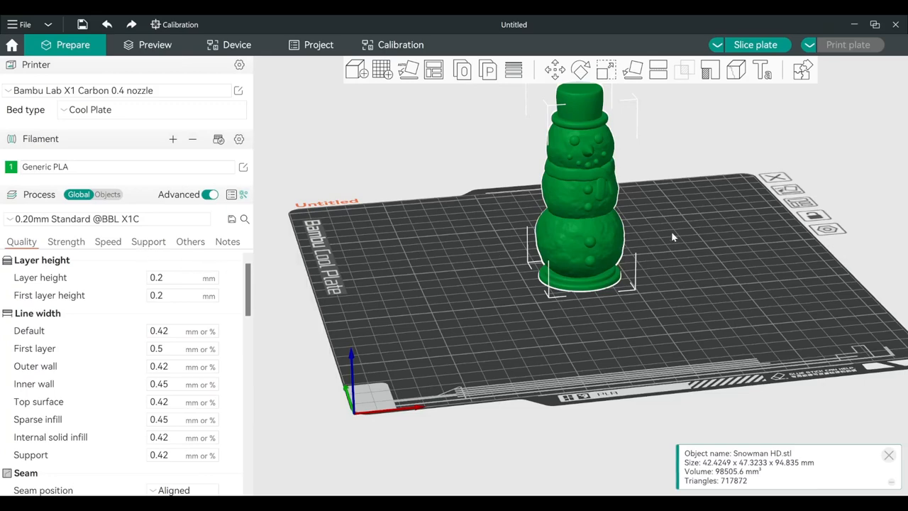
left_click(148, 241)
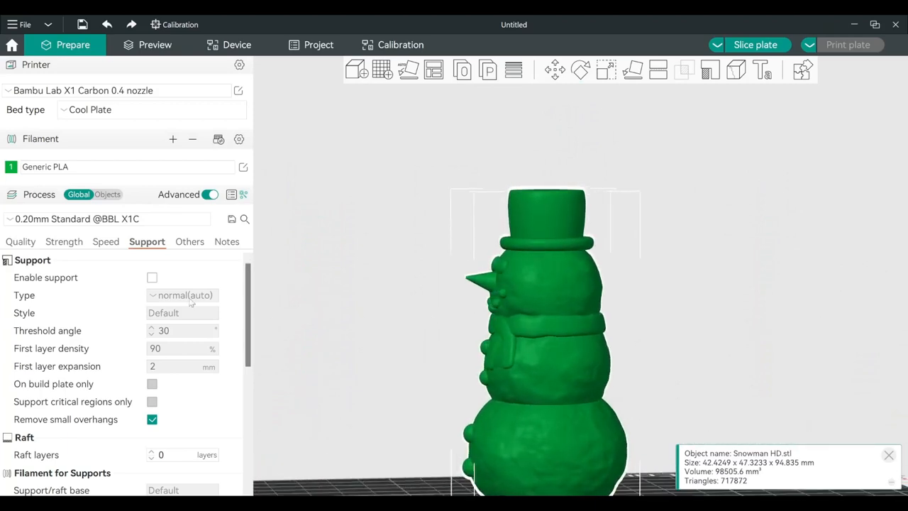
Step: Enable support generation and slice the snowman, then view the whole sliced model
left_click(152, 277)
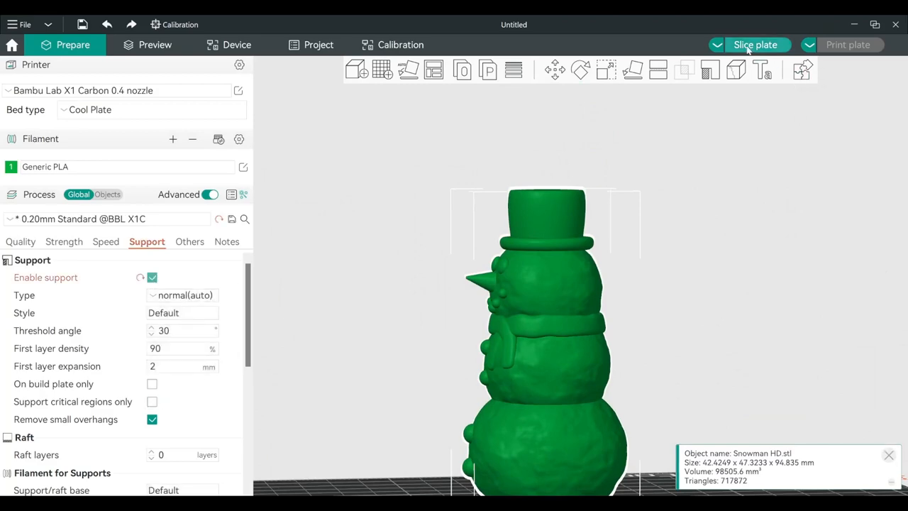
left_click(755, 44)
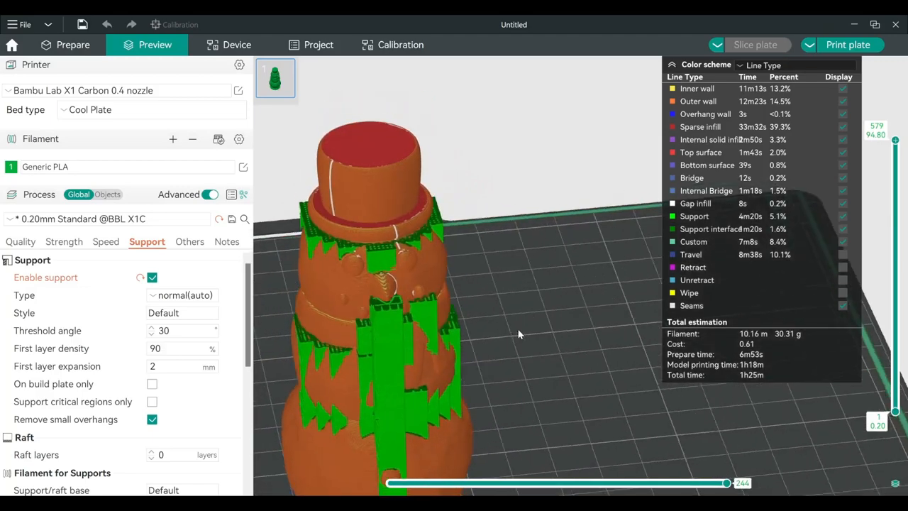
left_click_drag(518, 334, 504, 329)
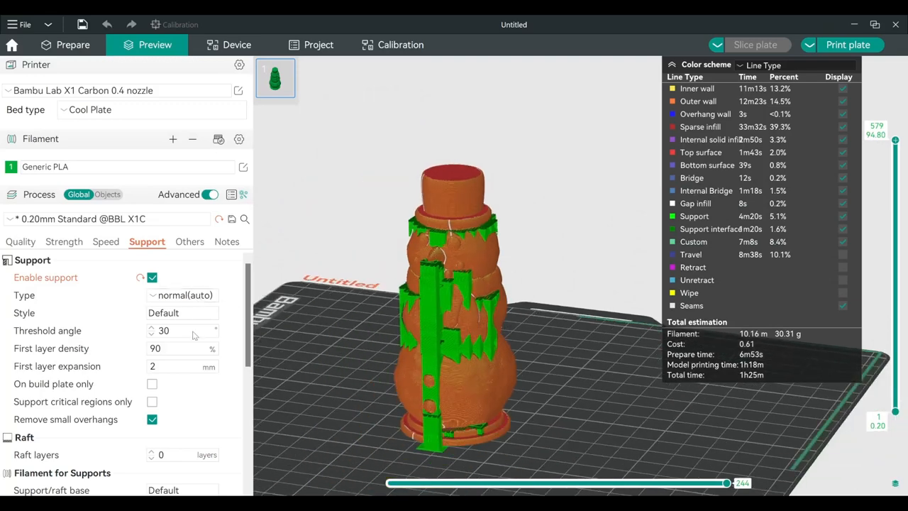
left_click(183, 294)
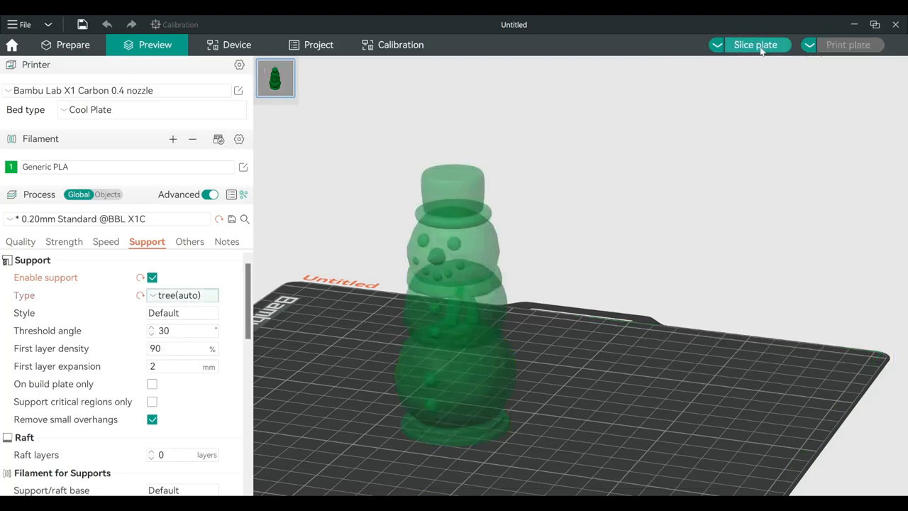
left_click(755, 44)
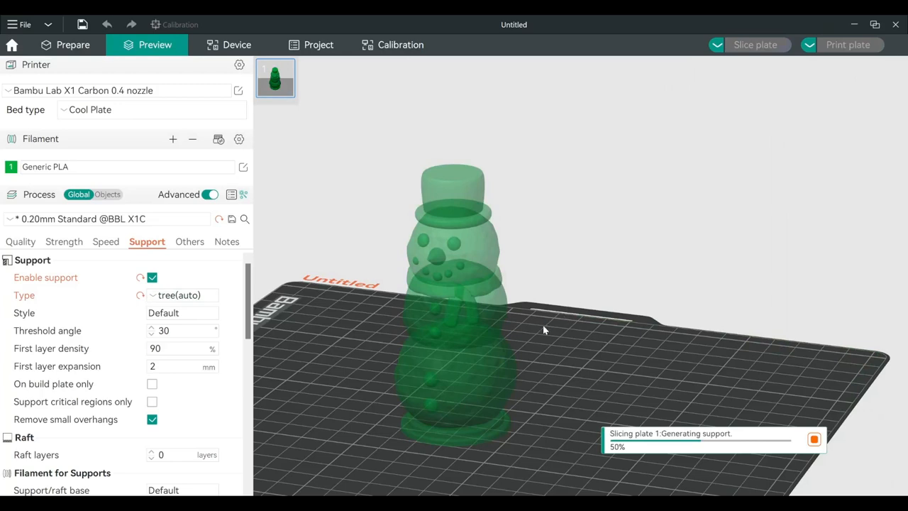
mouse_move(547, 329)
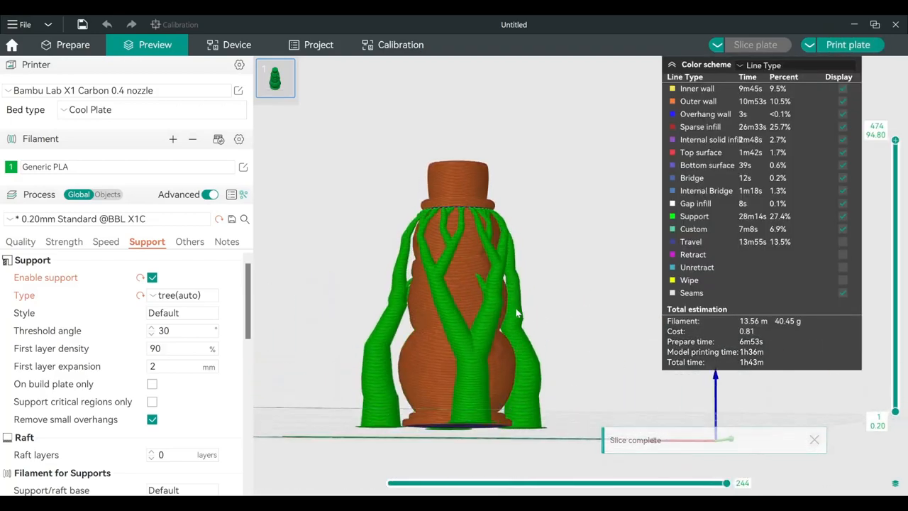
left_click_drag(454, 284, 437, 319)
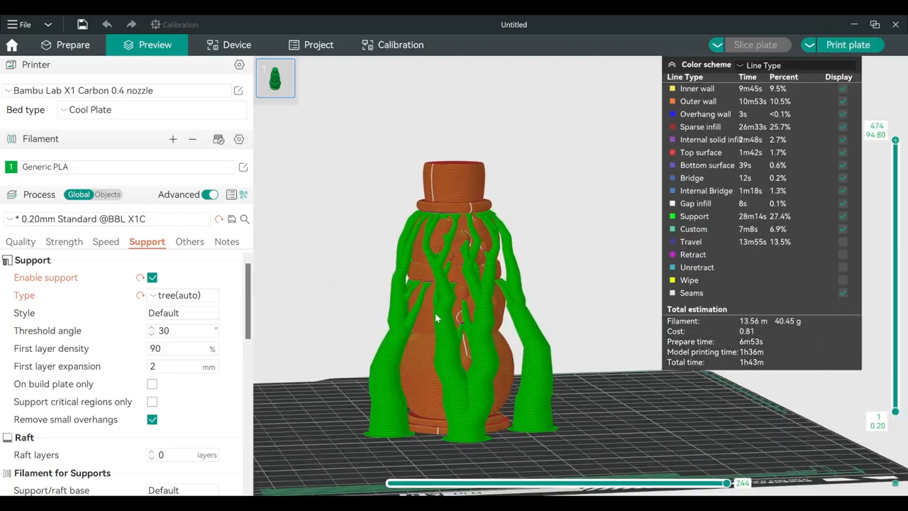
left_click_drag(440, 319, 397, 400)
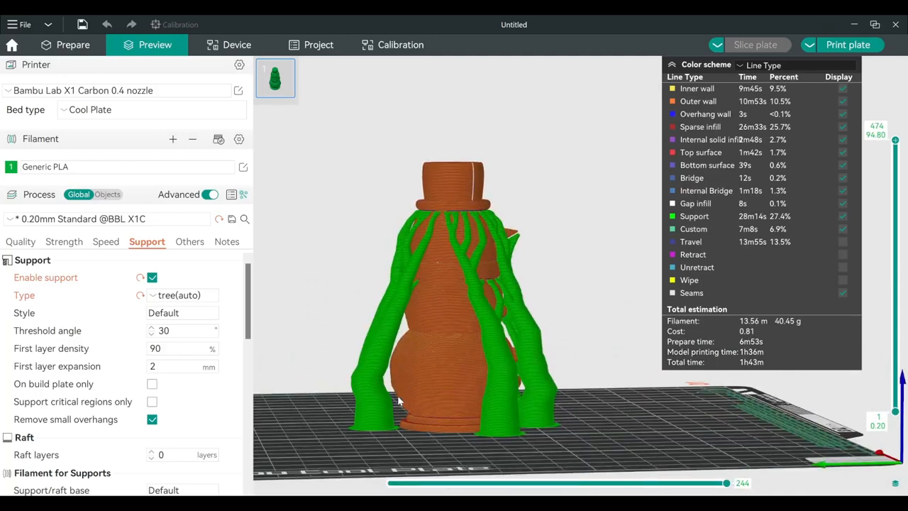
scroll("up", 3)
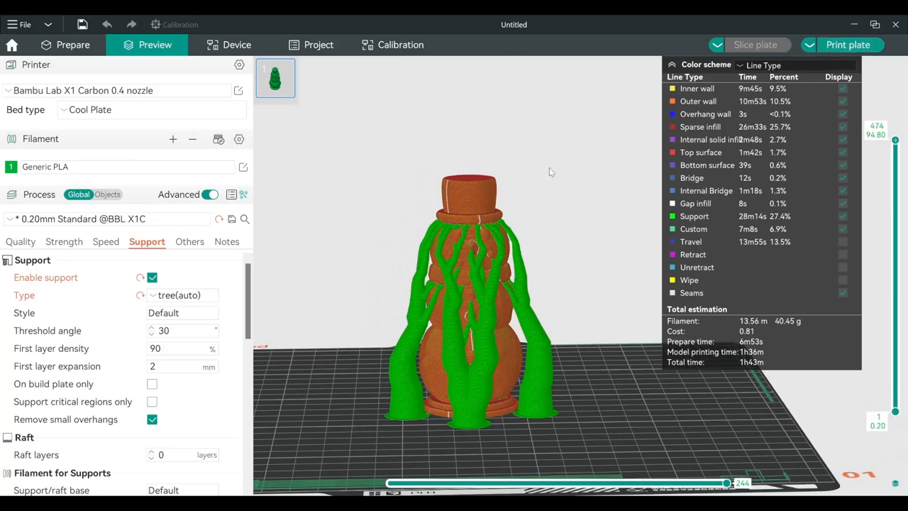
mouse_move(537, 174)
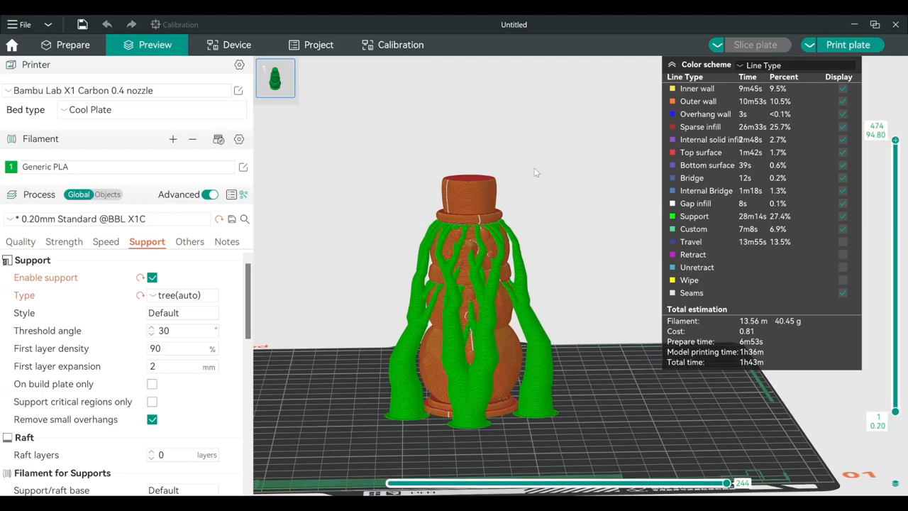
mouse_move(122, 151)
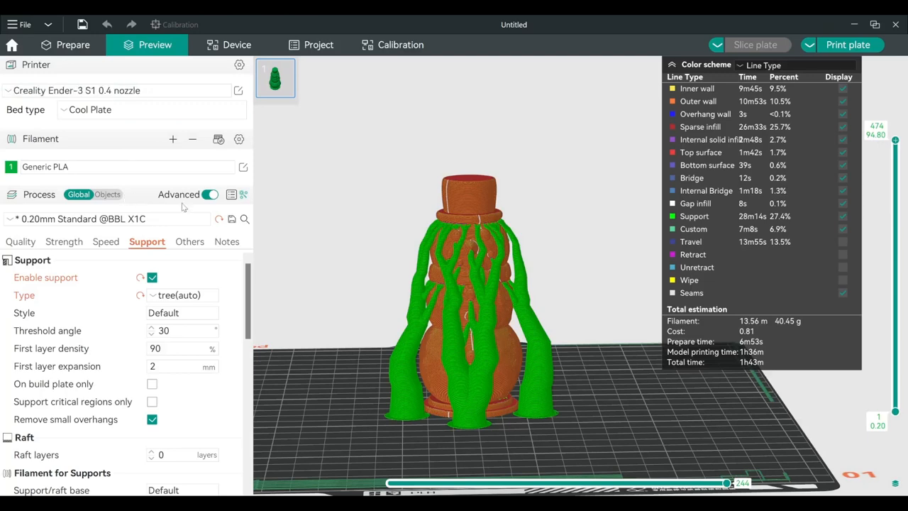
mouse_move(585, 289)
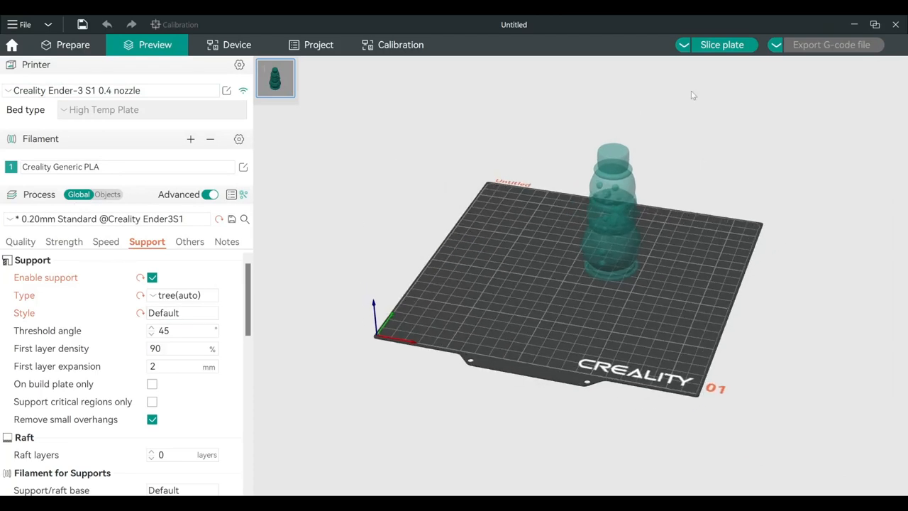
Step: Slice the plate with the Creality Ender-3 S1 settings and tree supports
left_click(721, 44)
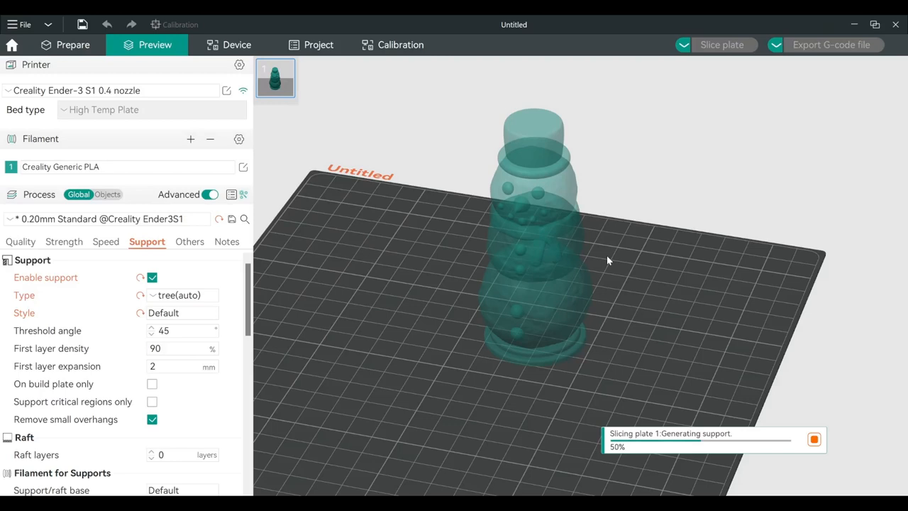
mouse_move(666, 299)
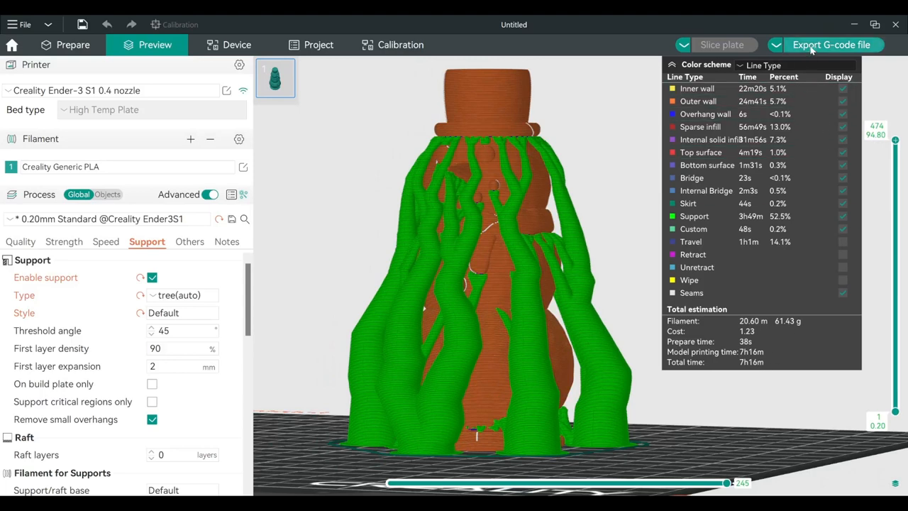
mouse_move(816, 54)
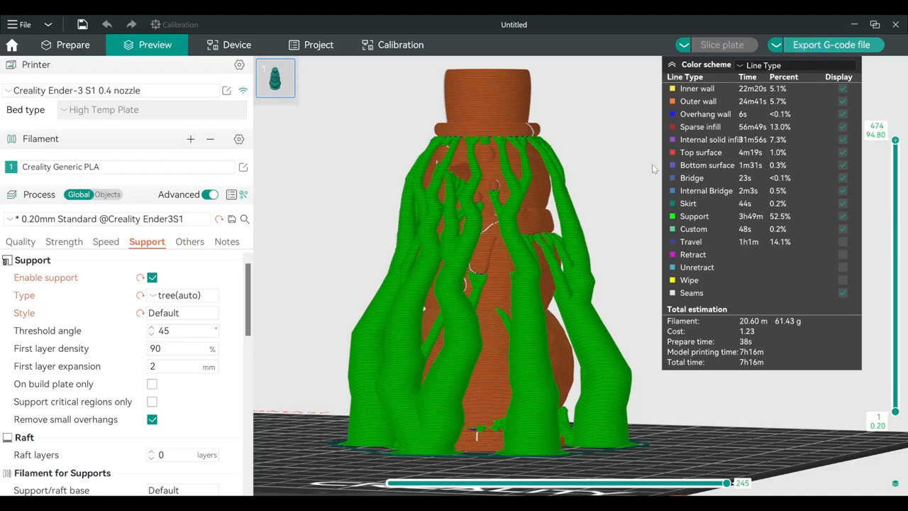
mouse_move(670, 30)
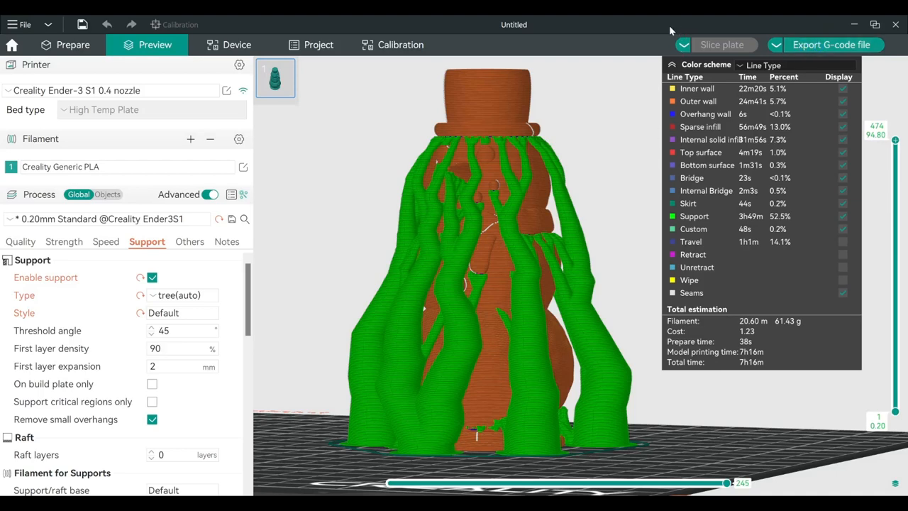
mouse_move(658, 185)
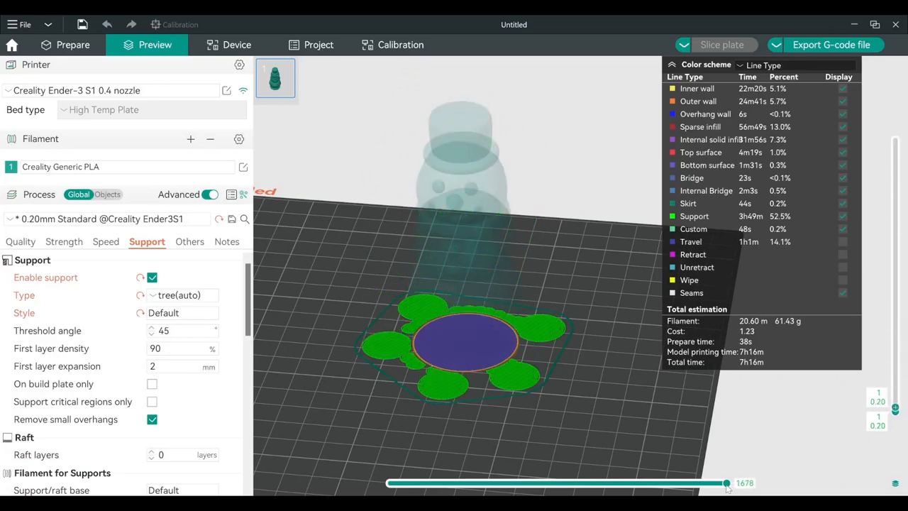
left_click_drag(725, 483, 397, 483)
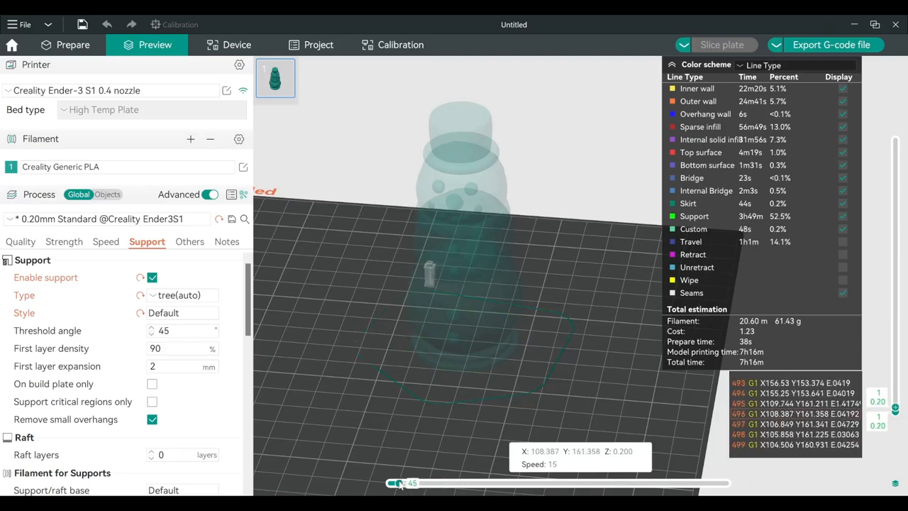
left_click_drag(400, 483, 395, 483)
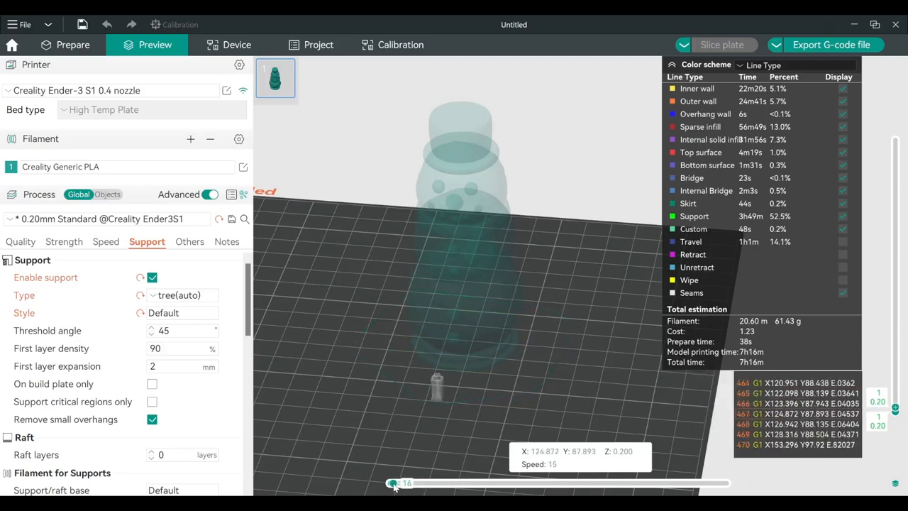
left_click_drag(396, 483, 410, 482)
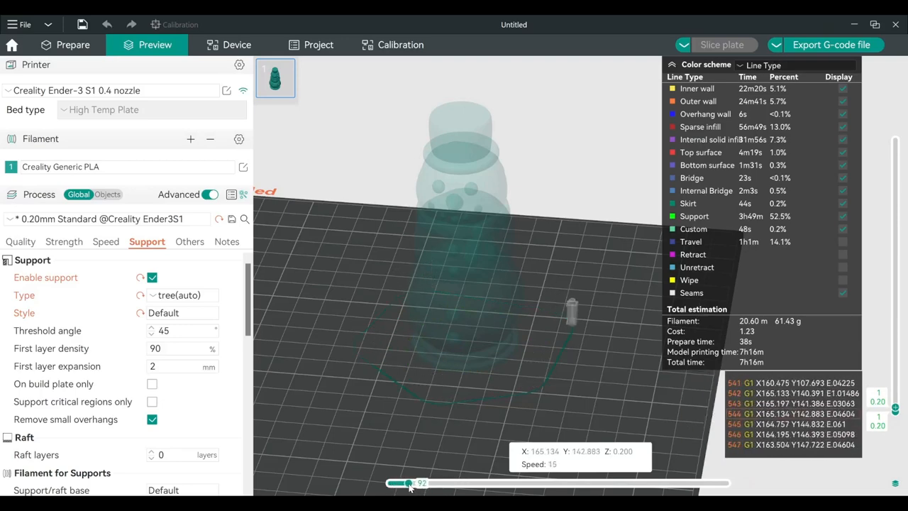
left_click_drag(404, 483, 434, 483)
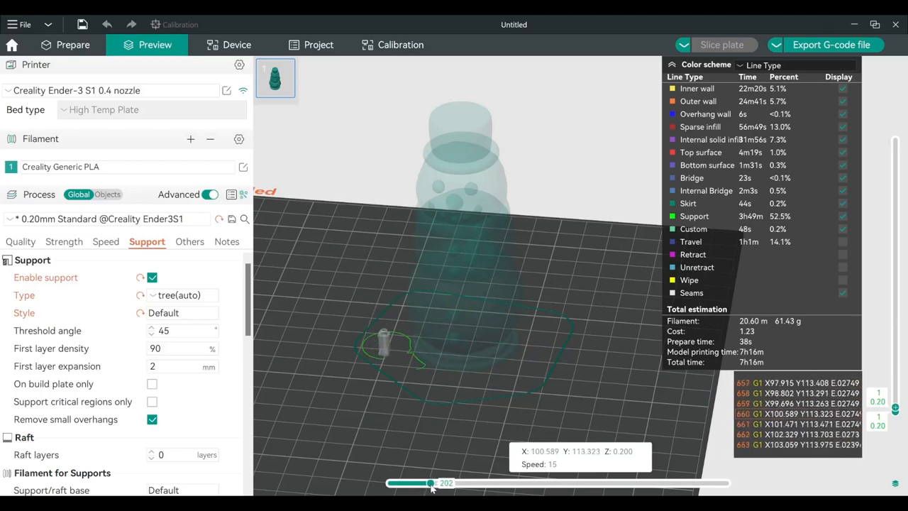
left_click_drag(431, 483, 447, 482)
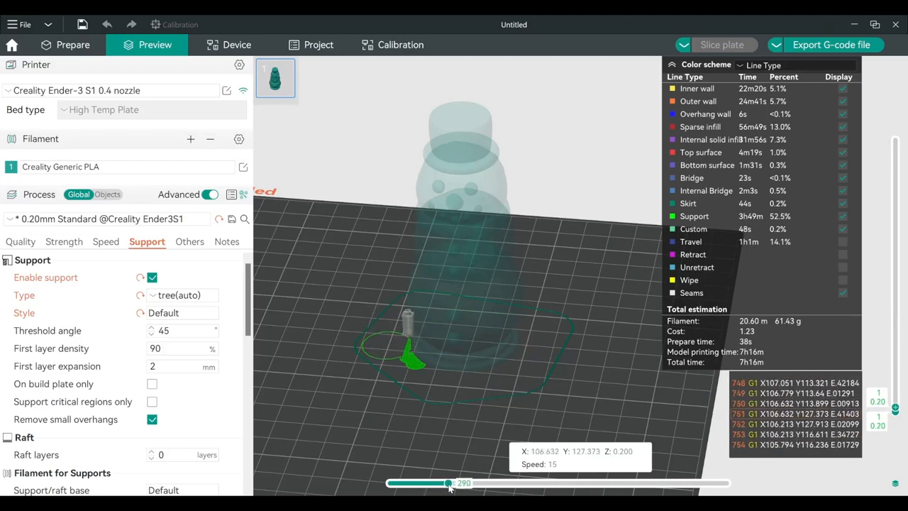
left_click_drag(447, 483, 522, 483)
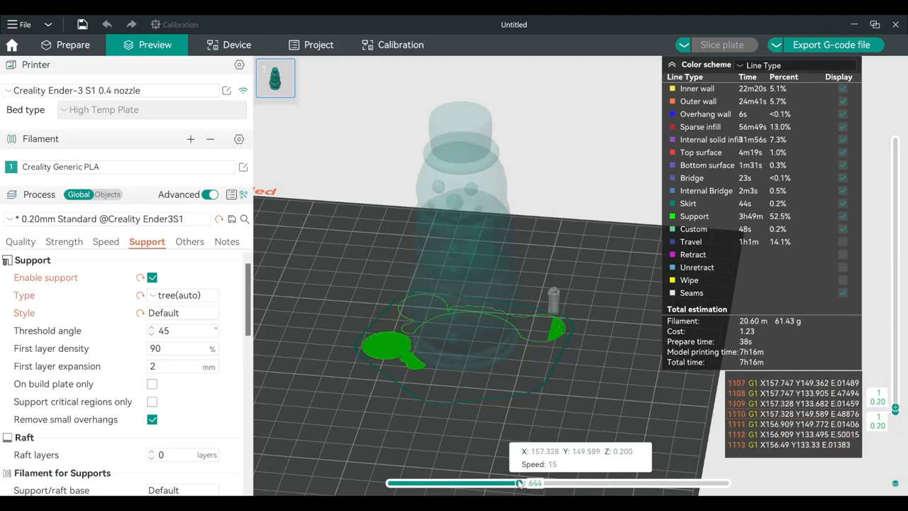
left_click_drag(522, 483, 618, 483)
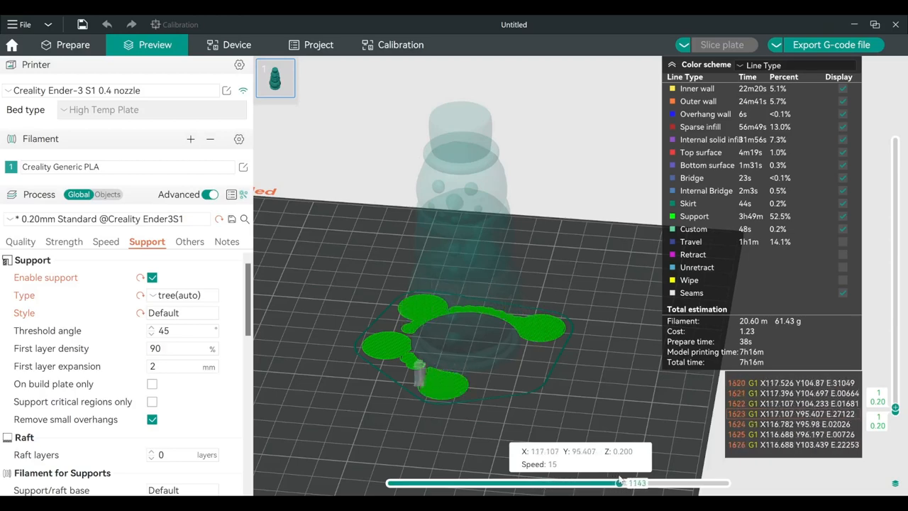
left_click_drag(619, 483, 721, 483)
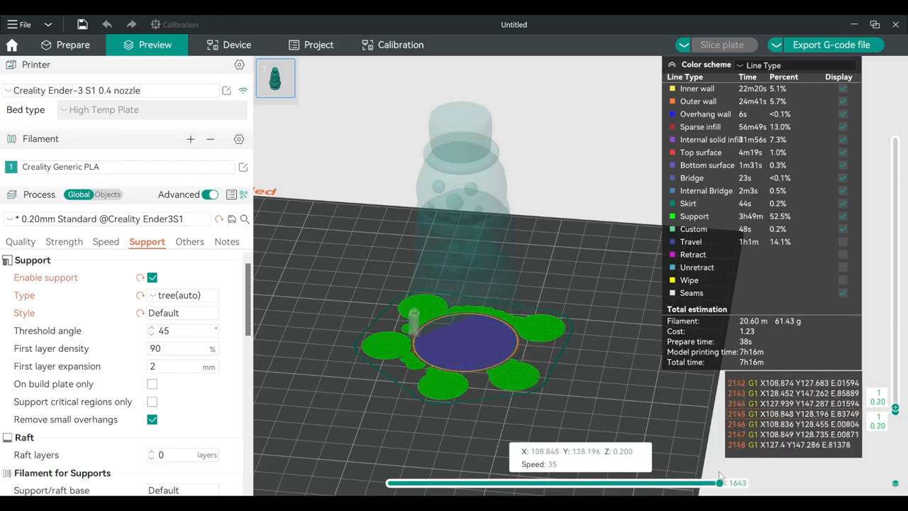
left_click_drag(718, 483, 726, 483)
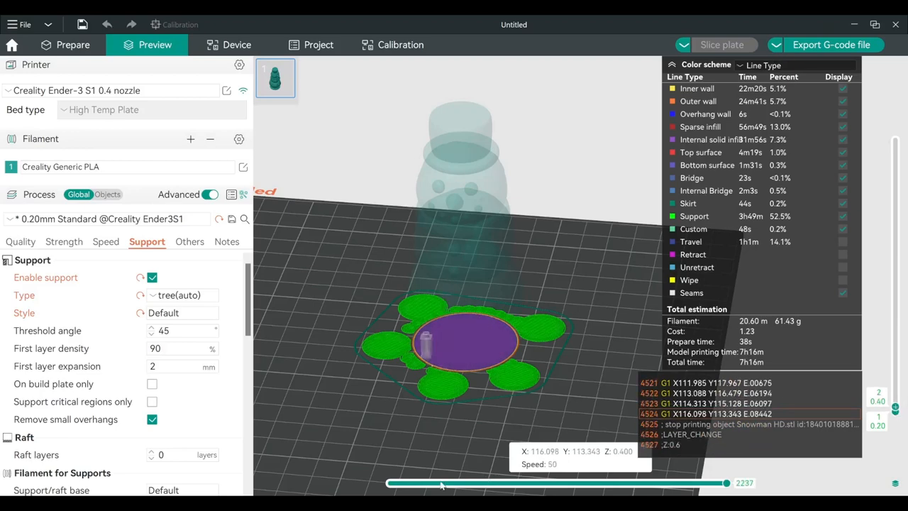
left_click_drag(727, 483, 440, 483)
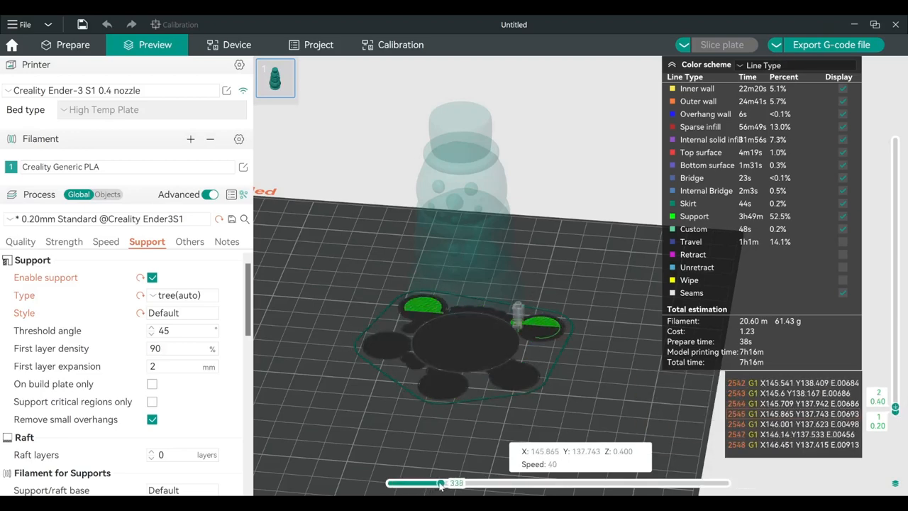
left_click_drag(440, 483, 631, 482)
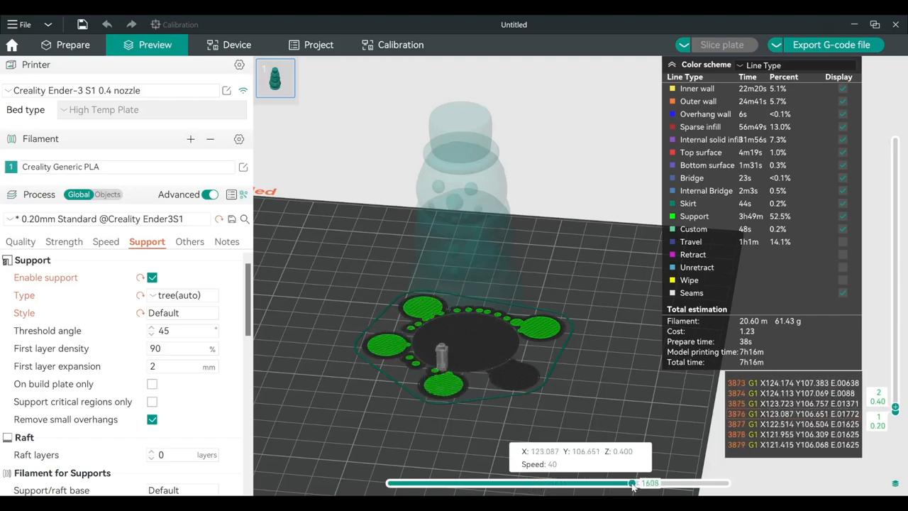
left_click_drag(633, 483, 727, 483)
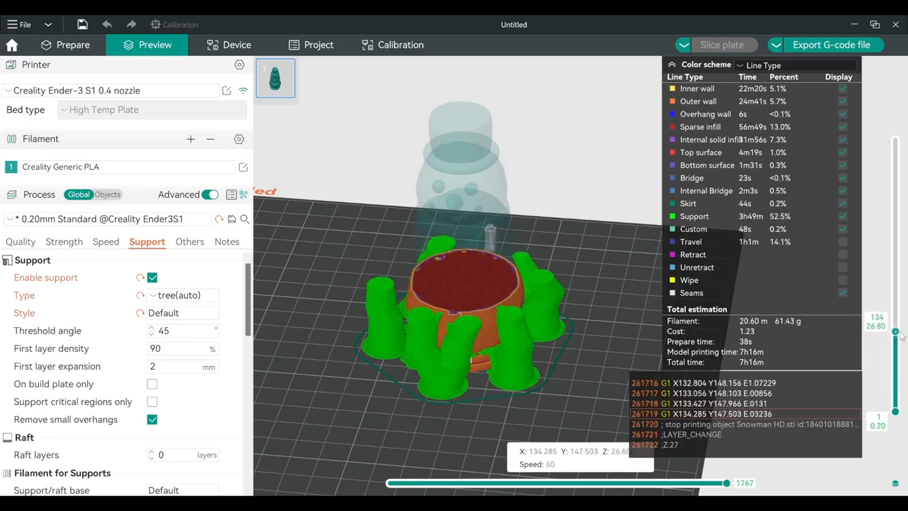
left_click_drag(894, 334, 894, 281)
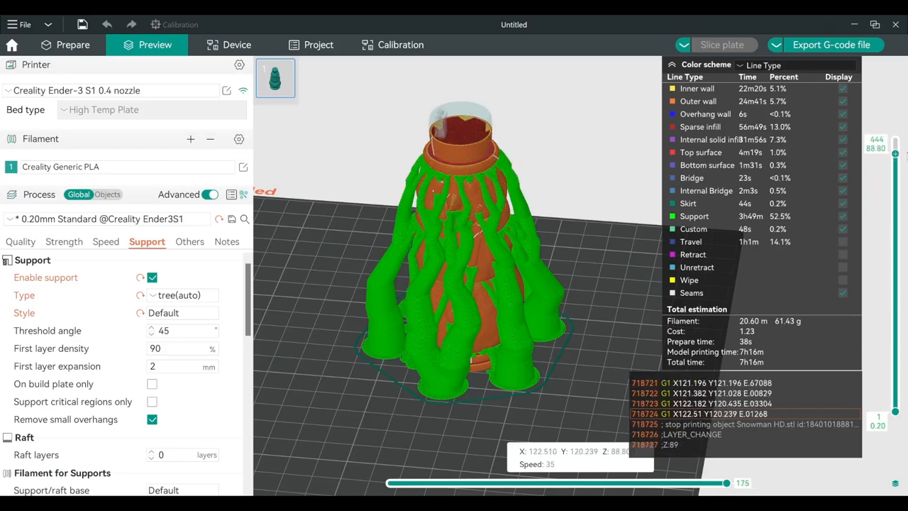
left_click_drag(726, 483, 726, 483)
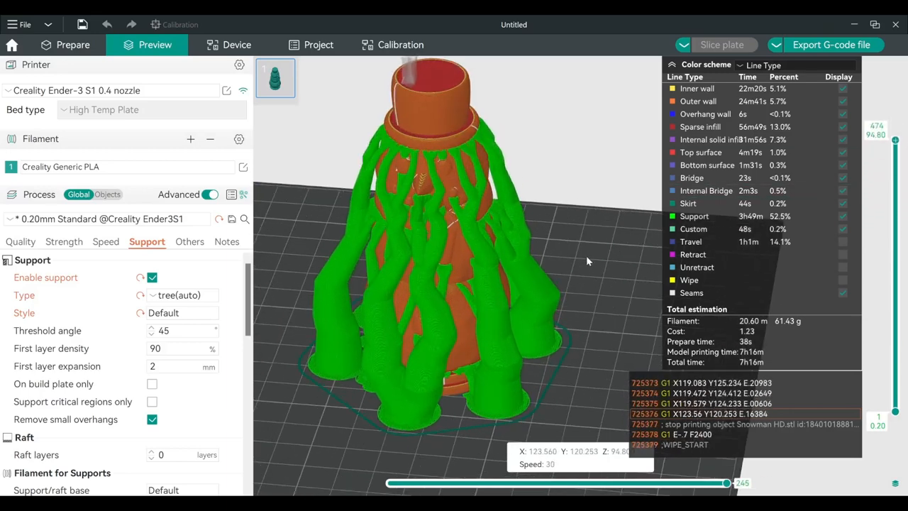